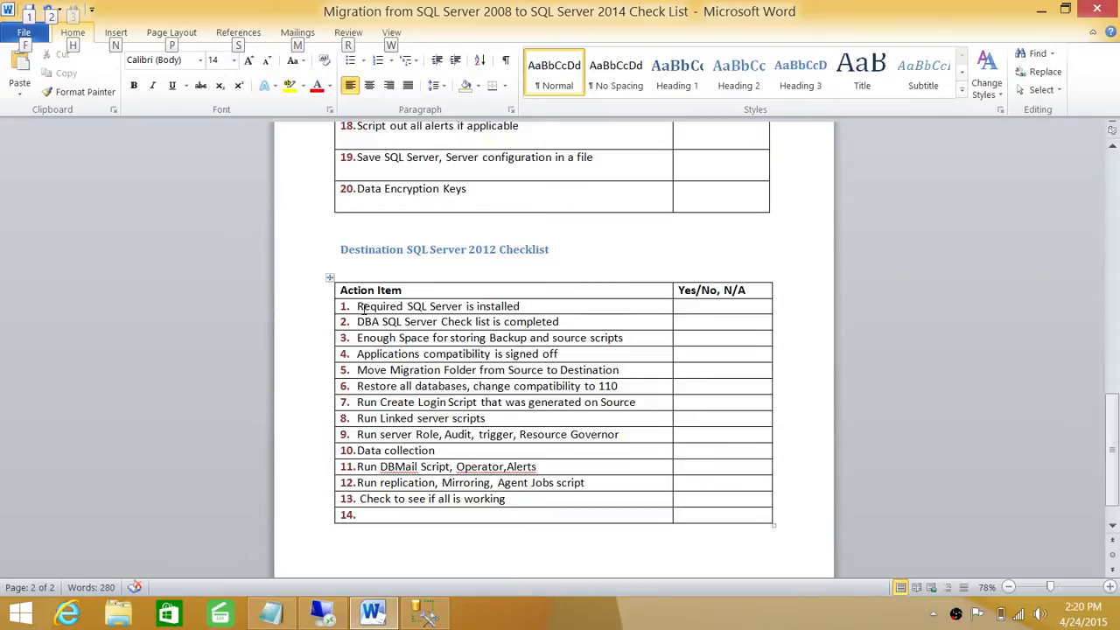
- Highlight the 'Required' checklist item on SQL Server being installed and switch to Management Studio
double_click(380, 307)
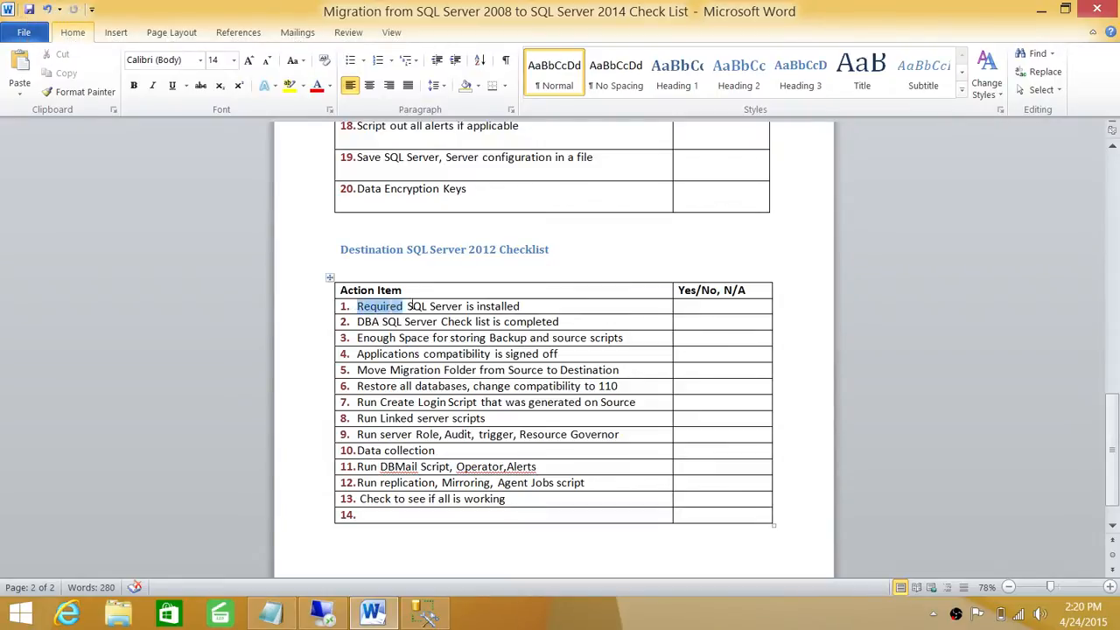
left_click(459, 338)
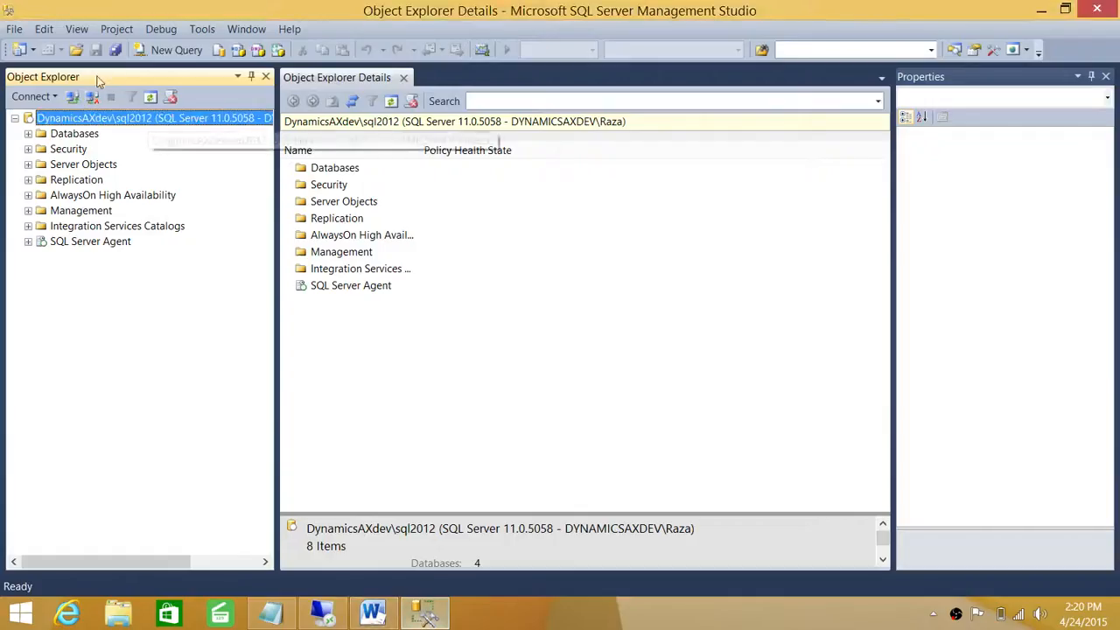
mouse_move(108, 122)
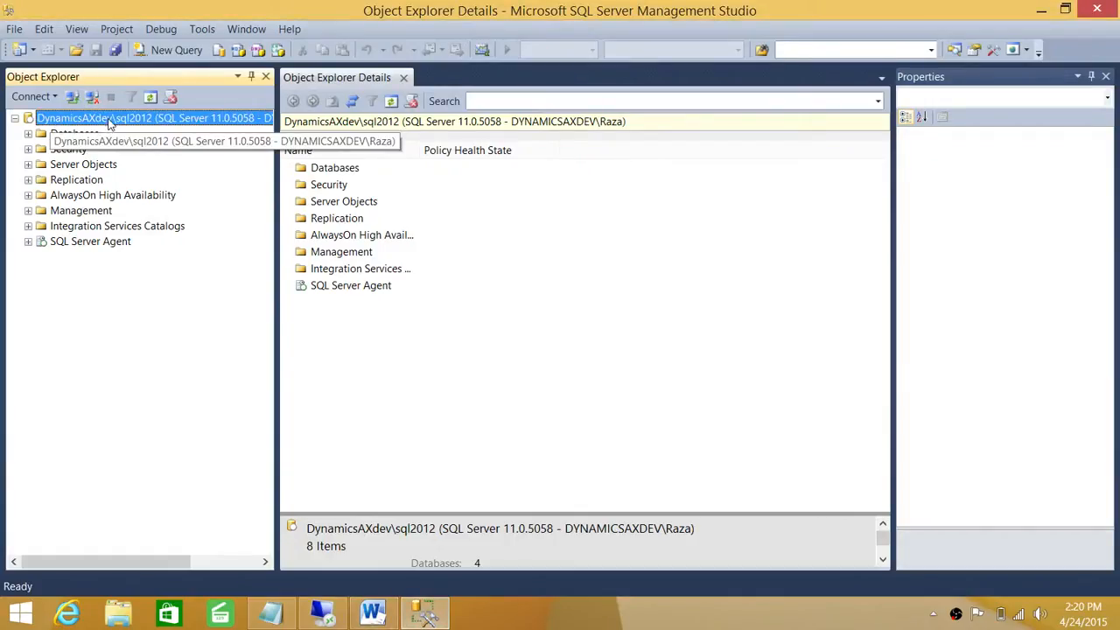
mouse_move(131, 130)
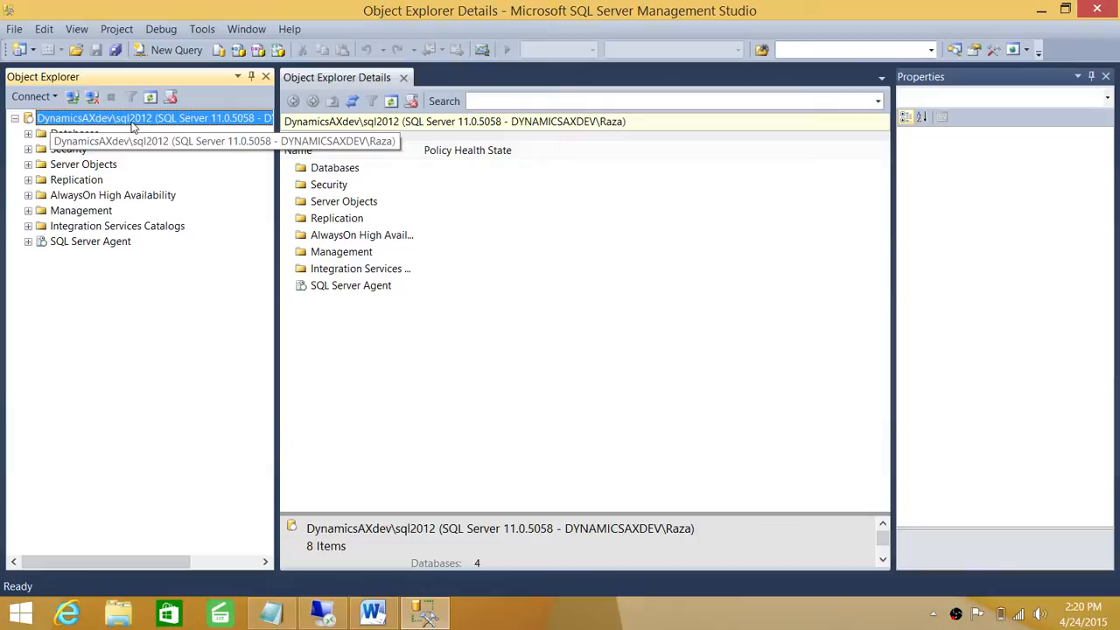
mouse_move(154, 123)
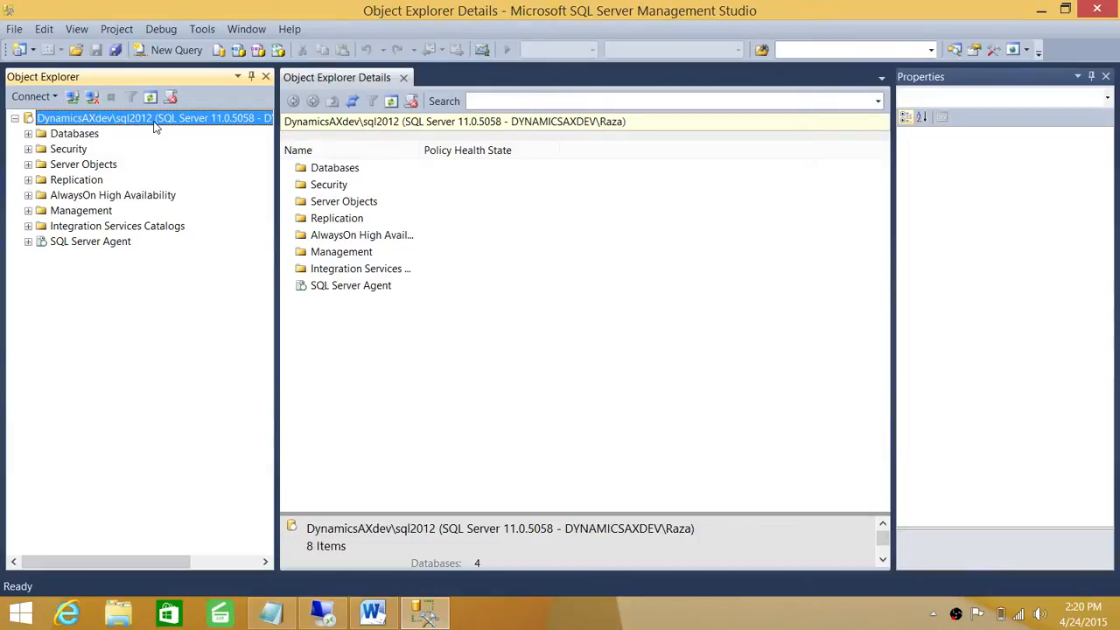
mouse_move(171, 180)
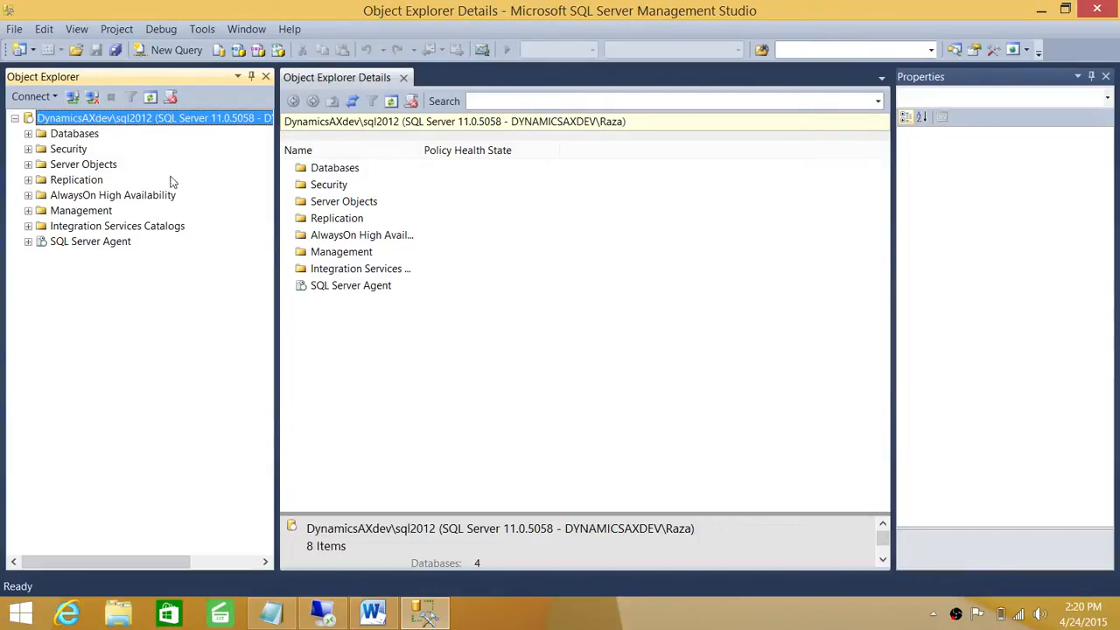
mouse_move(156, 190)
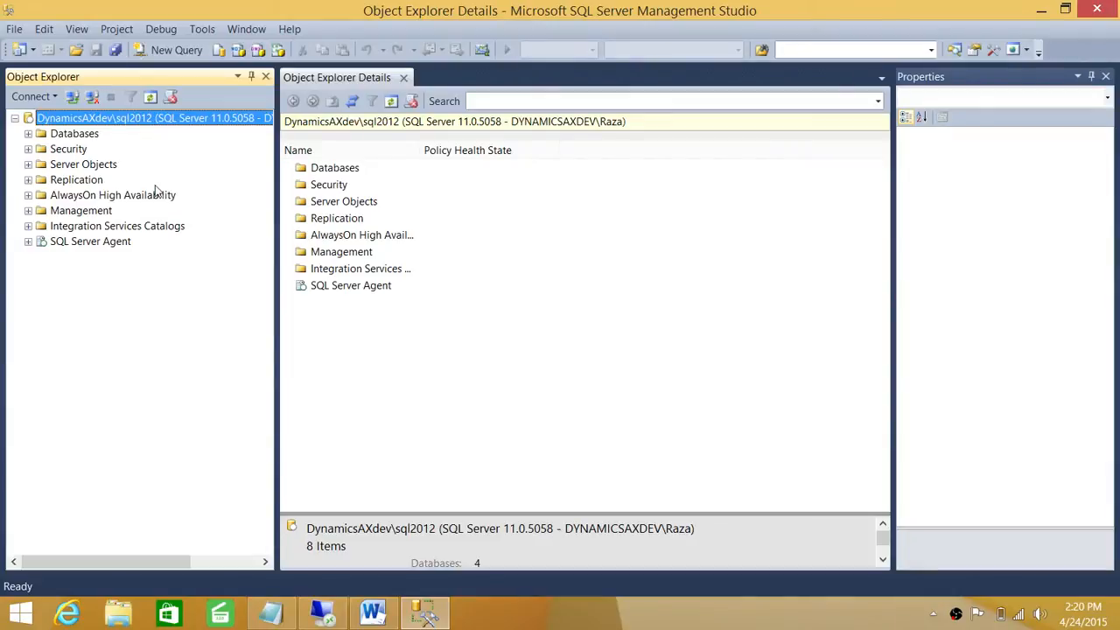
- Return from the sql2012 instance view to the migration checklist in Word
left_click(371, 612)
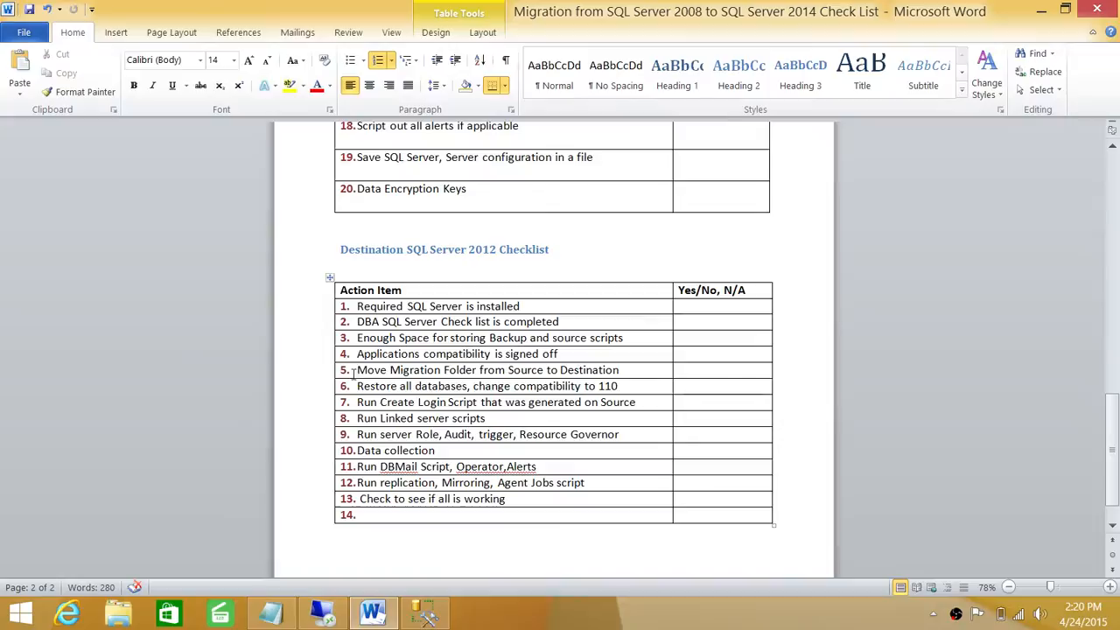
triple_click(487, 370)
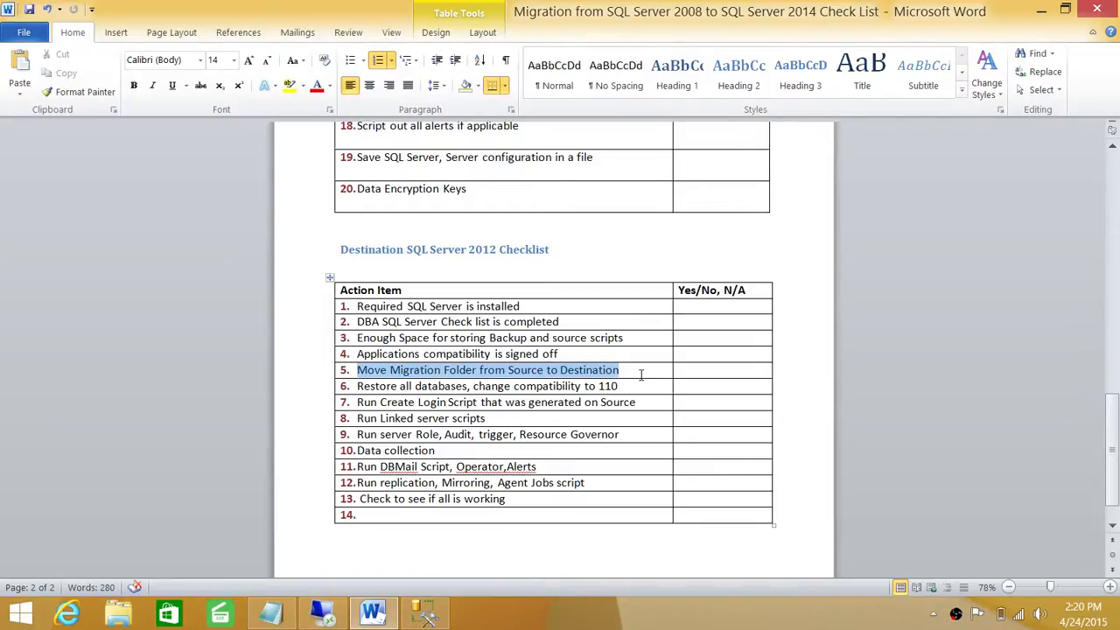
left_click(446, 369)
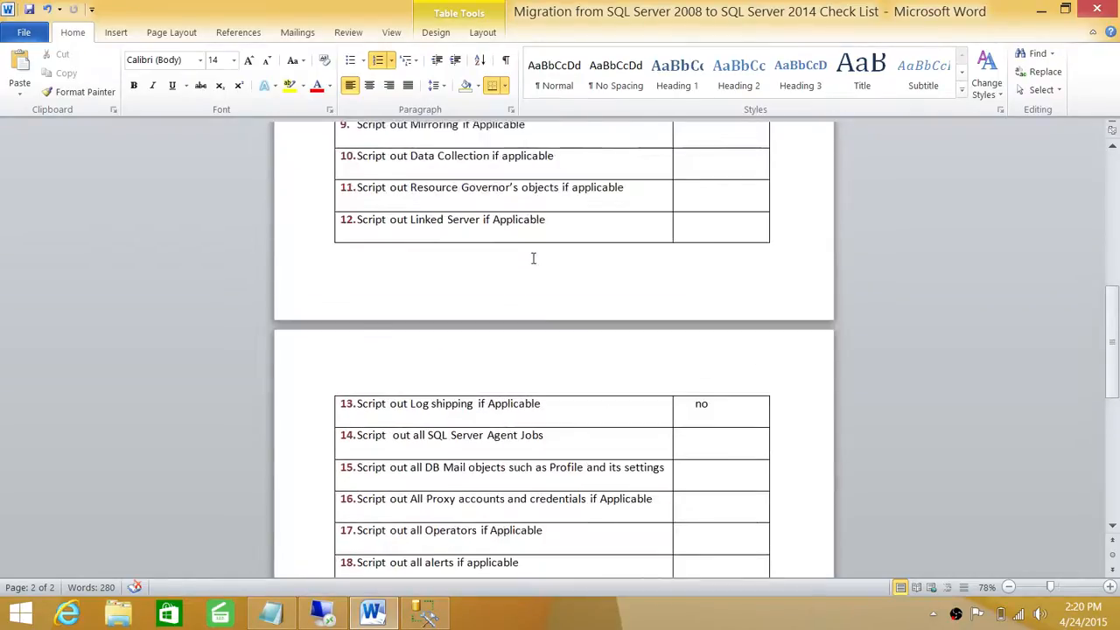
scroll("up", 3)
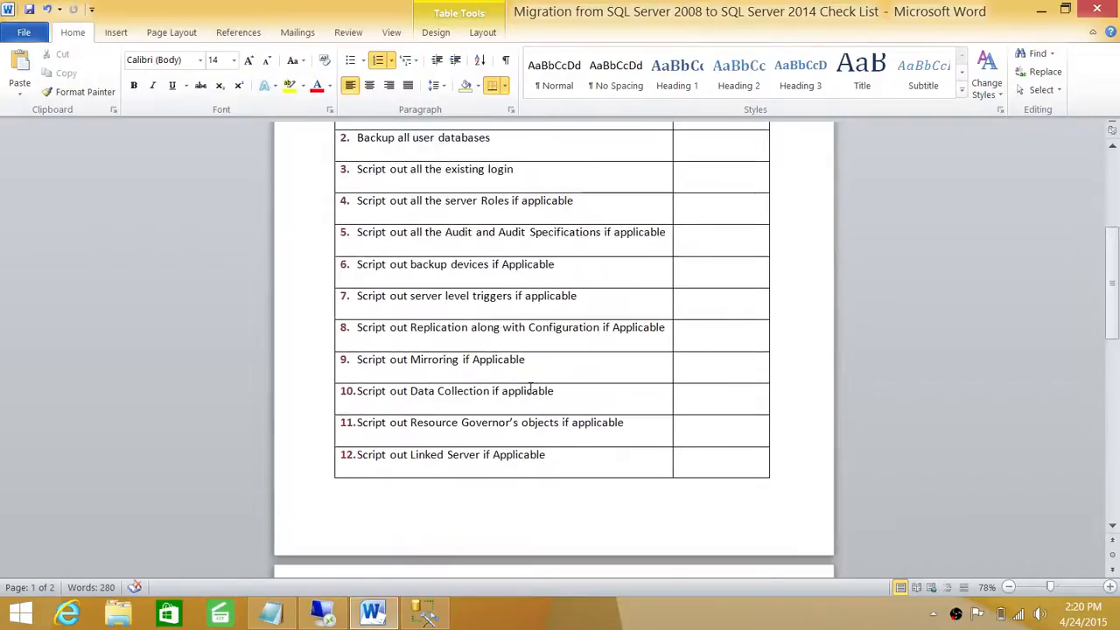
scroll("down", 3)
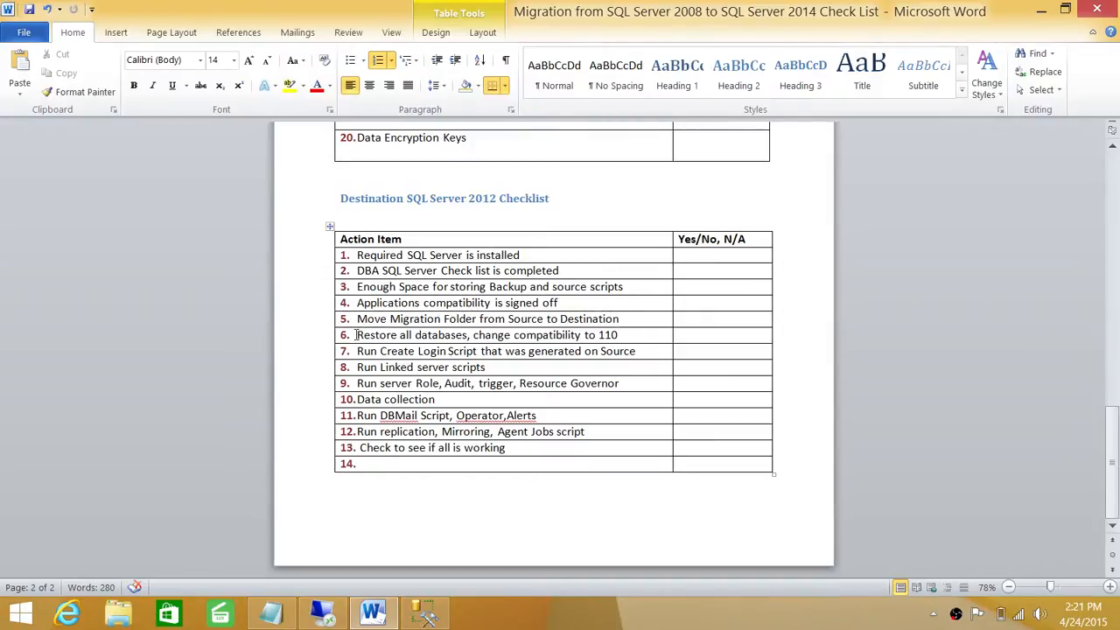
mouse_move(355, 383)
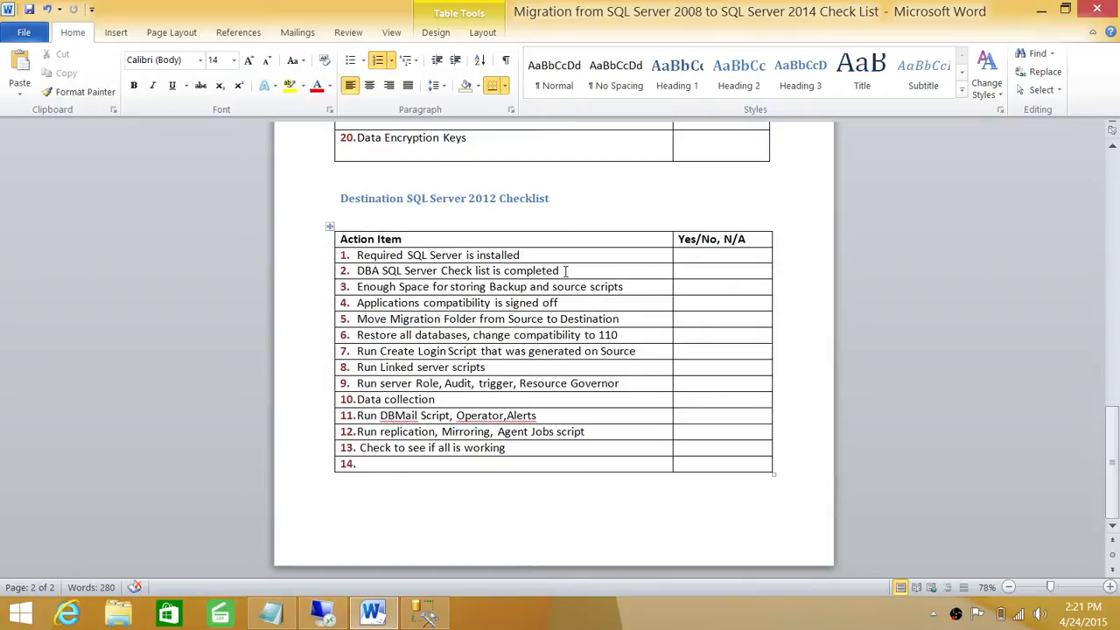
mouse_move(543, 311)
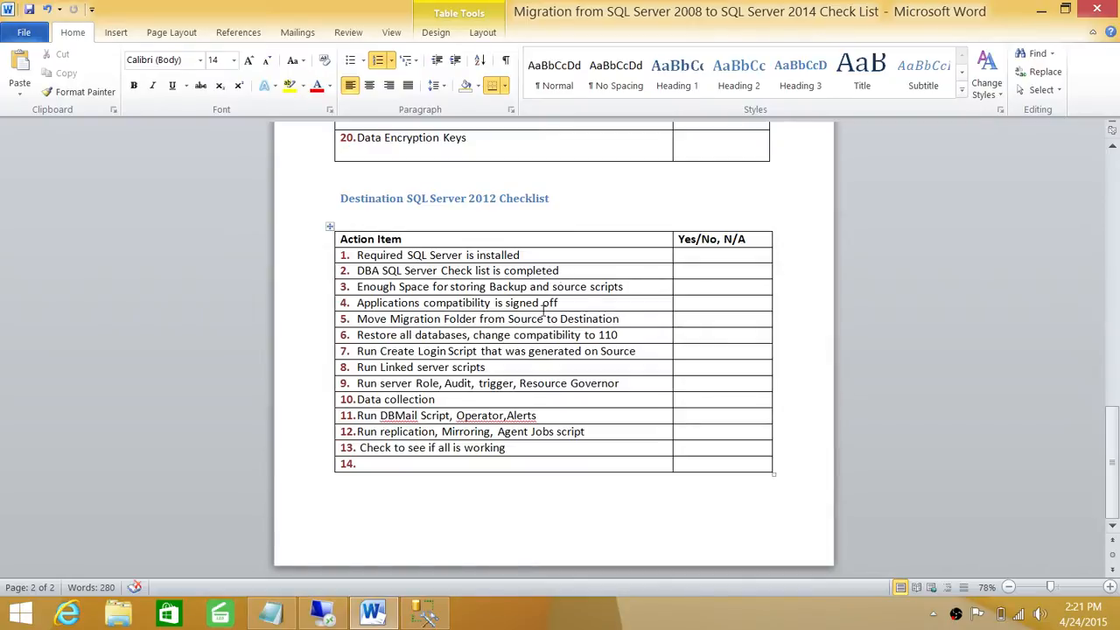
left_click(620, 318)
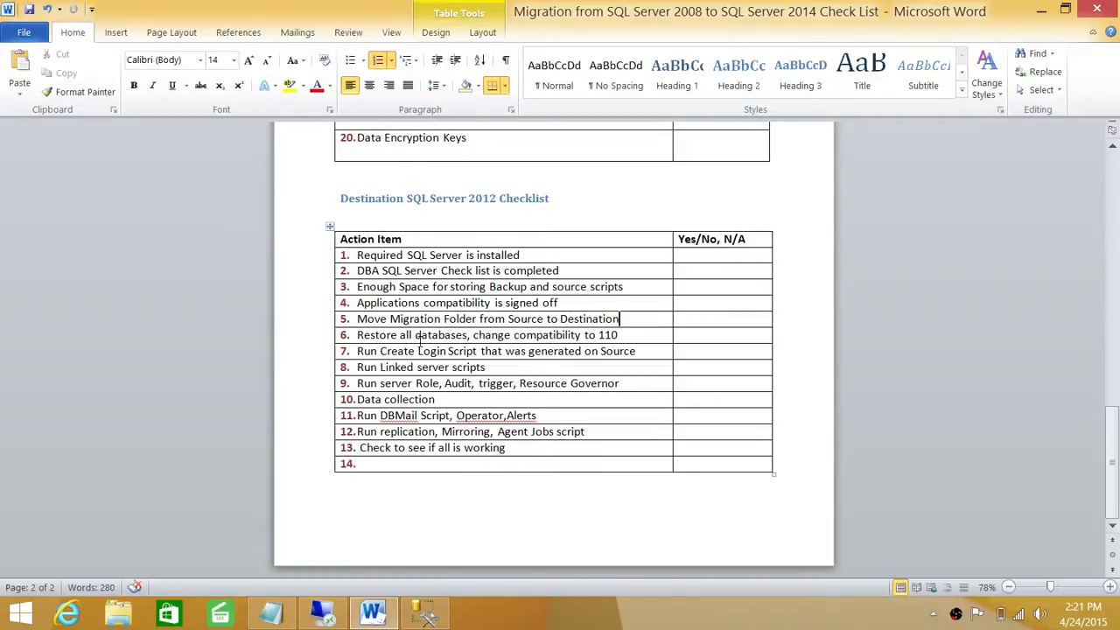
mouse_move(454, 301)
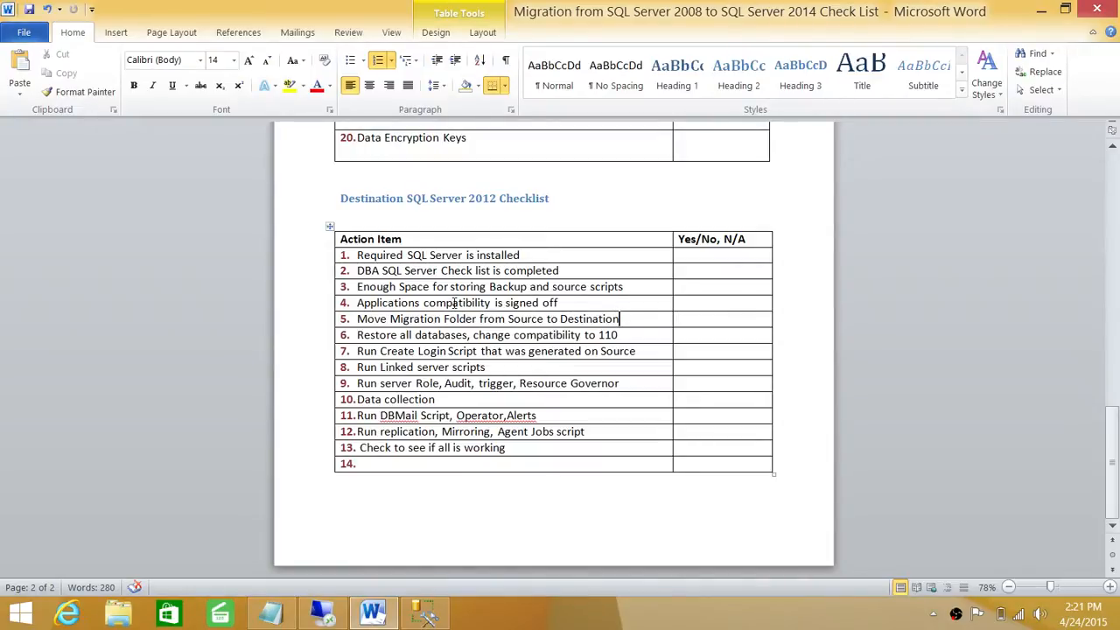
mouse_move(411, 592)
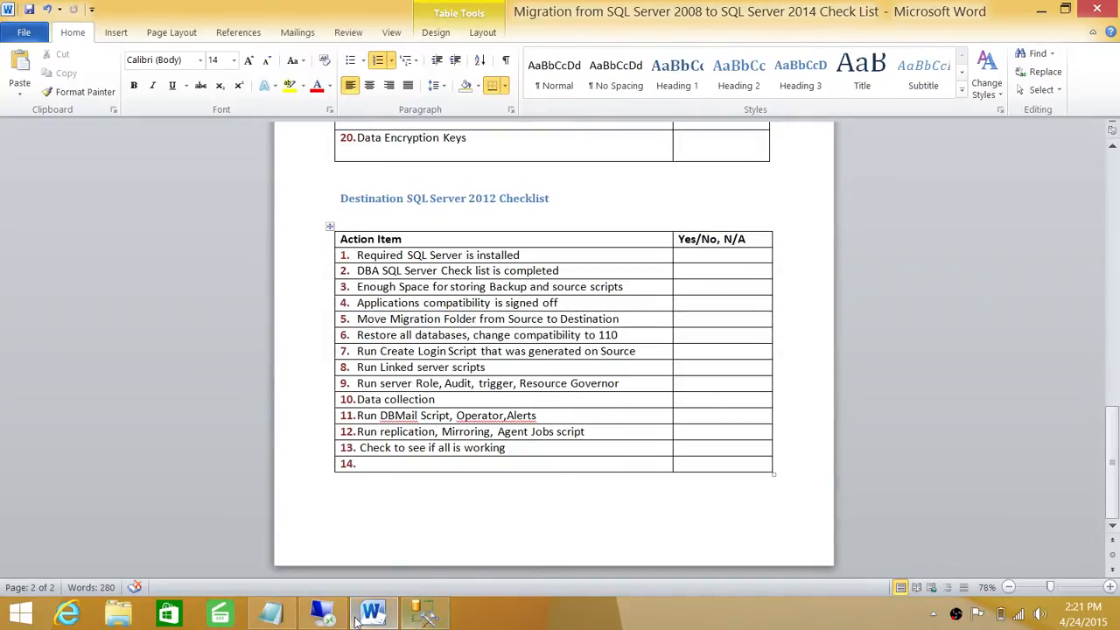
- Bring up the Local Disk (D:) window on the source server and start a Start menu search
left_click(105, 616)
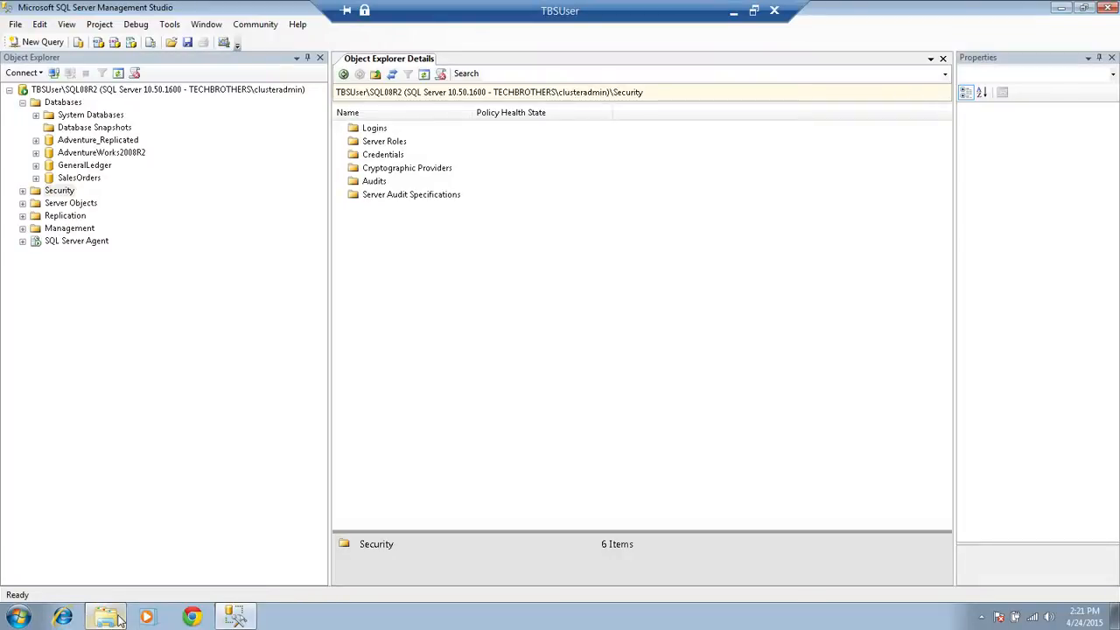
left_click(105, 616)
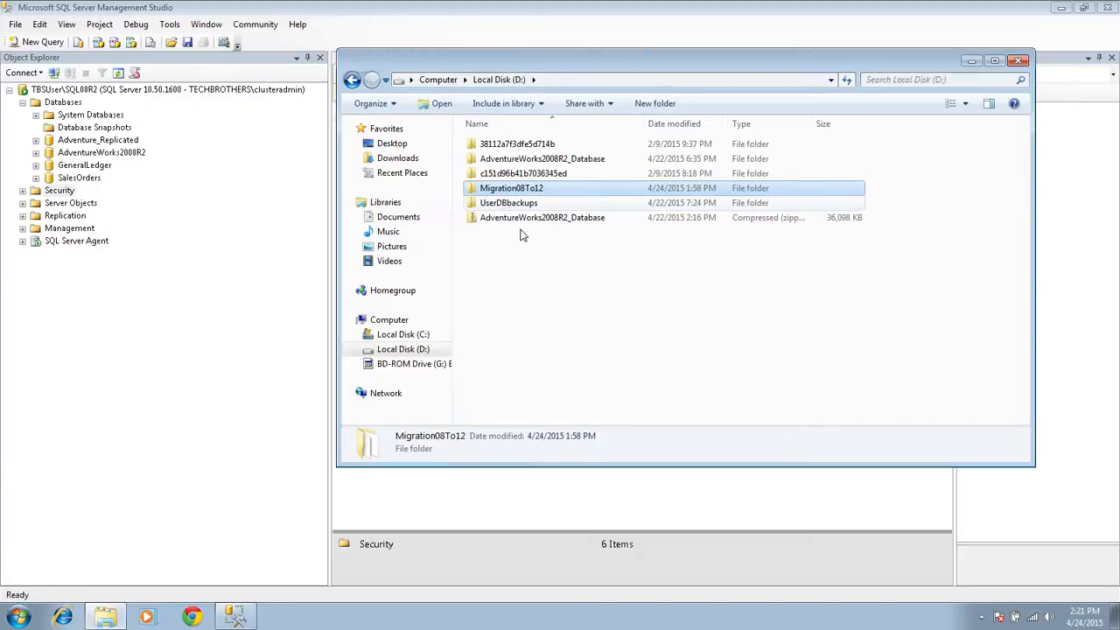
right_click(14, 616)
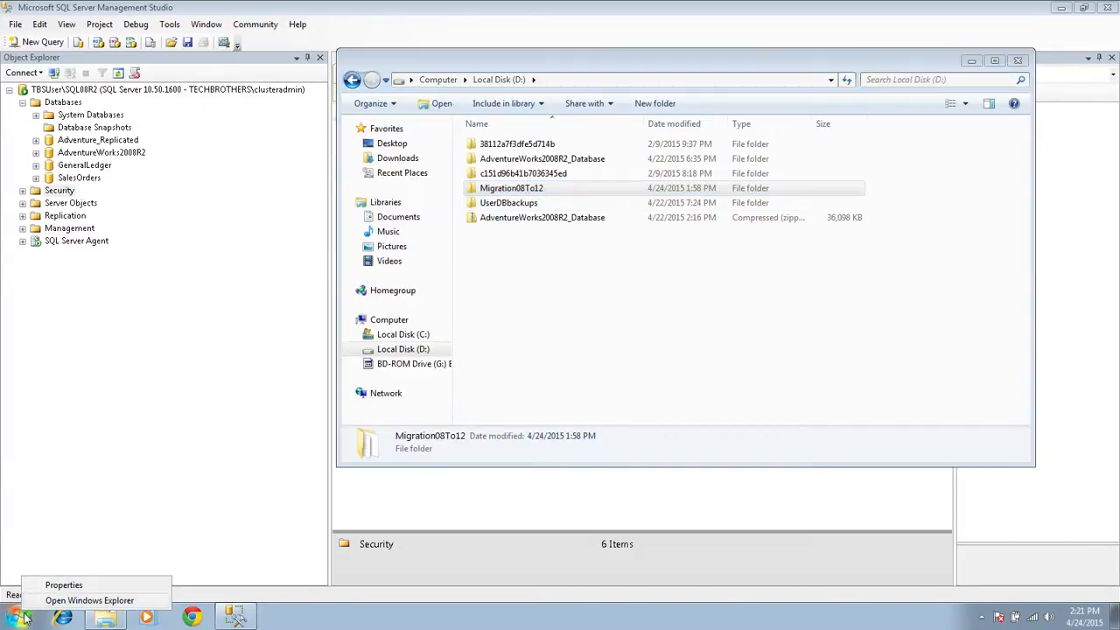
left_click(14, 616)
type("\\\\Dynamics")
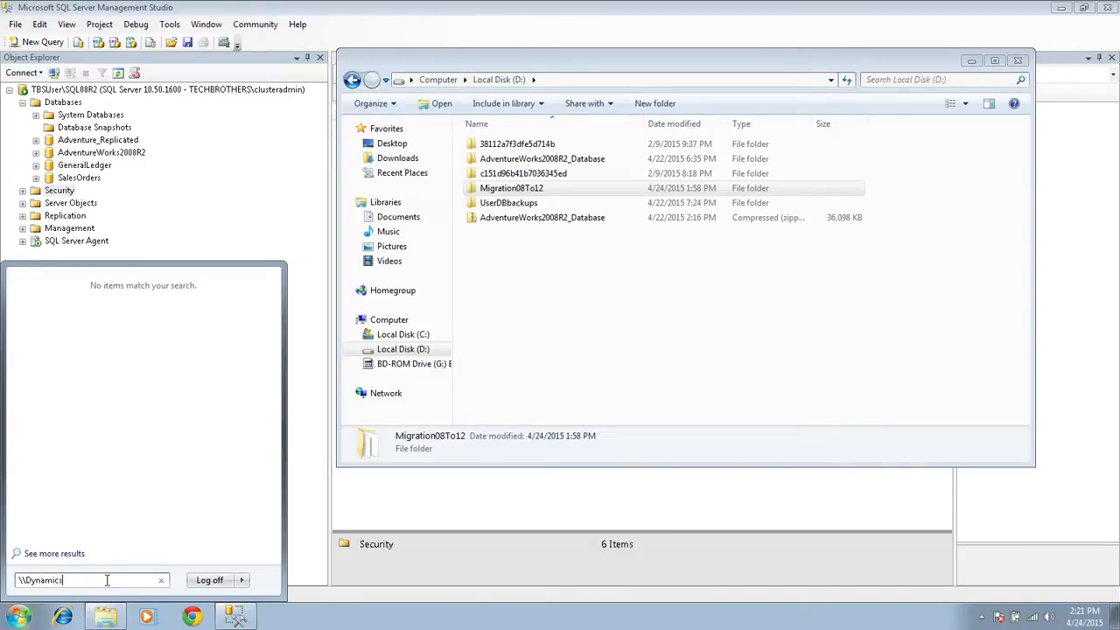
- Enter the \\Dynamicsaxdev\Software path and open the Software share result
type("xd")
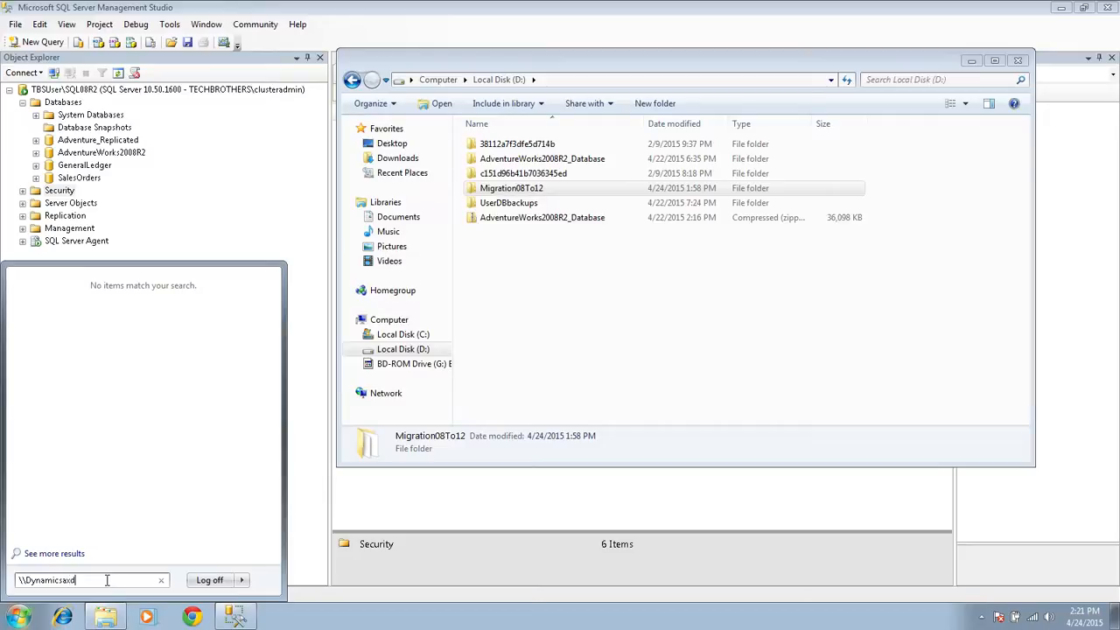
type("ev\\")
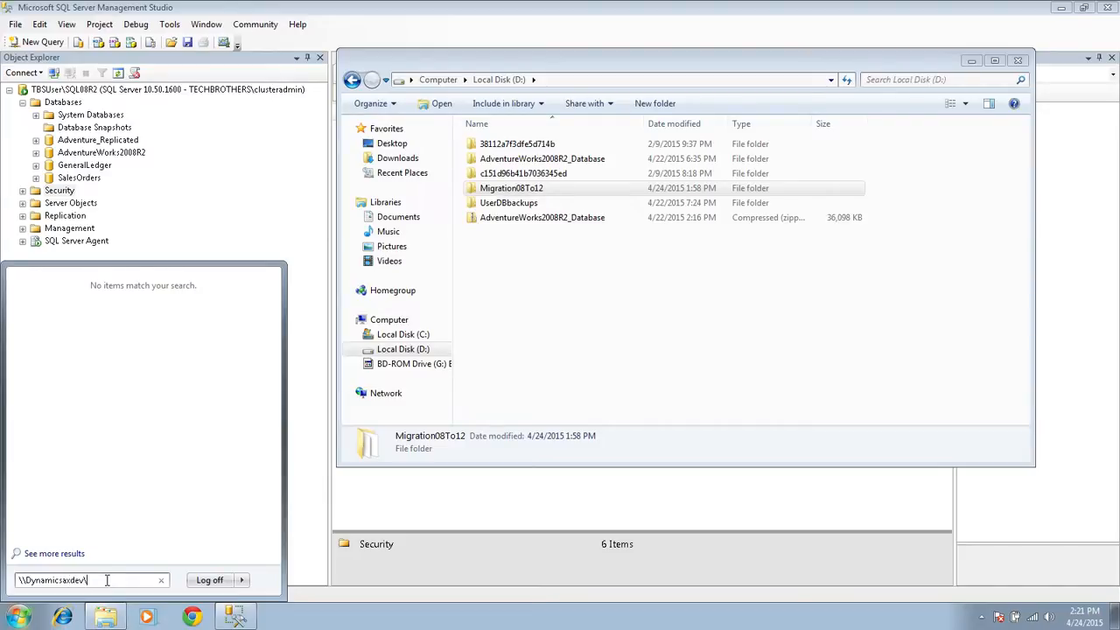
type("Soft")
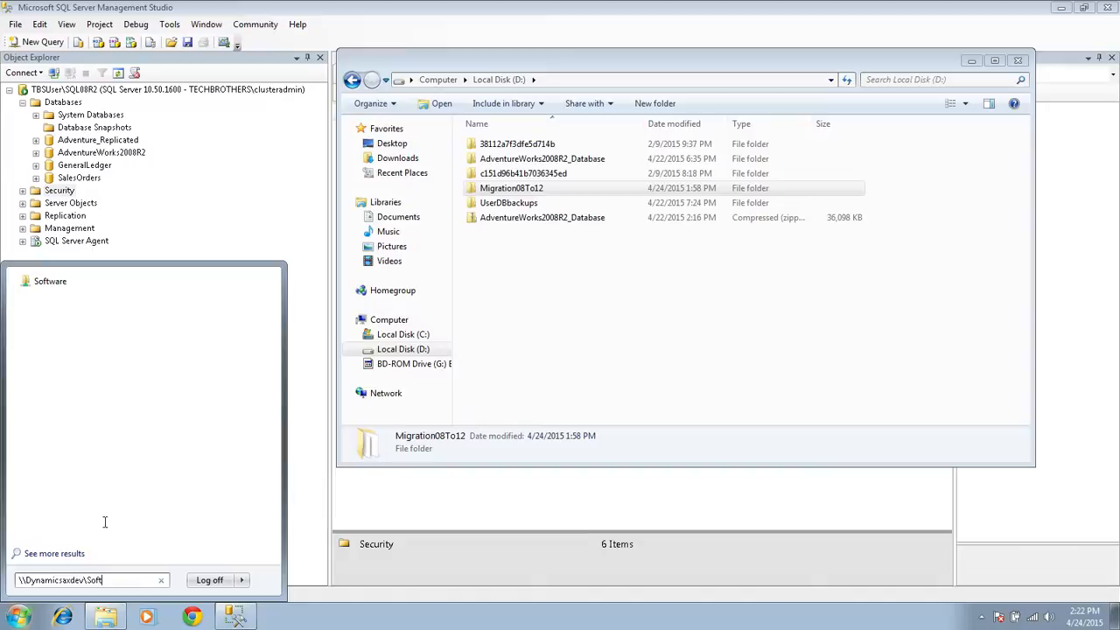
left_click(49, 280)
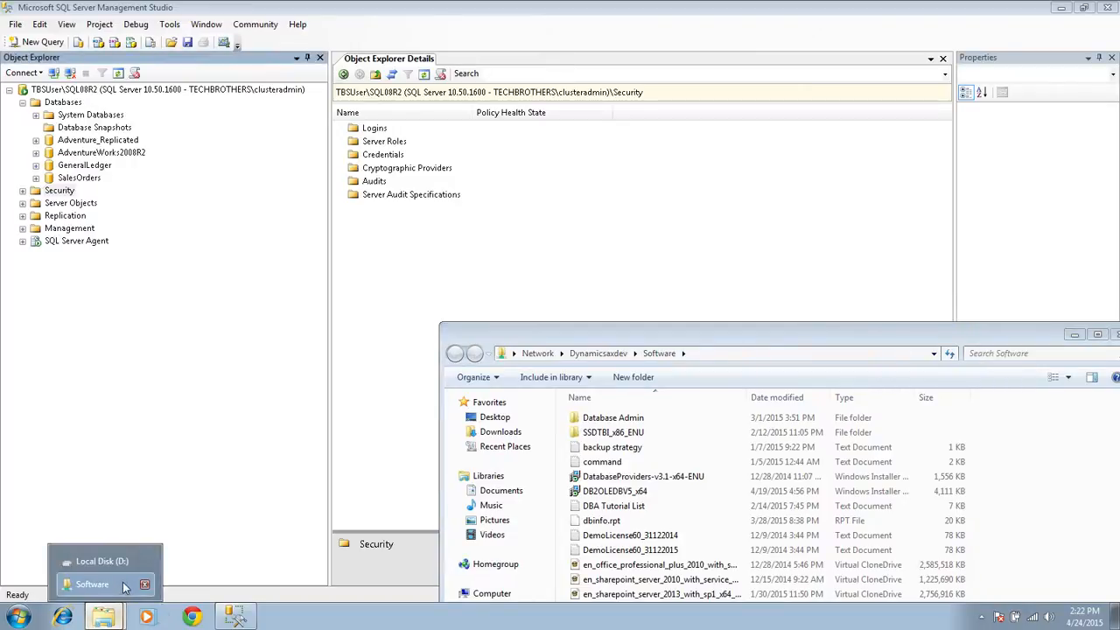
- Copy the Migration08To12 folder from Local Disk (D:) and paste it into the Software share
left_click(101, 560)
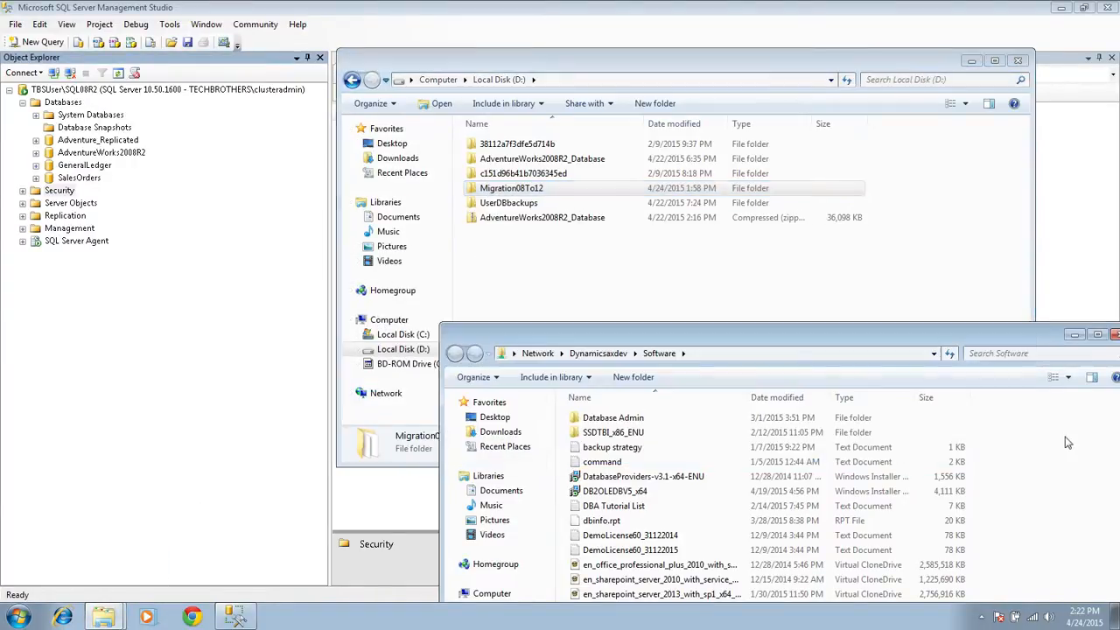
right_click(1068, 441)
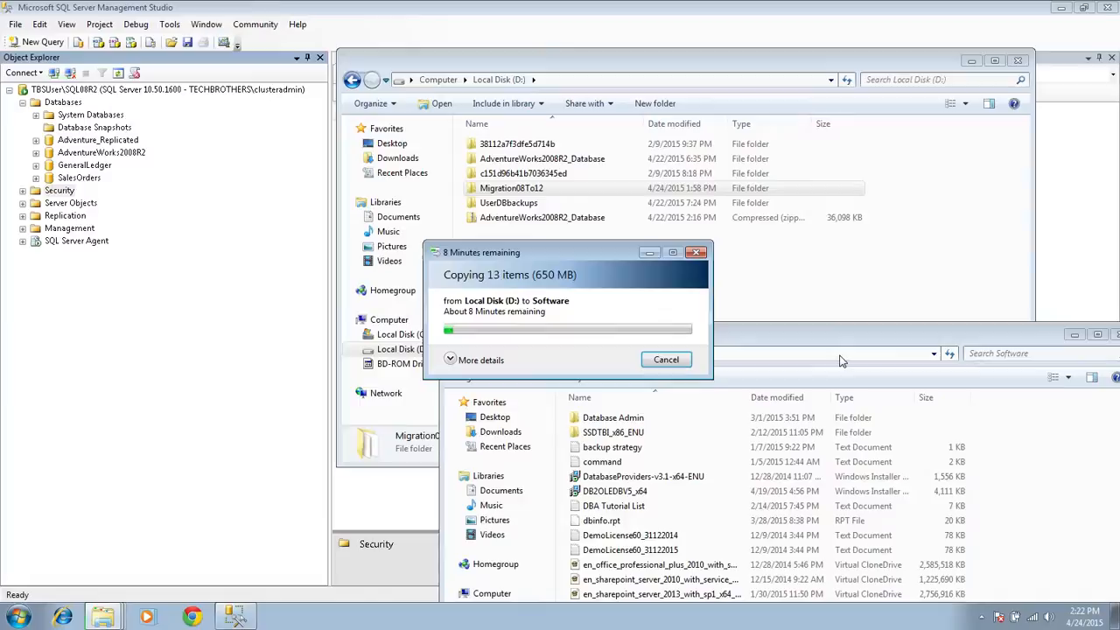
left_click(665, 358)
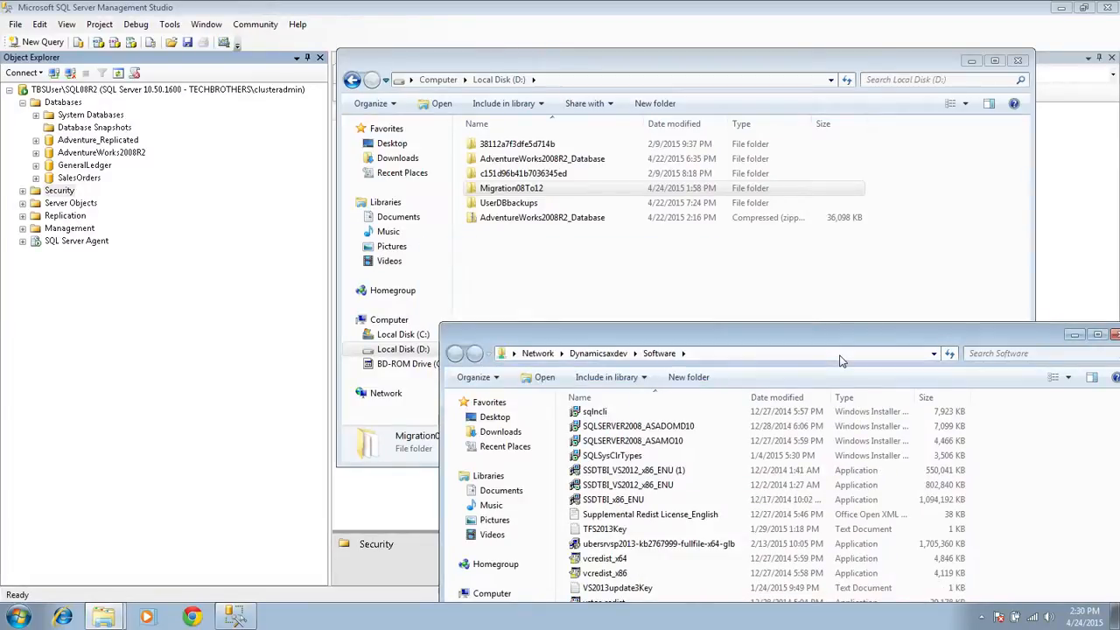
mouse_move(907, 341)
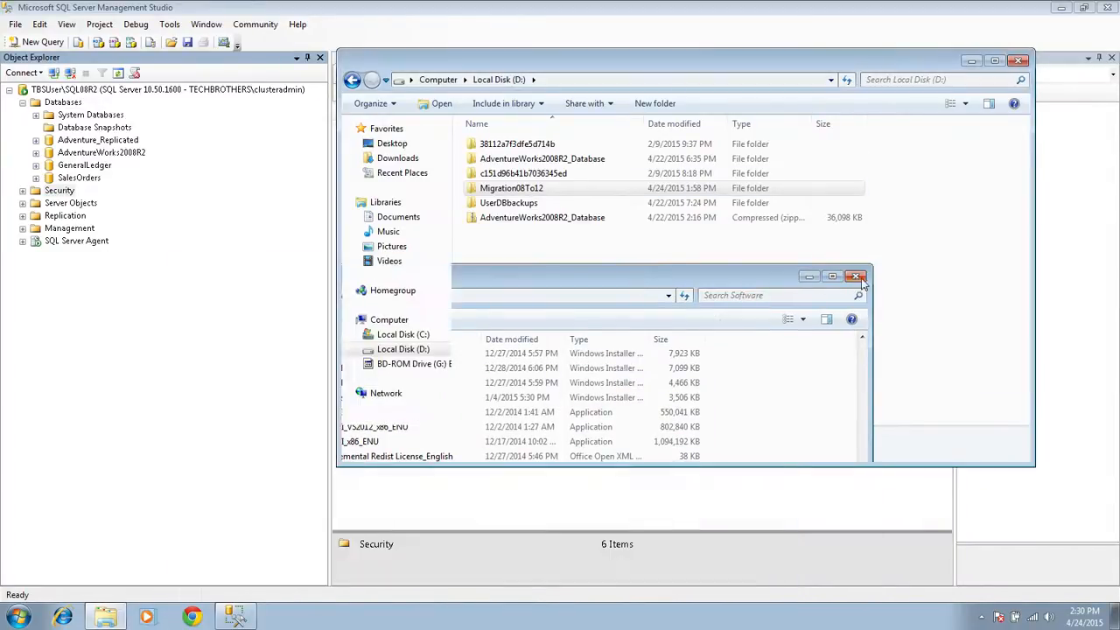
- Close the Software share window, revisit the Word checklist and switch to Management Studio on the 2012 instance
left_click(856, 277)
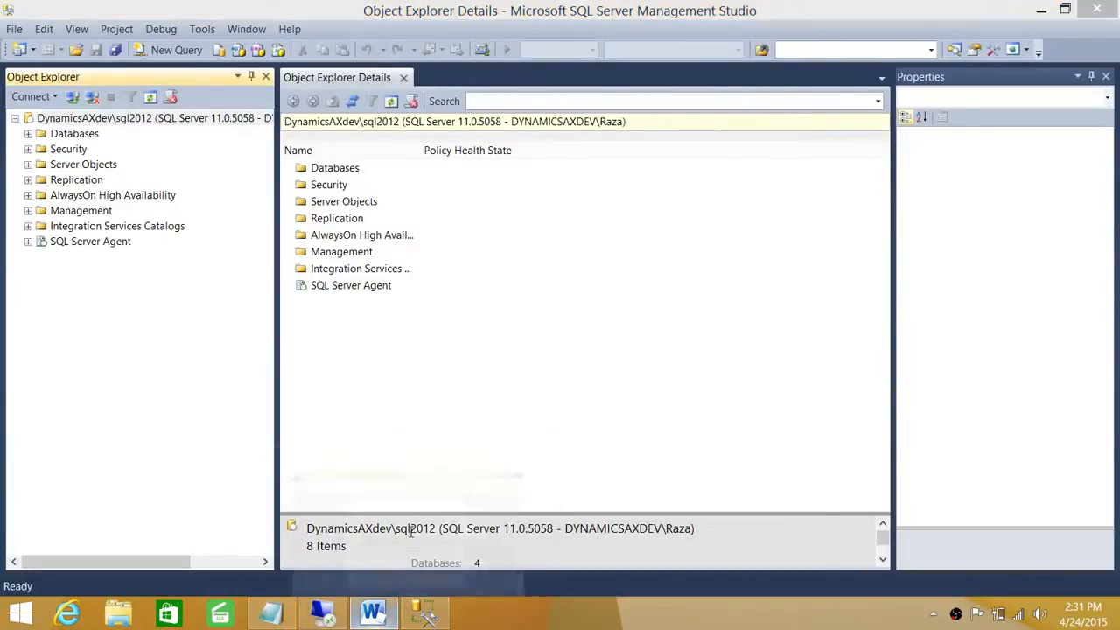
left_click(371, 612)
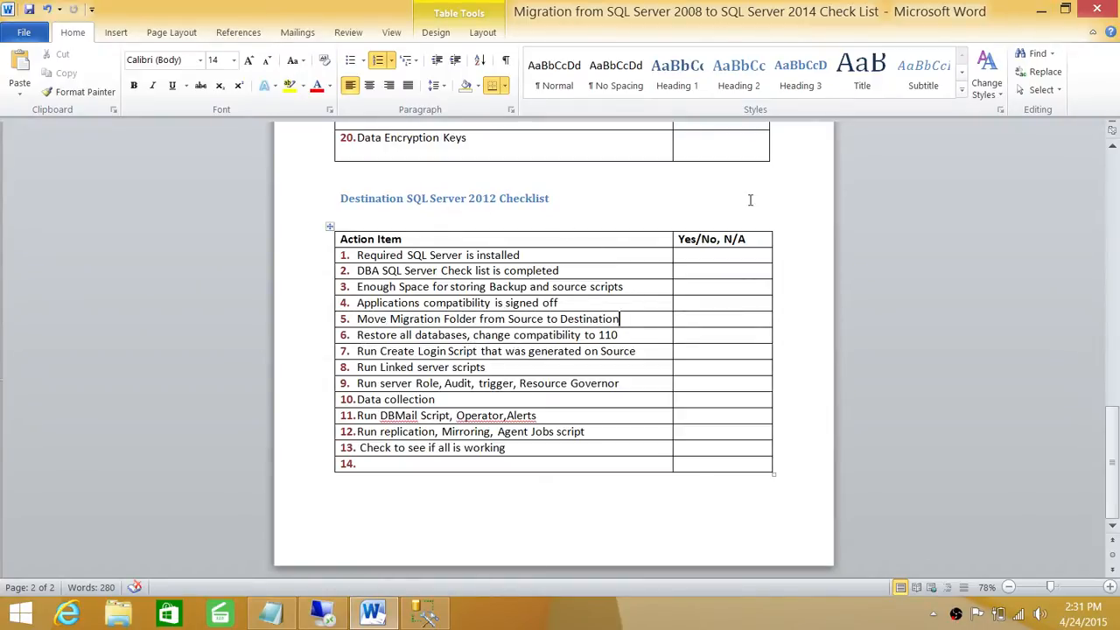
left_click(423, 613)
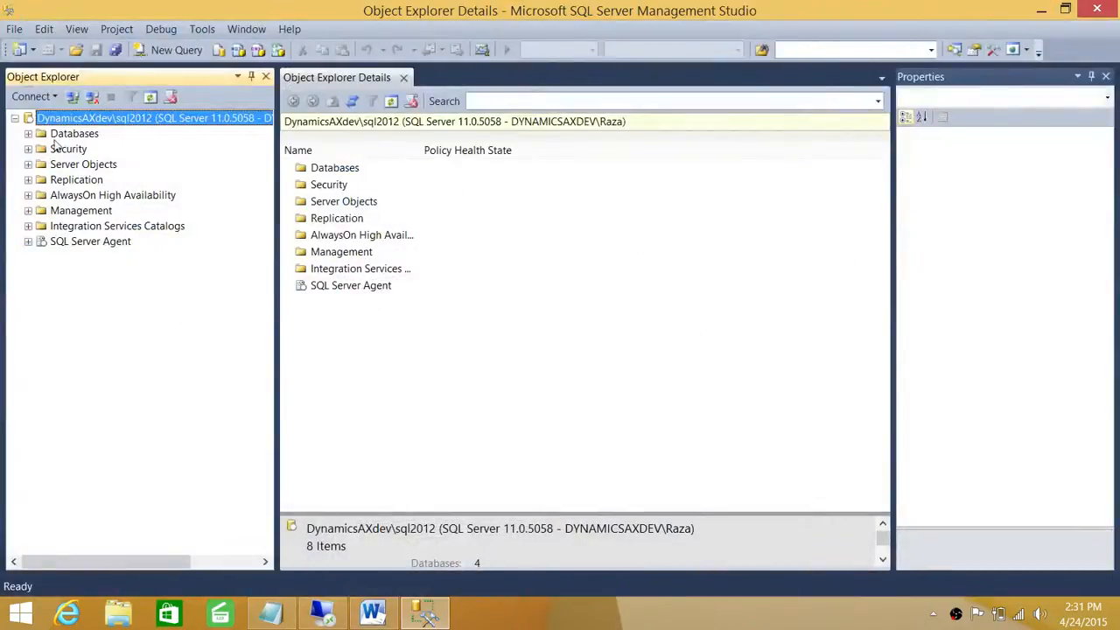
- Start a Restore Database from the Databases node using a Device source and add a backup file
right_click(74, 133)
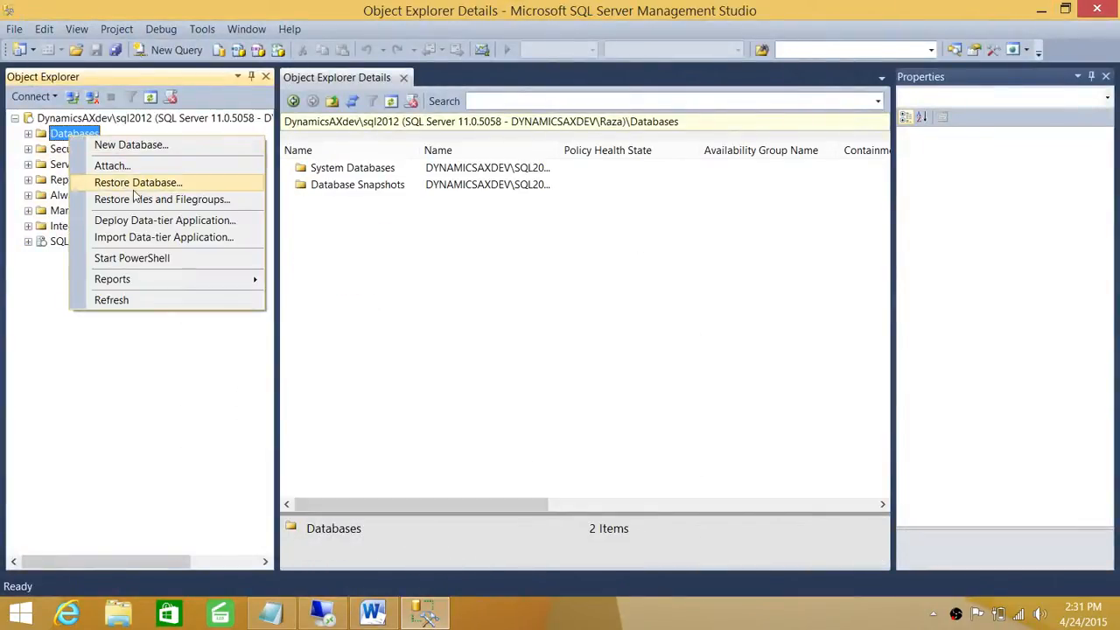
left_click(137, 182)
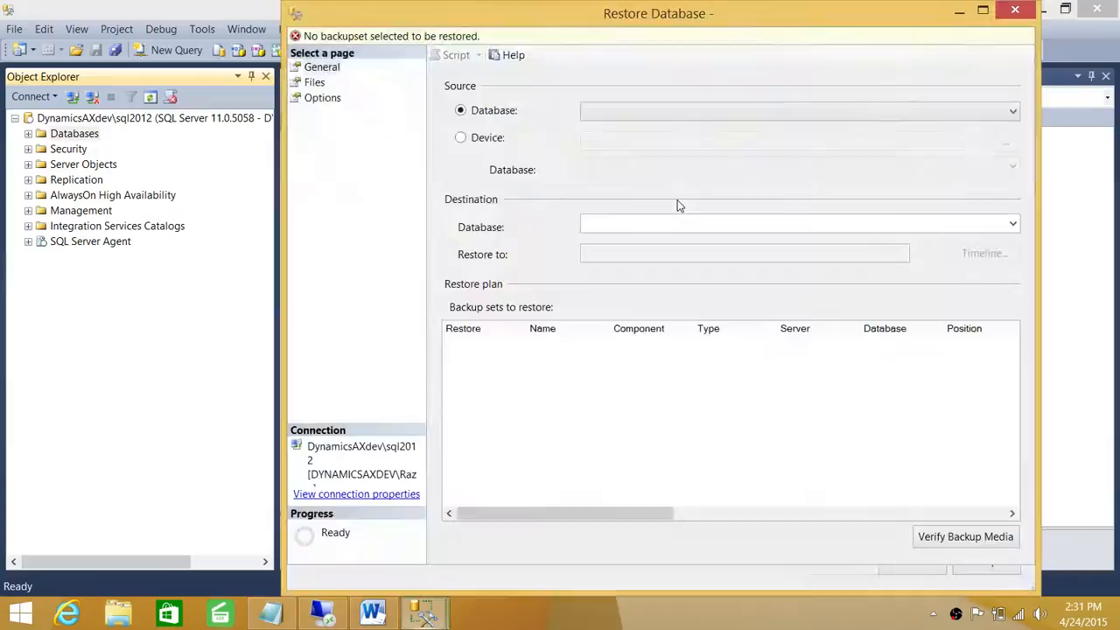
left_click(462, 136)
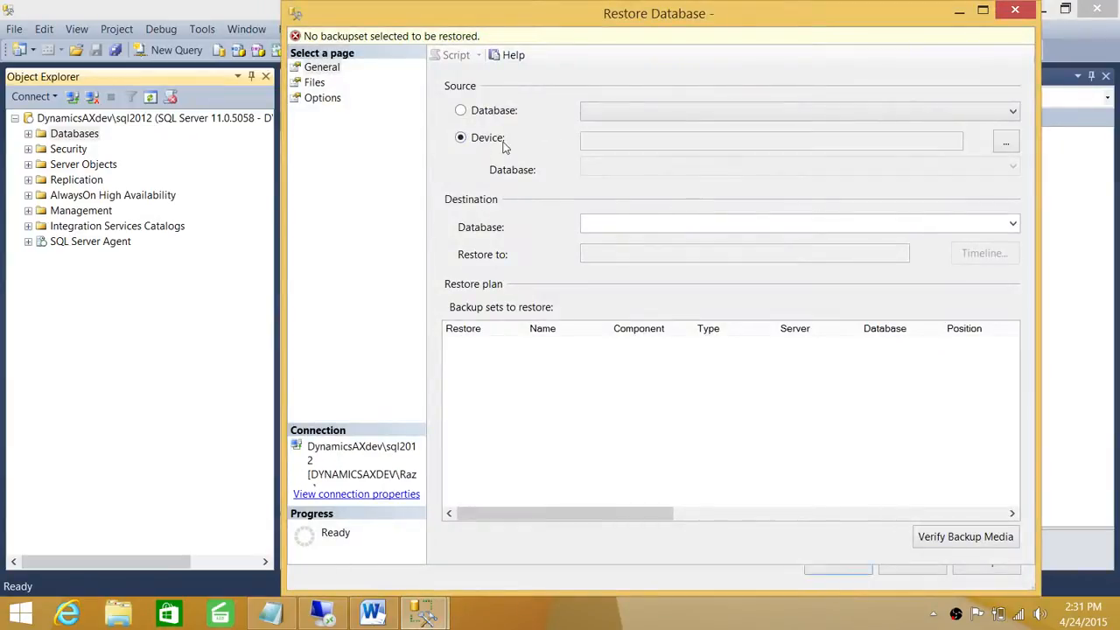
left_click(1005, 140)
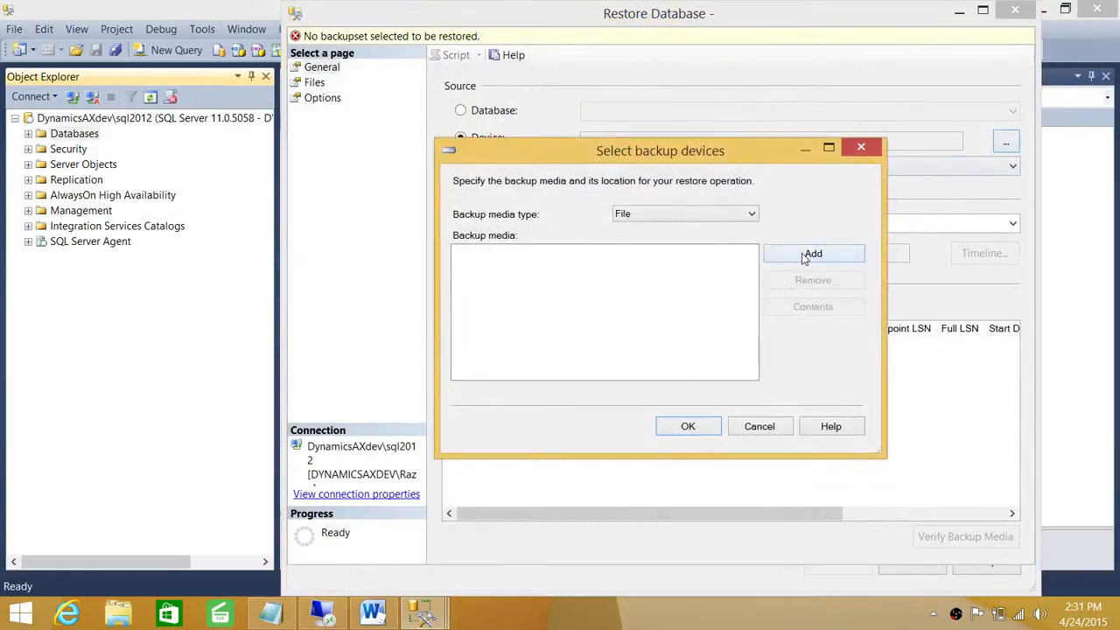
left_click(812, 254)
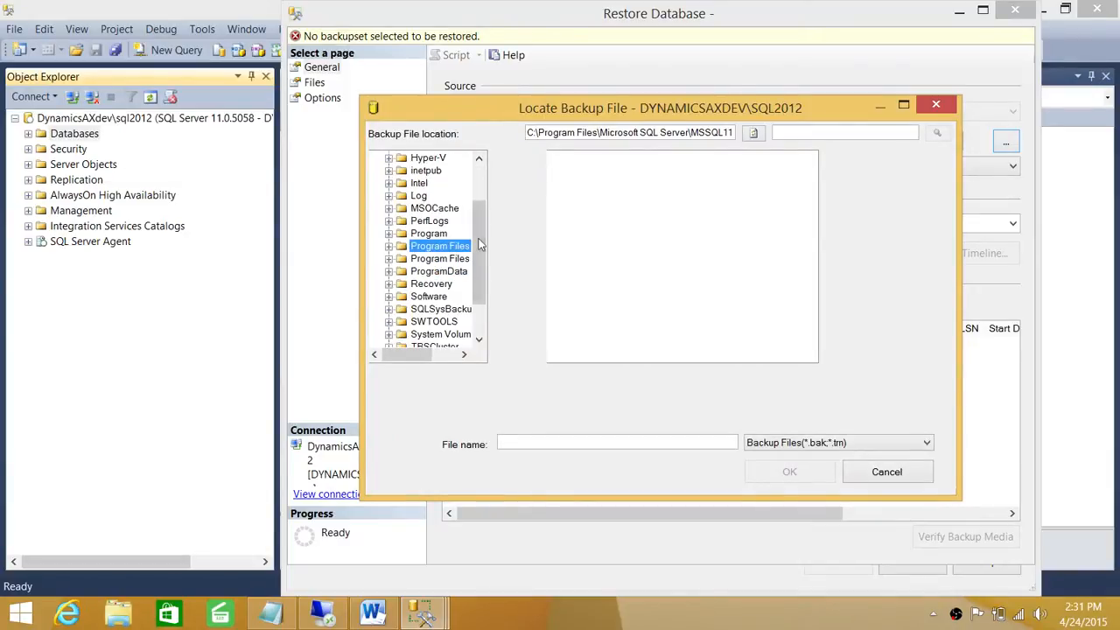
- Select the AdventureWorks2008R2 .bak from C:\Software\Migration08To12 as the restore media
double_click(429, 259)
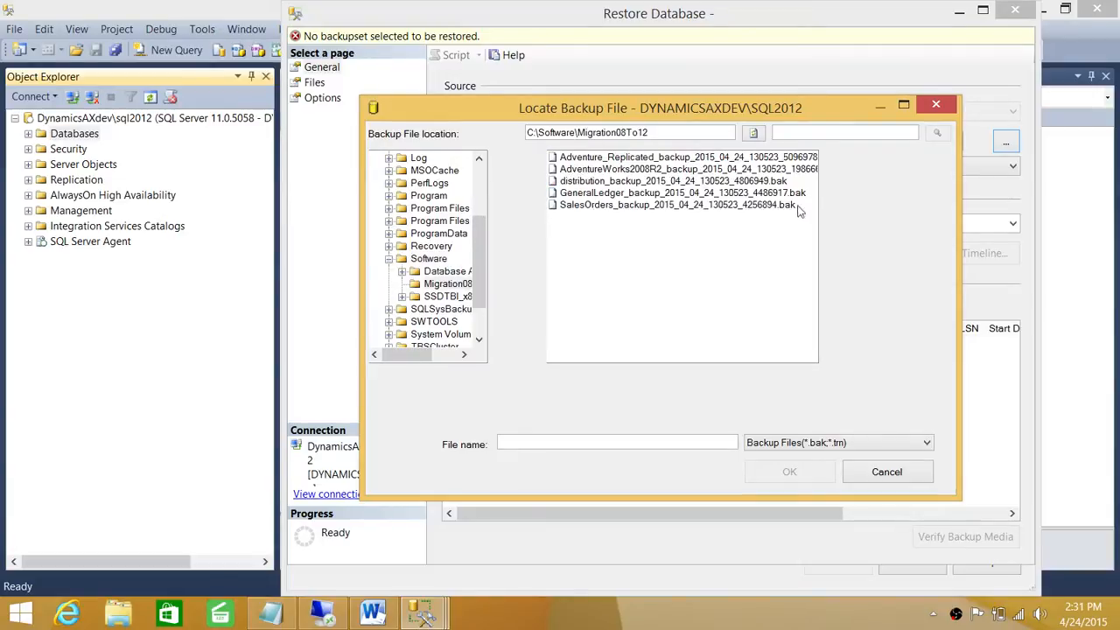
mouse_move(562, 179)
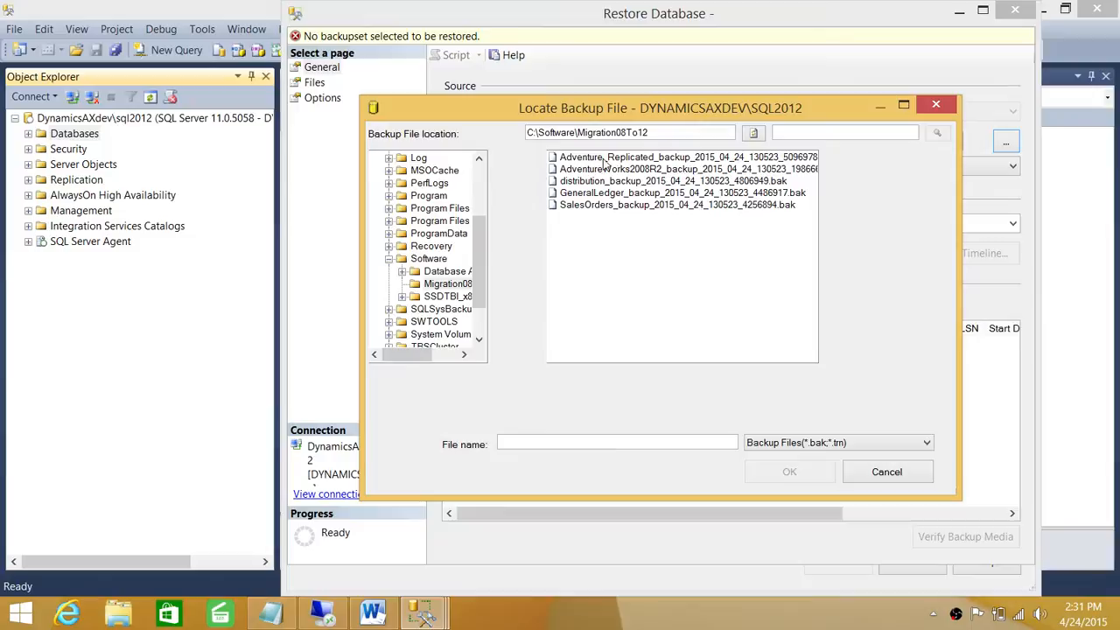
left_click(690, 168)
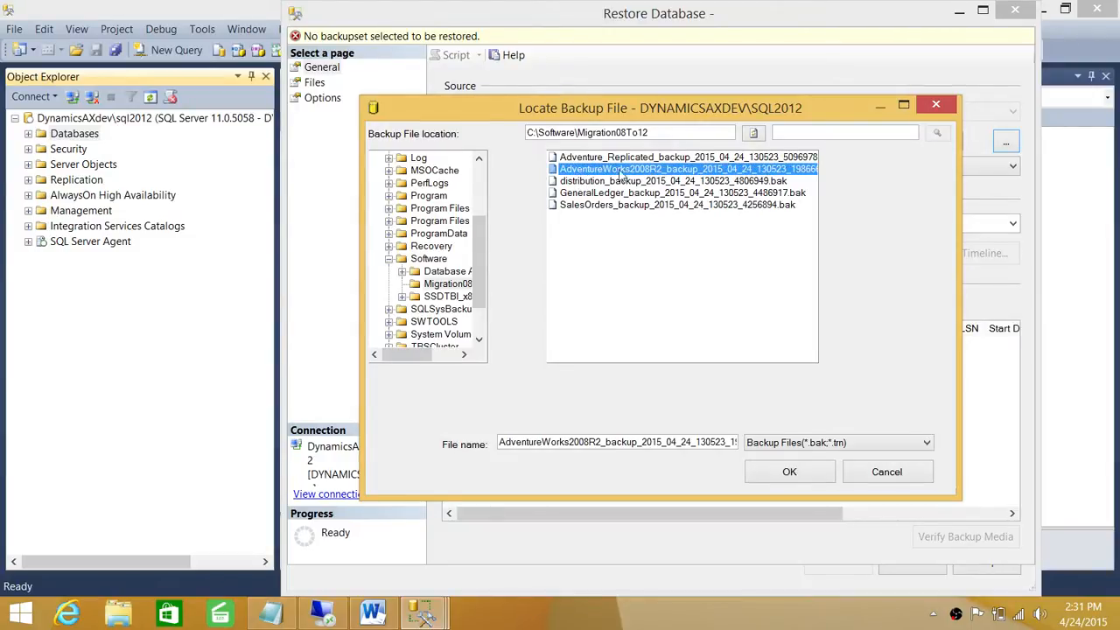
mouse_move(845, 410)
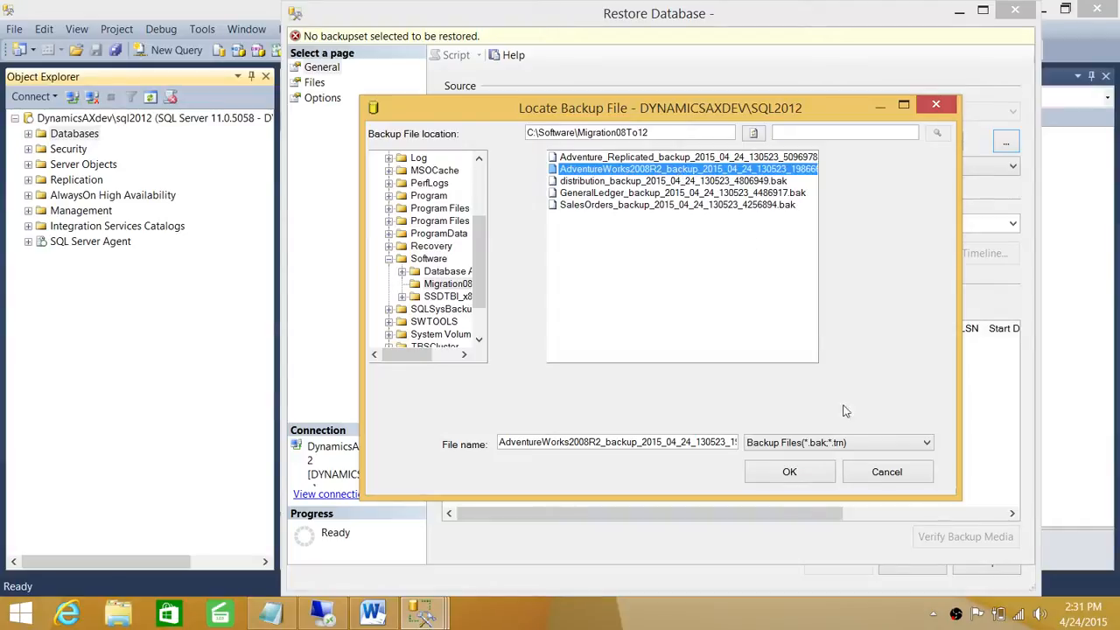
left_click(788, 472)
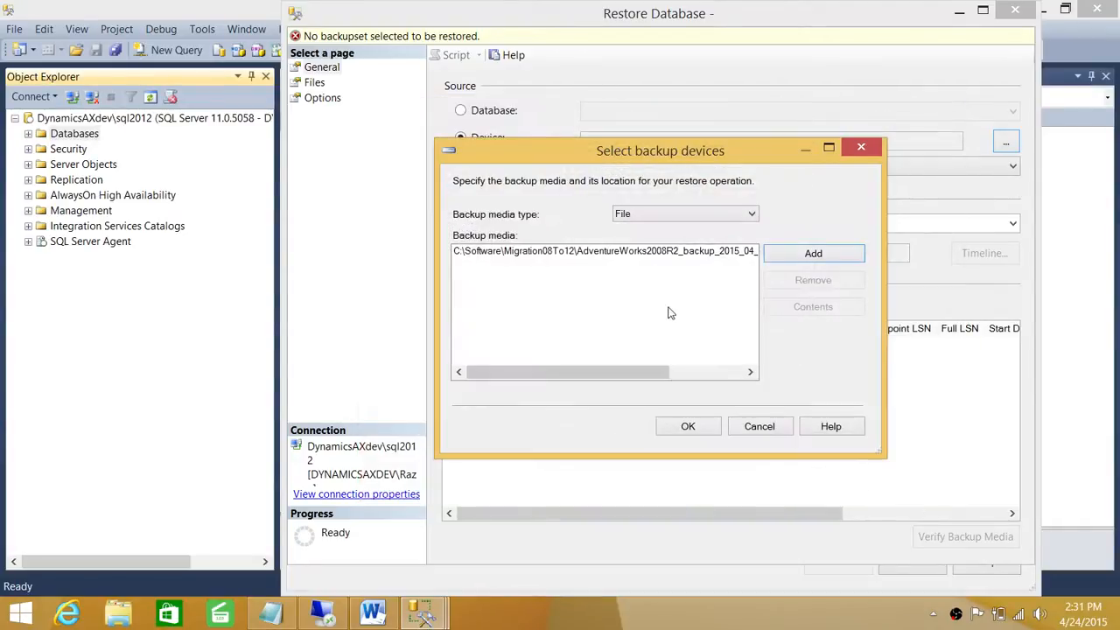
left_click(687, 427)
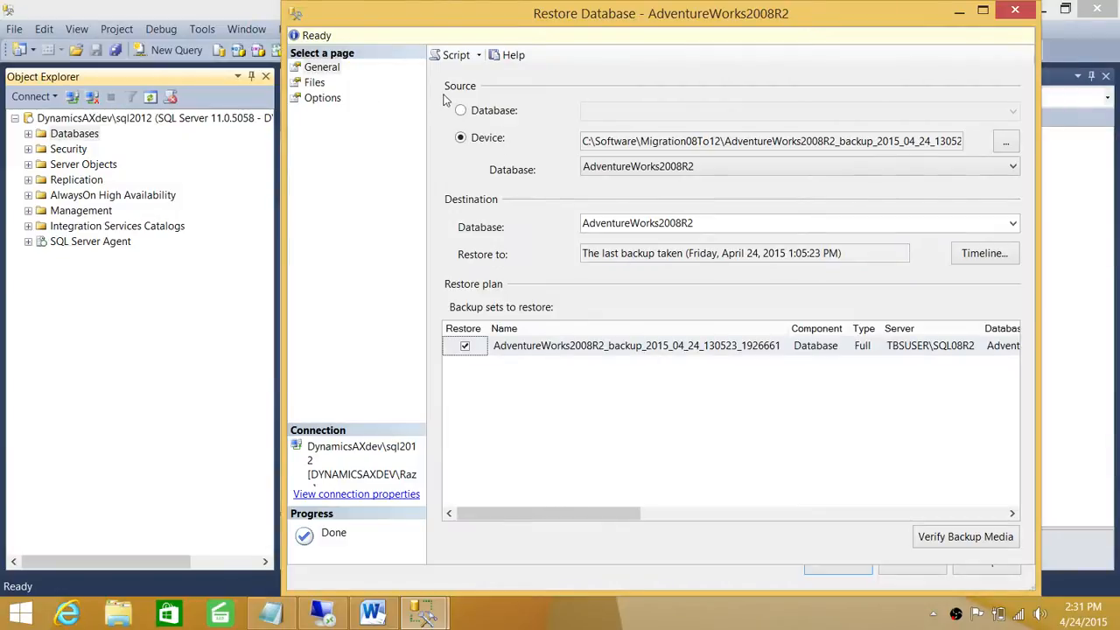
- Review the Restore As data file path ending SQL\DATA\AdventureWorks2008R2, then move to the restore options
left_click(315, 82)
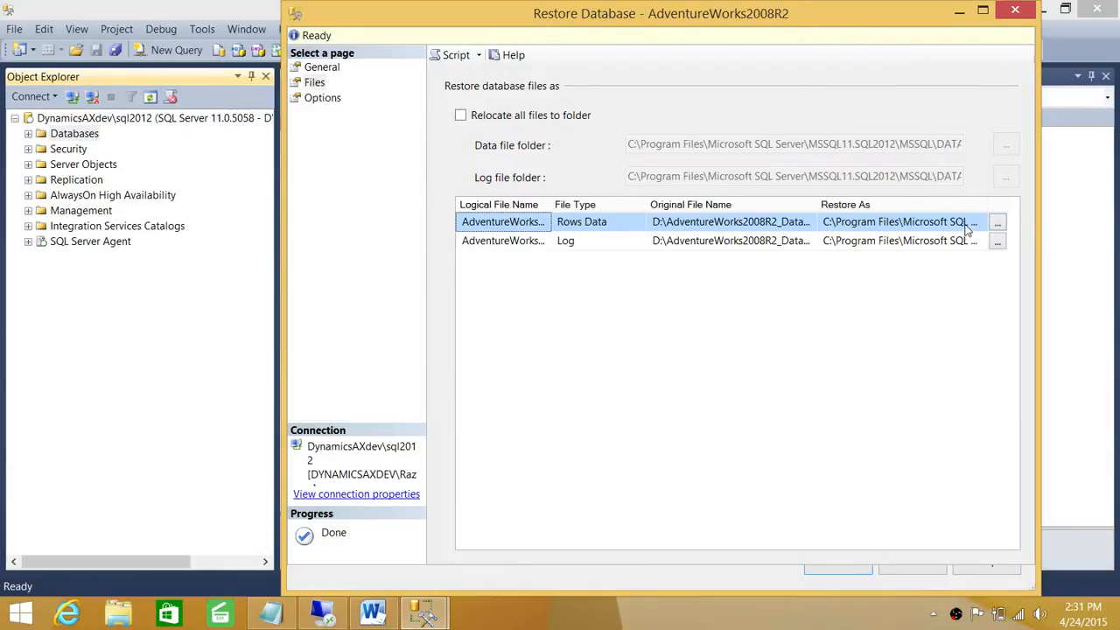
left_click(896, 221)
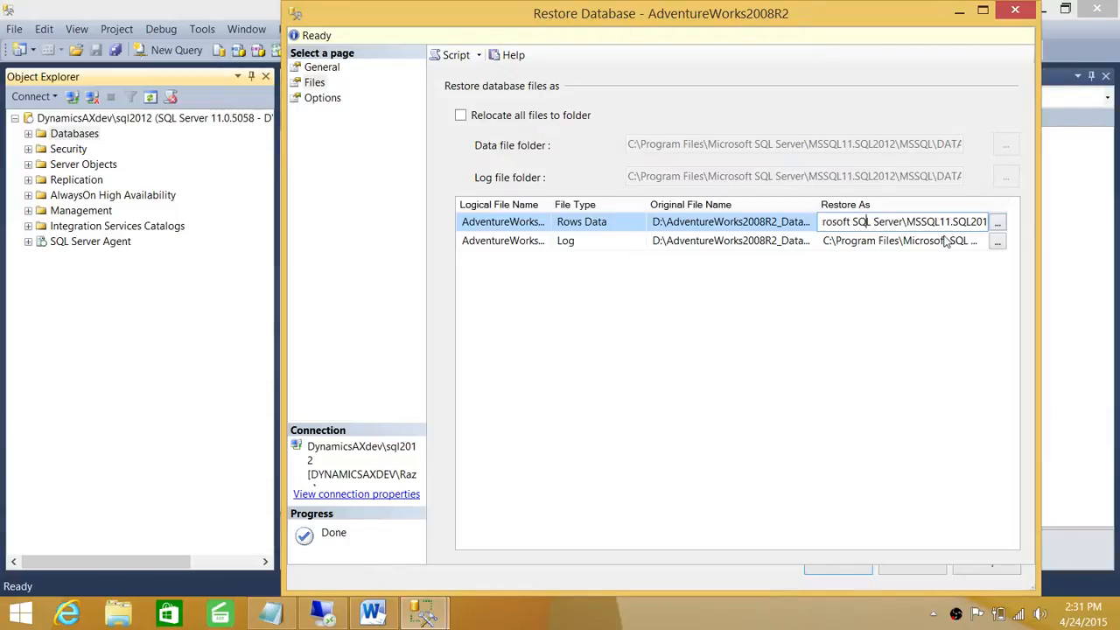
type("SQL\\DATA\\AdventureWorks2008R2")
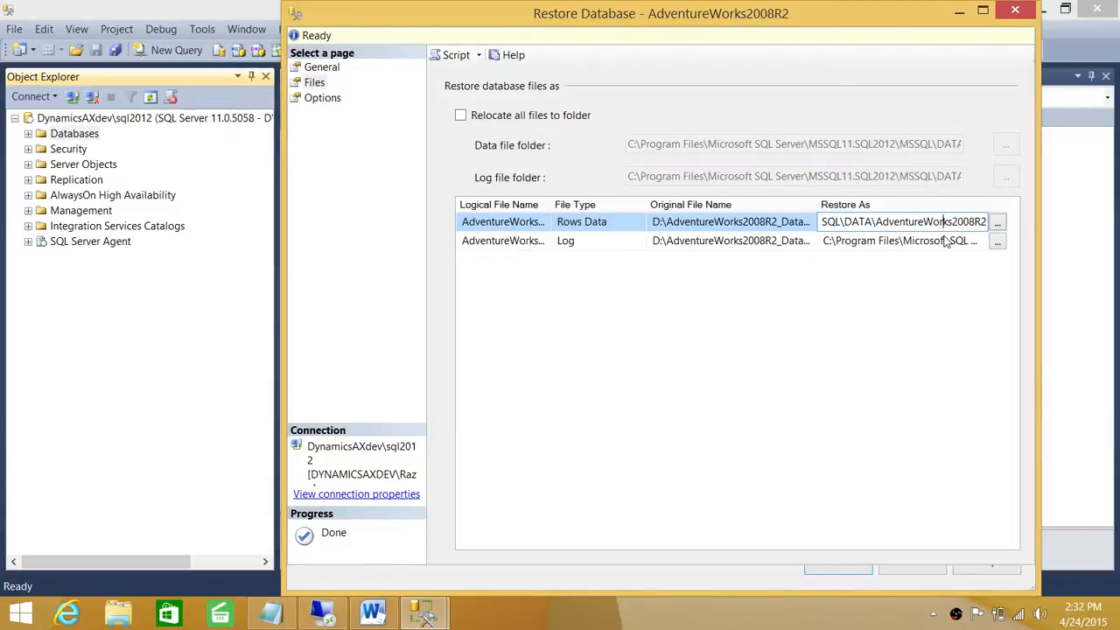
left_click(901, 221)
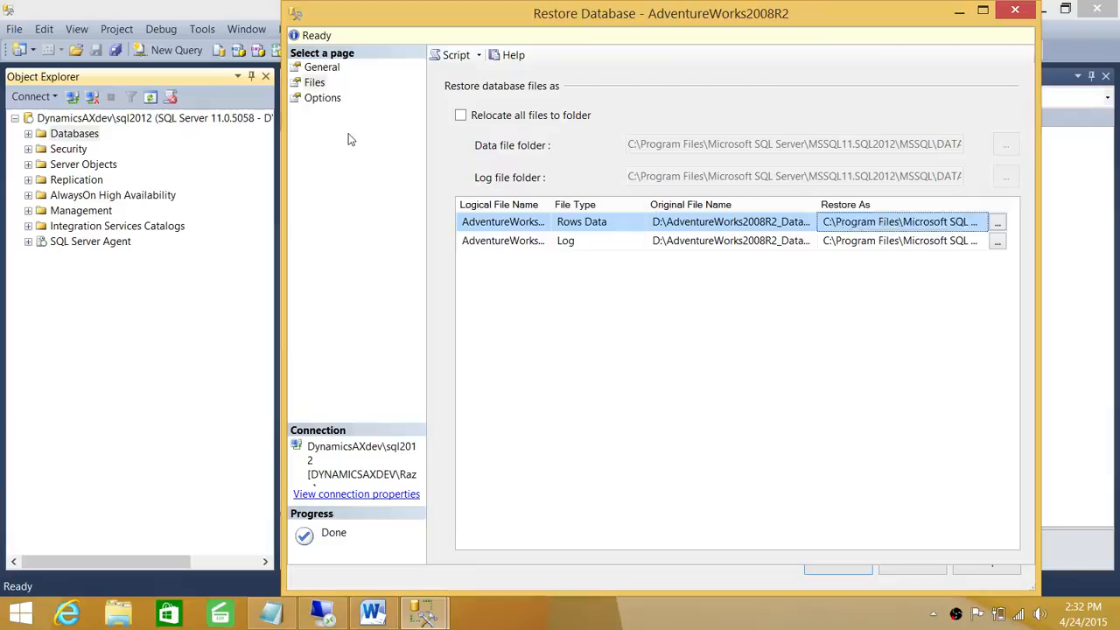
left_click(322, 98)
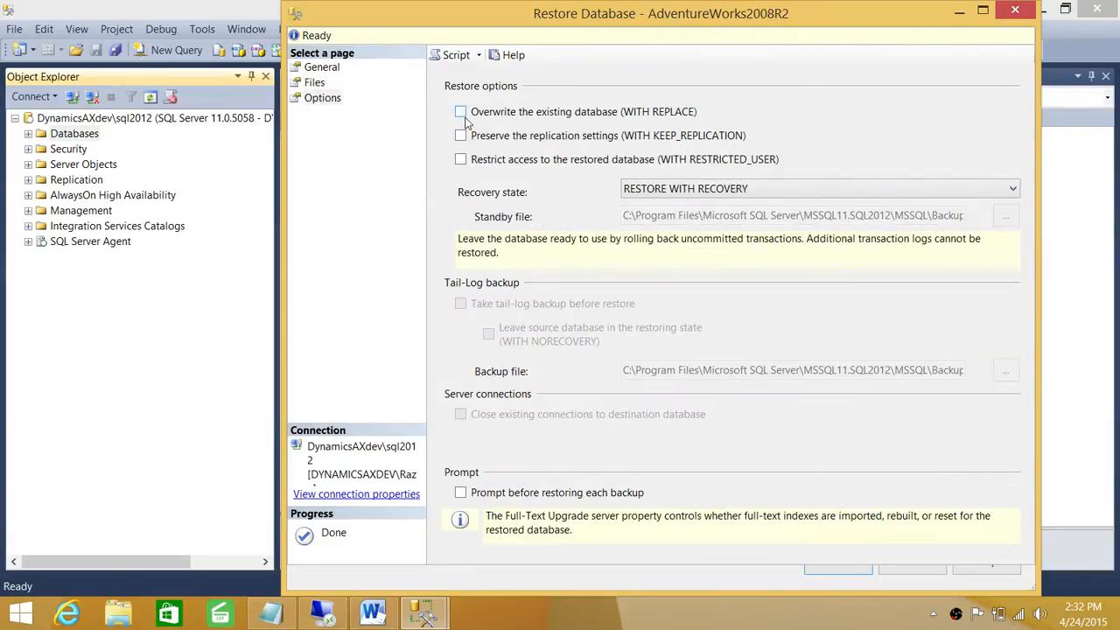
- Restore AdventureWorks2008R2 with Overwrite the existing database (WITH REPLACE) and acknowledge success
left_click(462, 112)
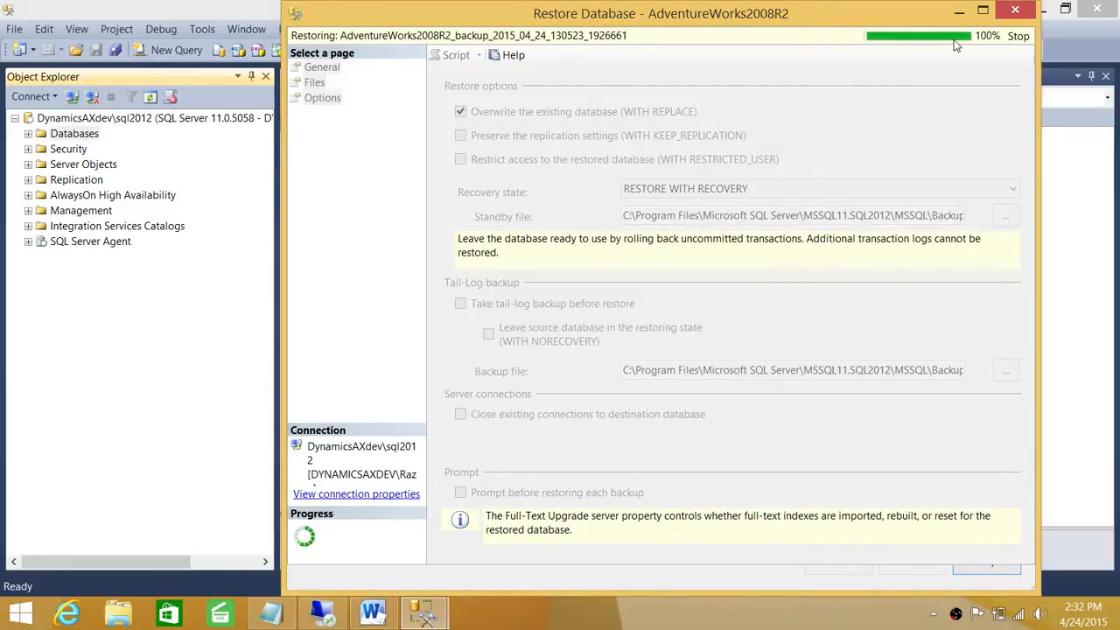
mouse_move(965, 70)
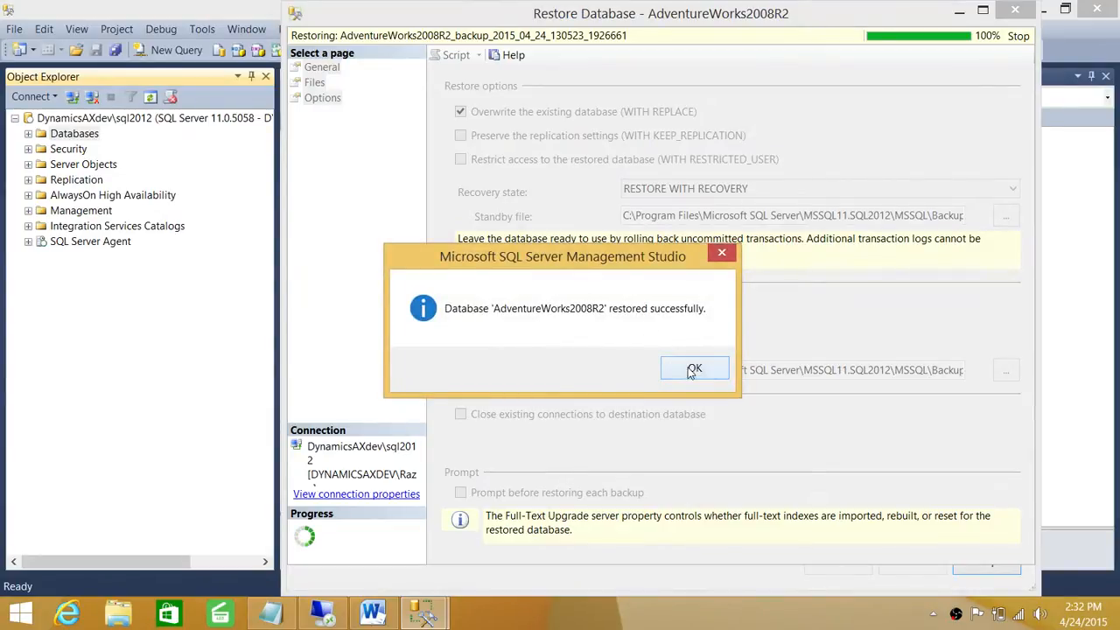
left_click(693, 367)
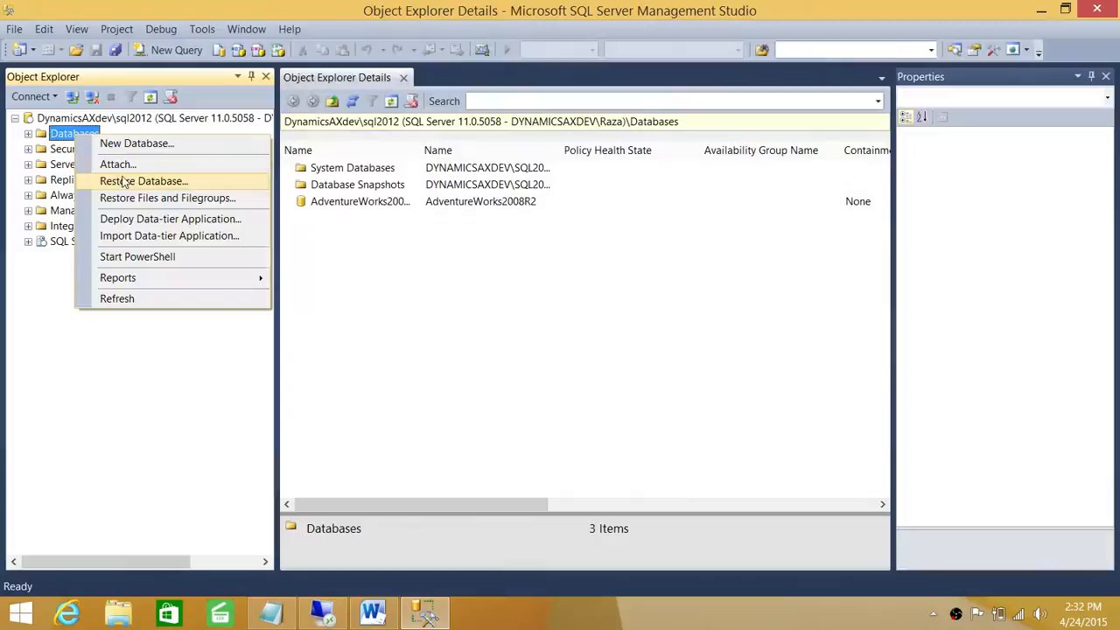
- Set up a Device restore using the Adventure_Replicated .bak from the Migration08To12 folder
left_click(143, 180)
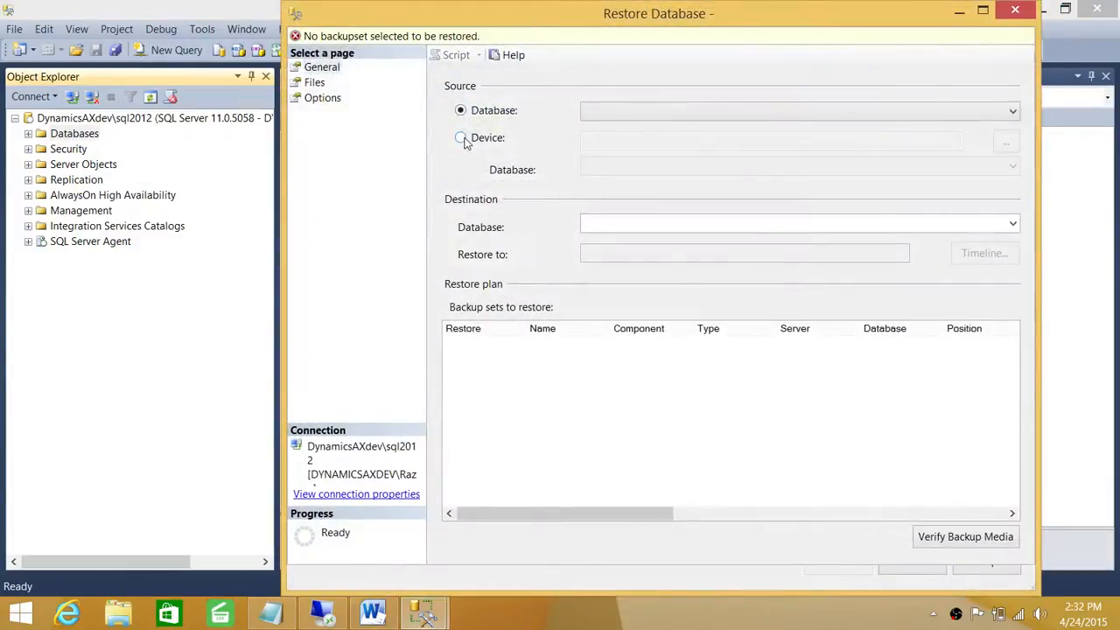
left_click(1004, 140)
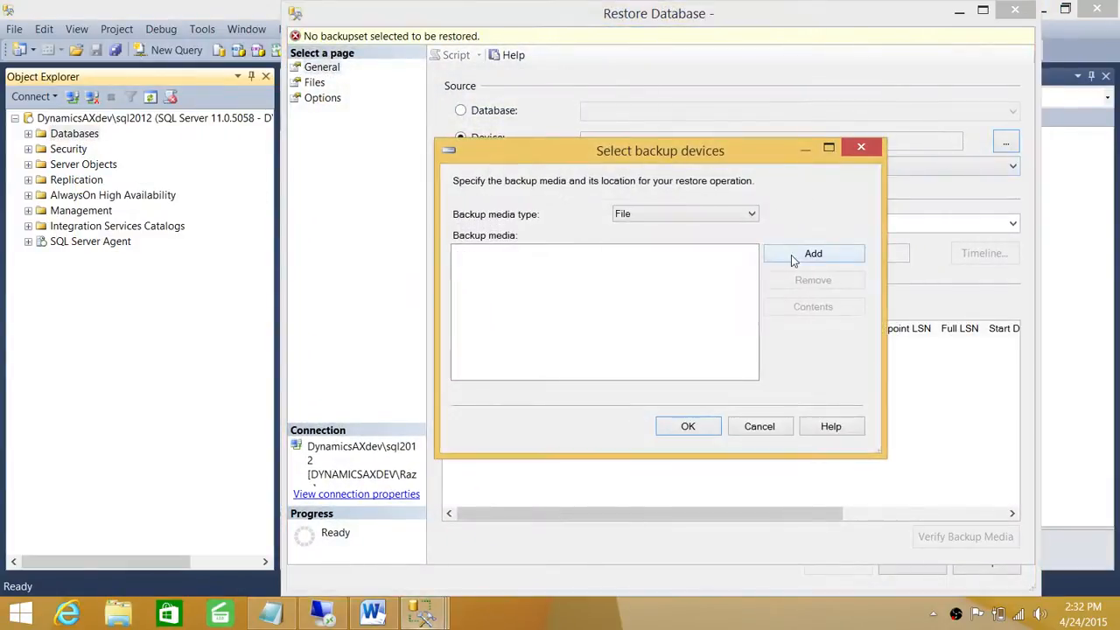
left_click(812, 252)
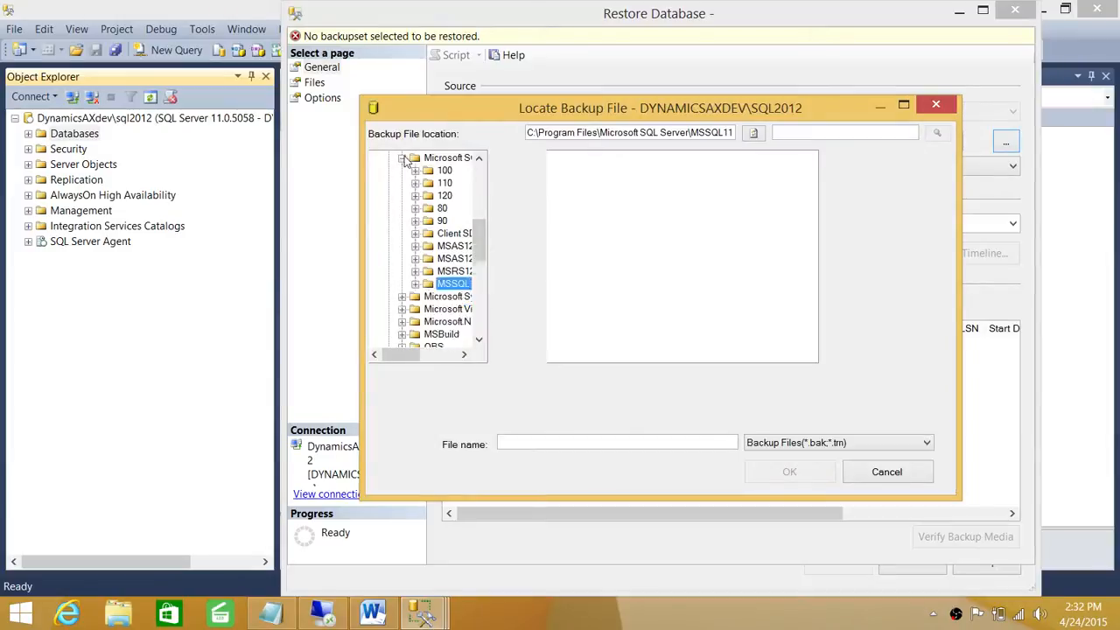
left_click(402, 158)
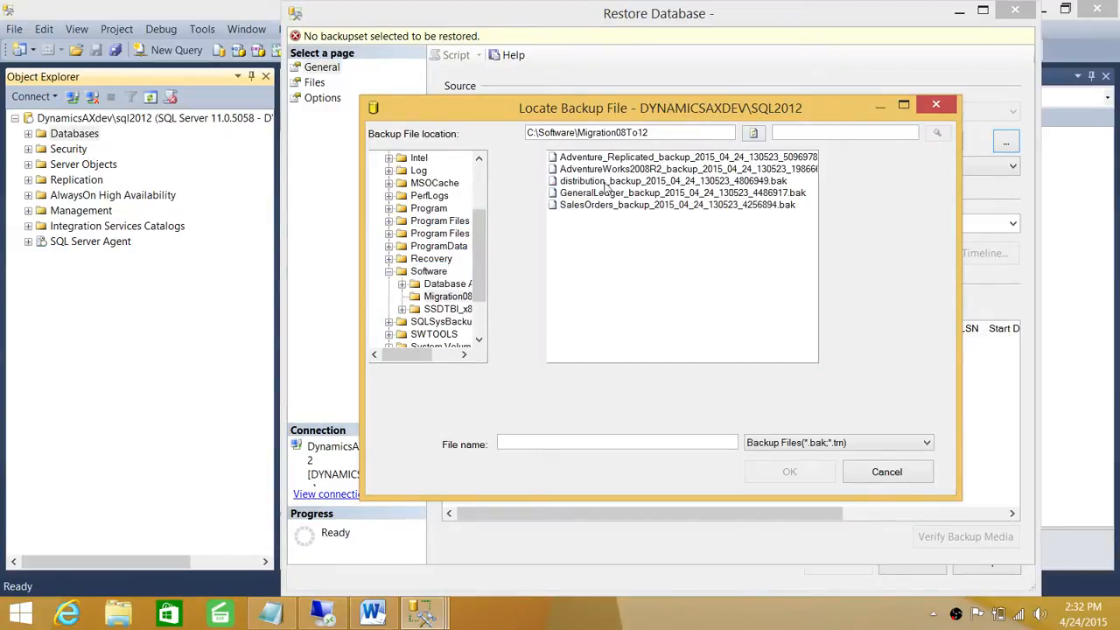
left_click(787, 472)
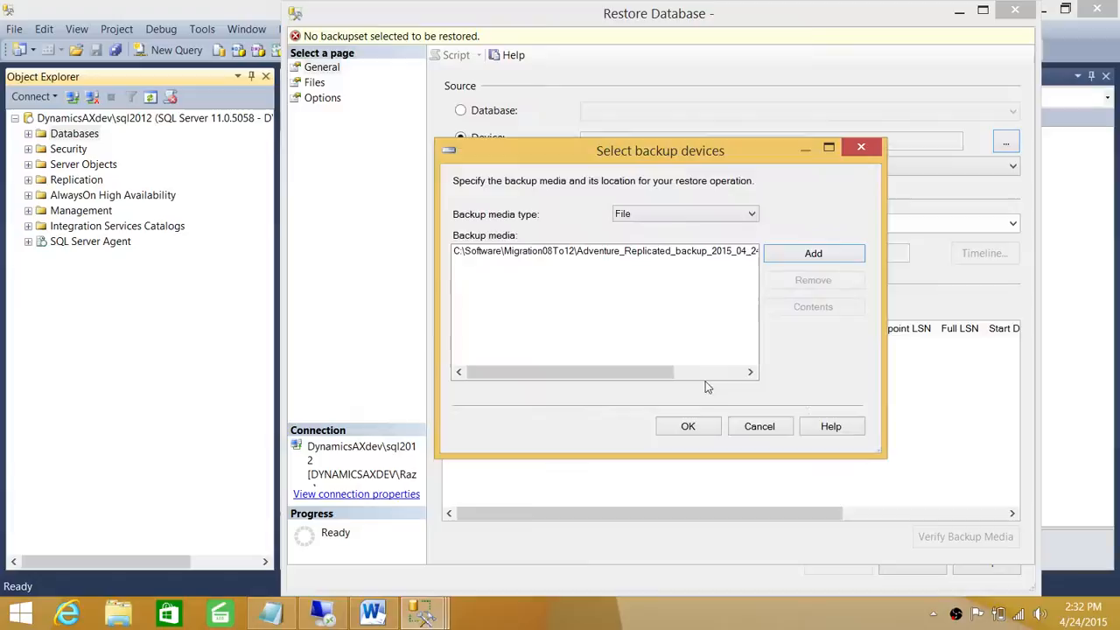
left_click(688, 427)
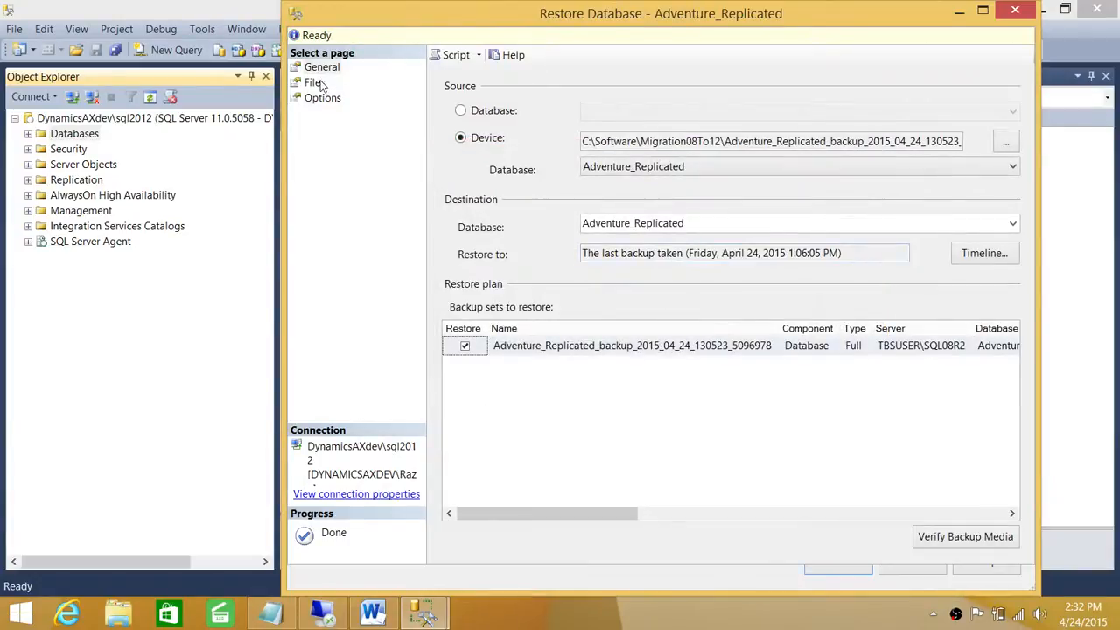
- Check the Options and Files pages, then restore Adventure_Replicated
left_click(322, 98)
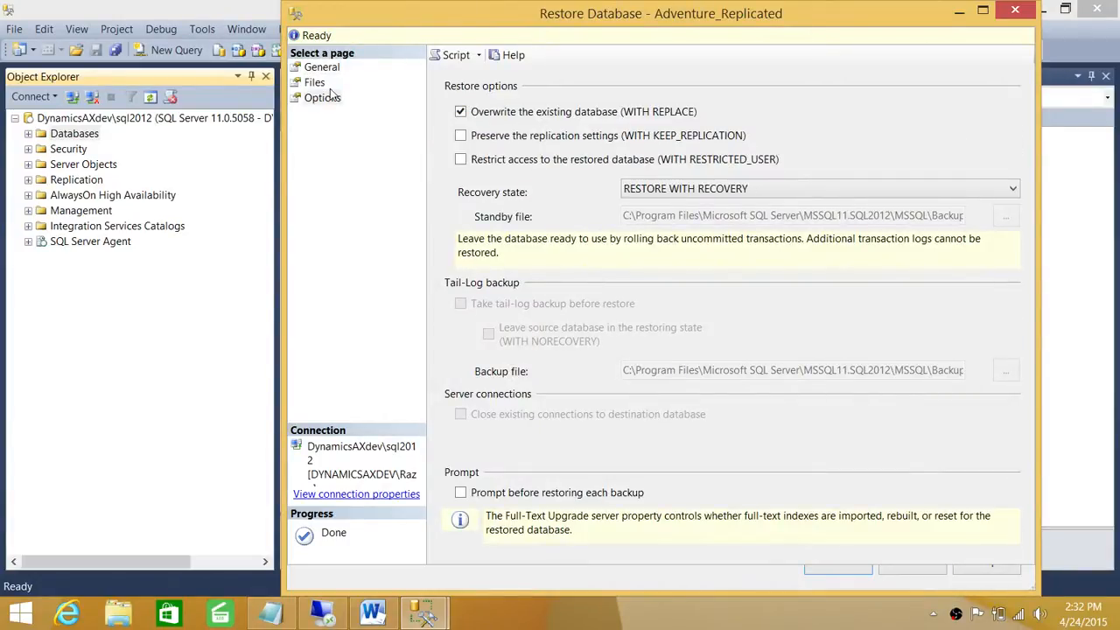
left_click(315, 82)
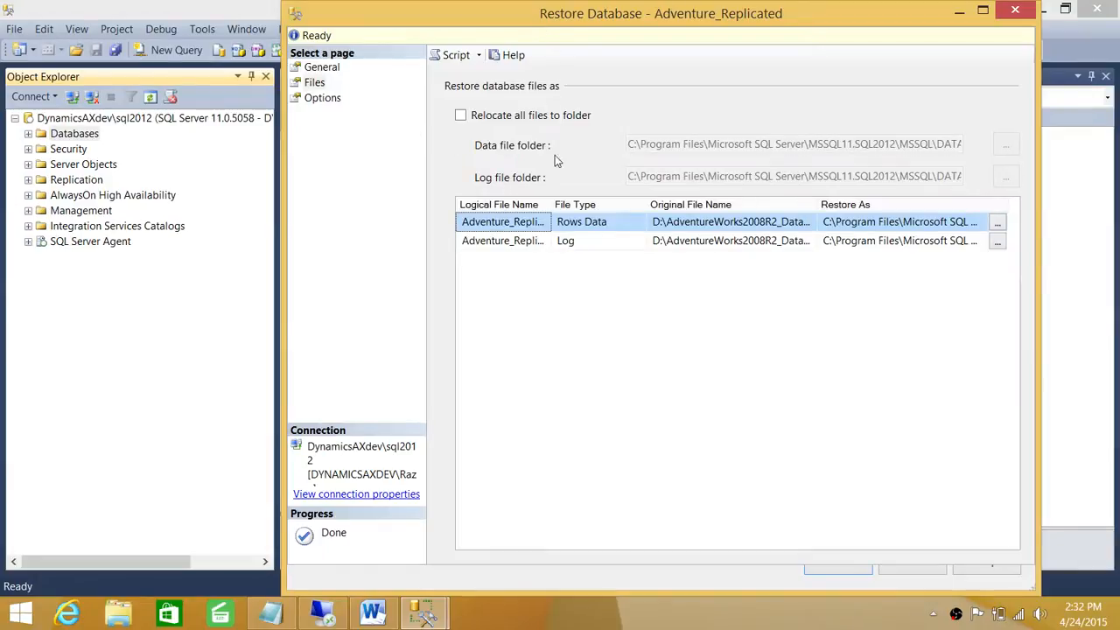
left_click(837, 570)
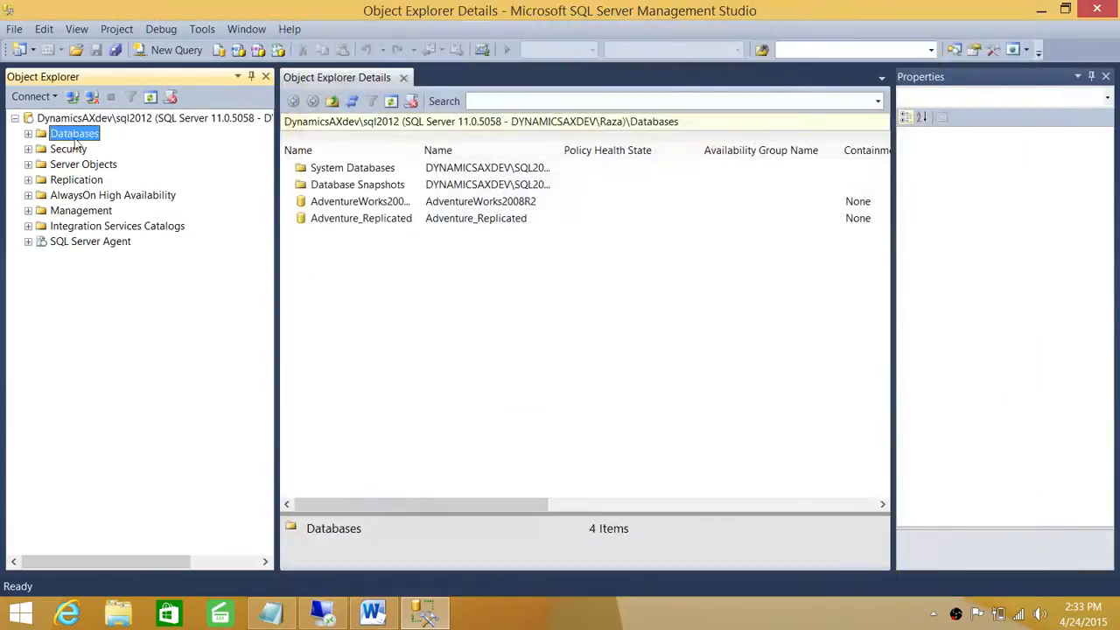
- Set up a Device restore using the distribution .bak from C:\Software\Migration08To12
right_click(74, 133)
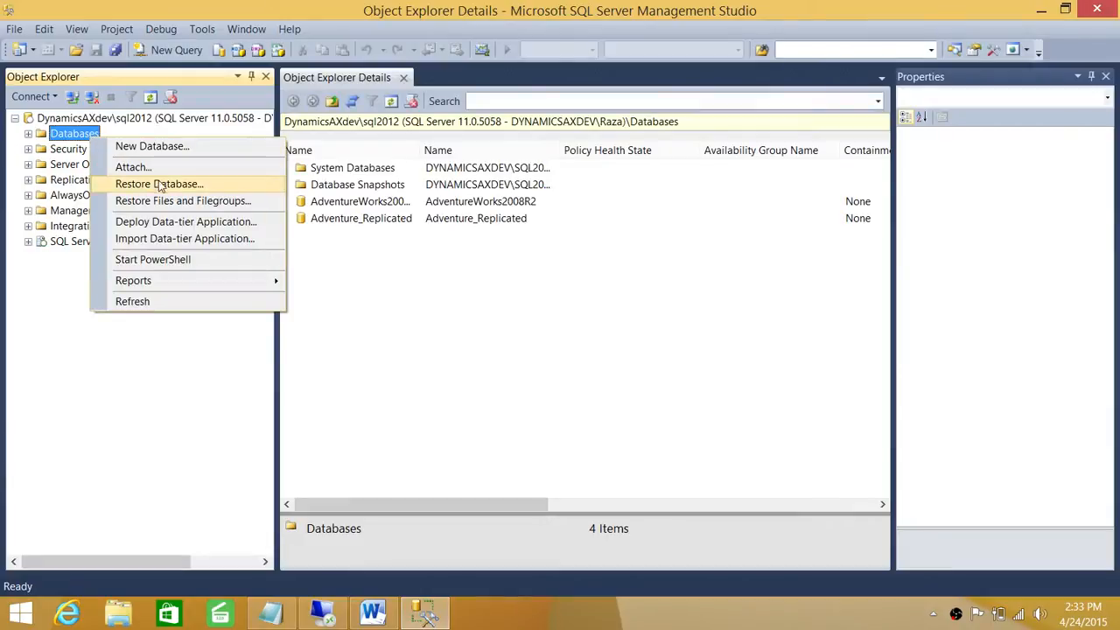
left_click(157, 184)
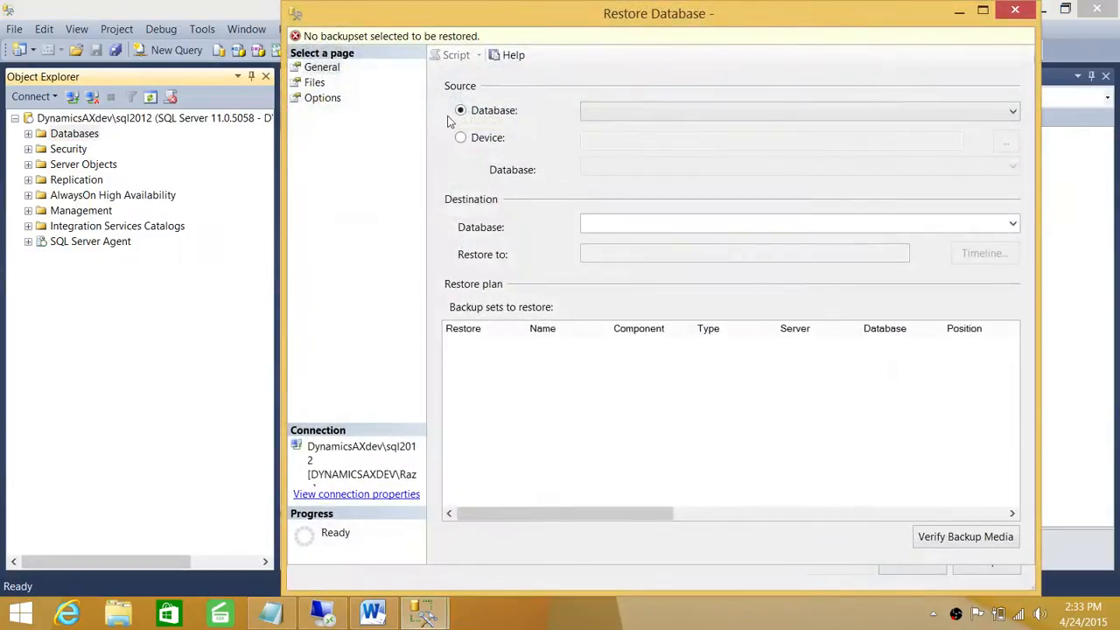
left_click(460, 137)
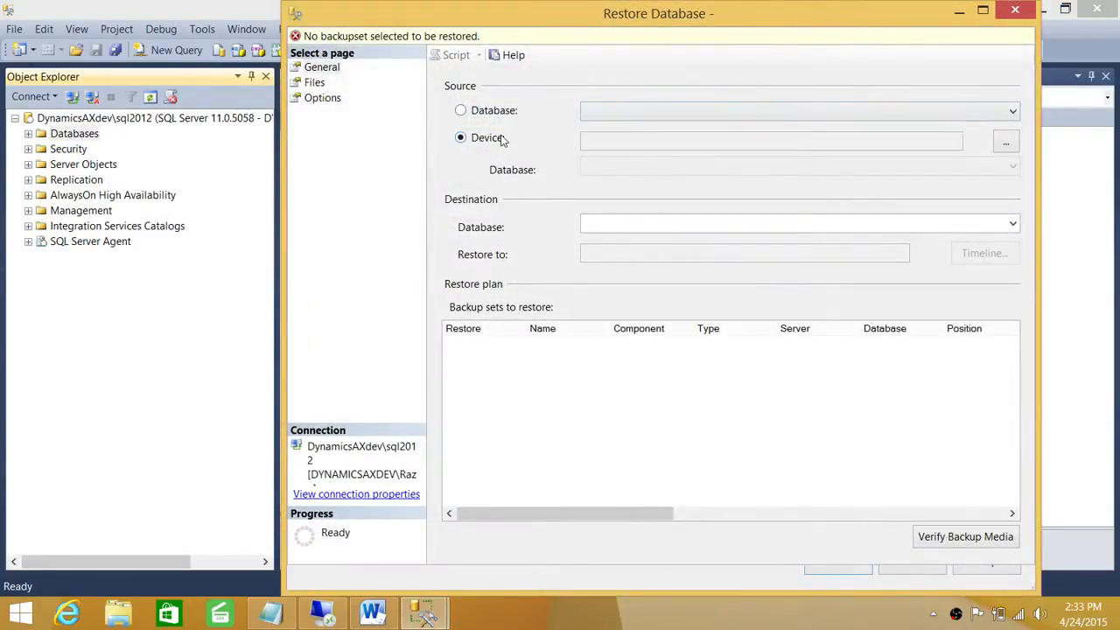
left_click(1005, 140)
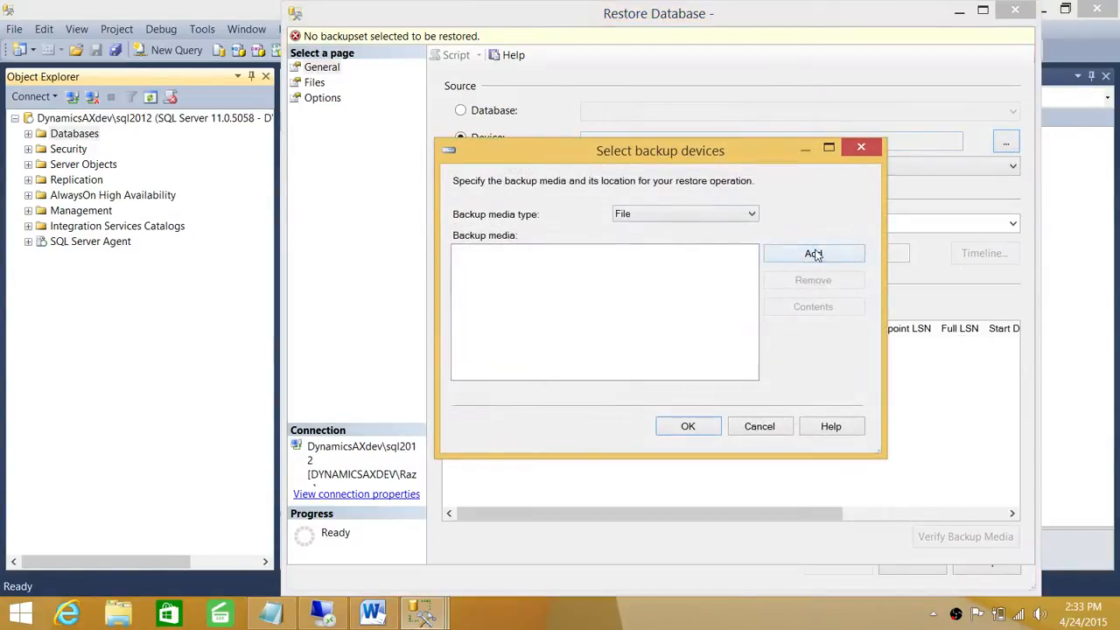
left_click(812, 252)
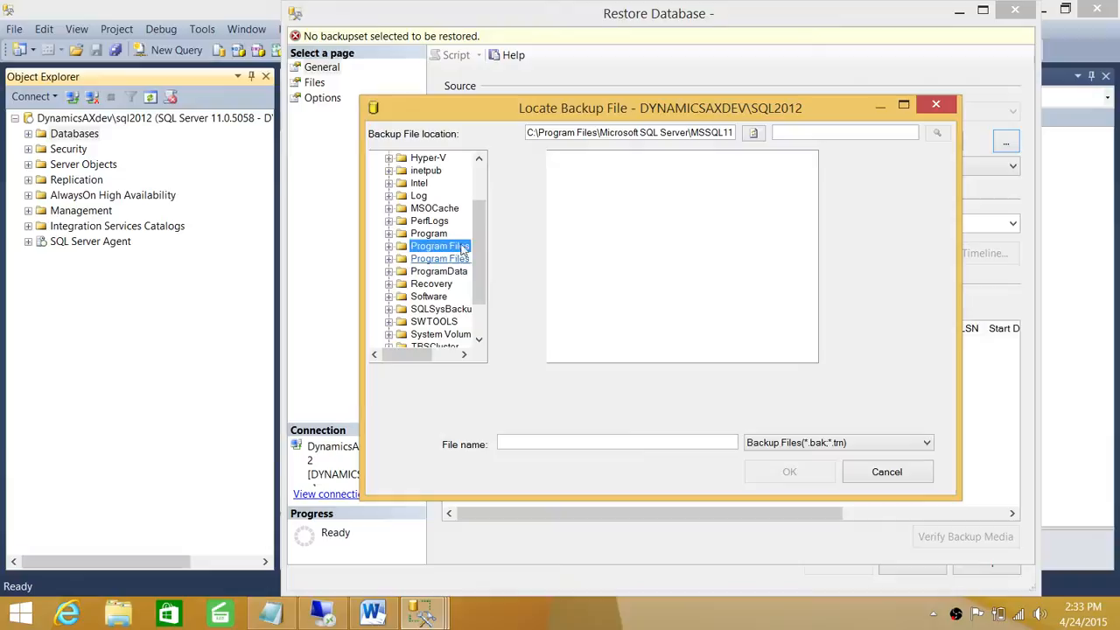
left_click(428, 296)
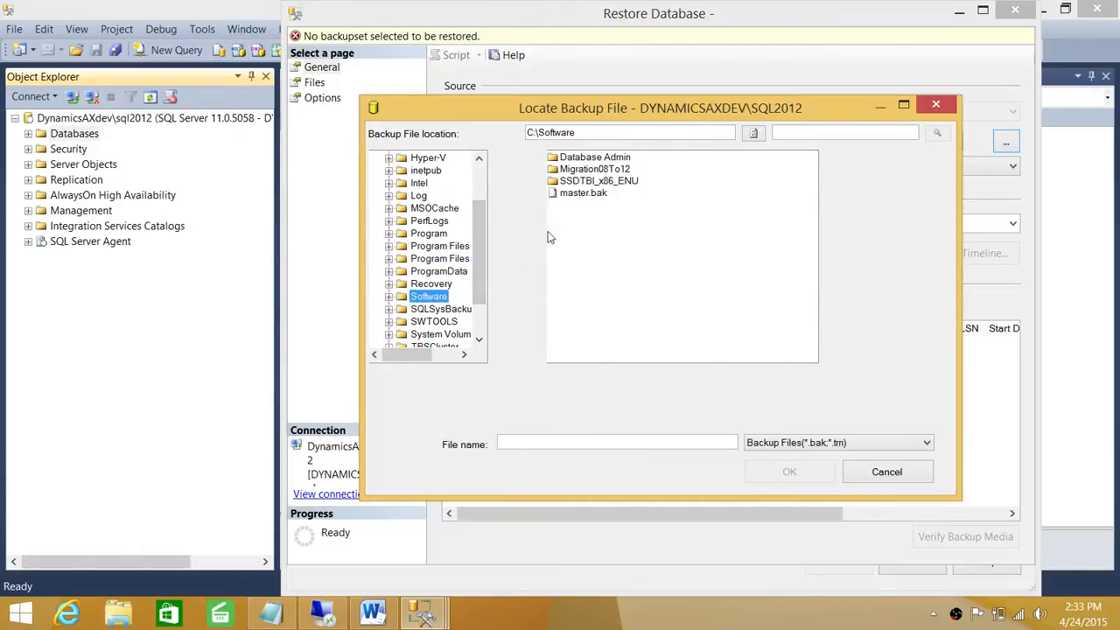
double_click(595, 168)
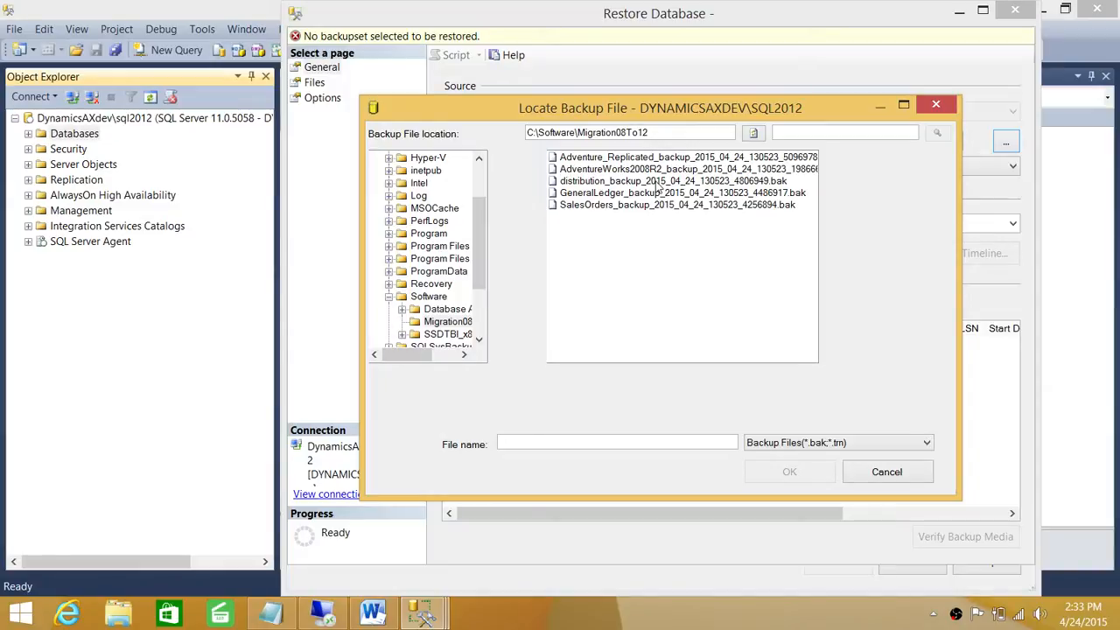
left_click(788, 473)
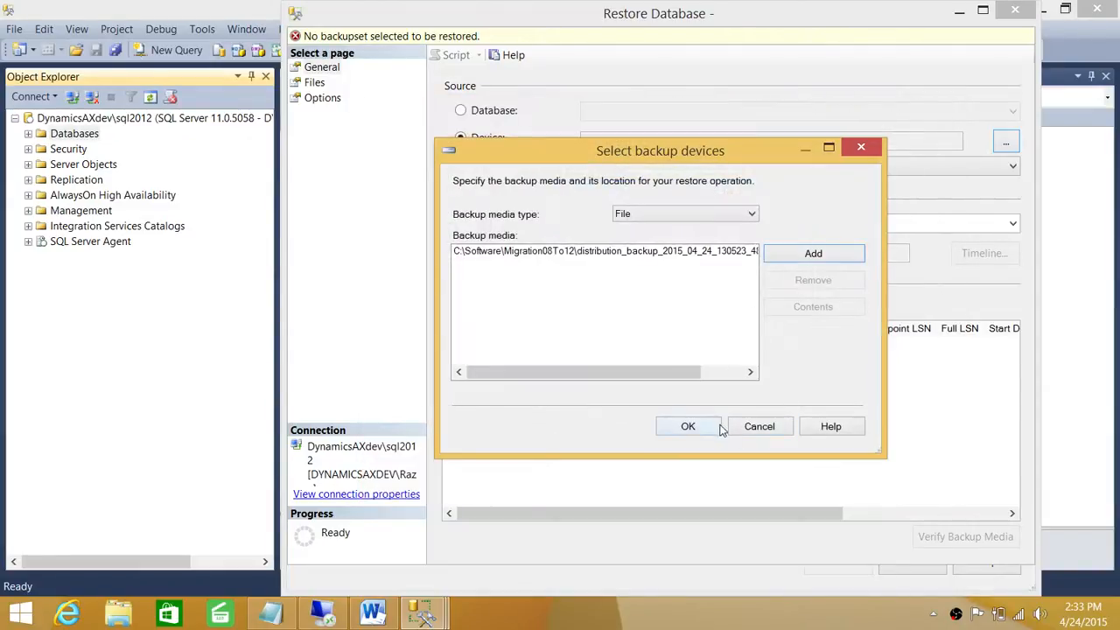
left_click(688, 427)
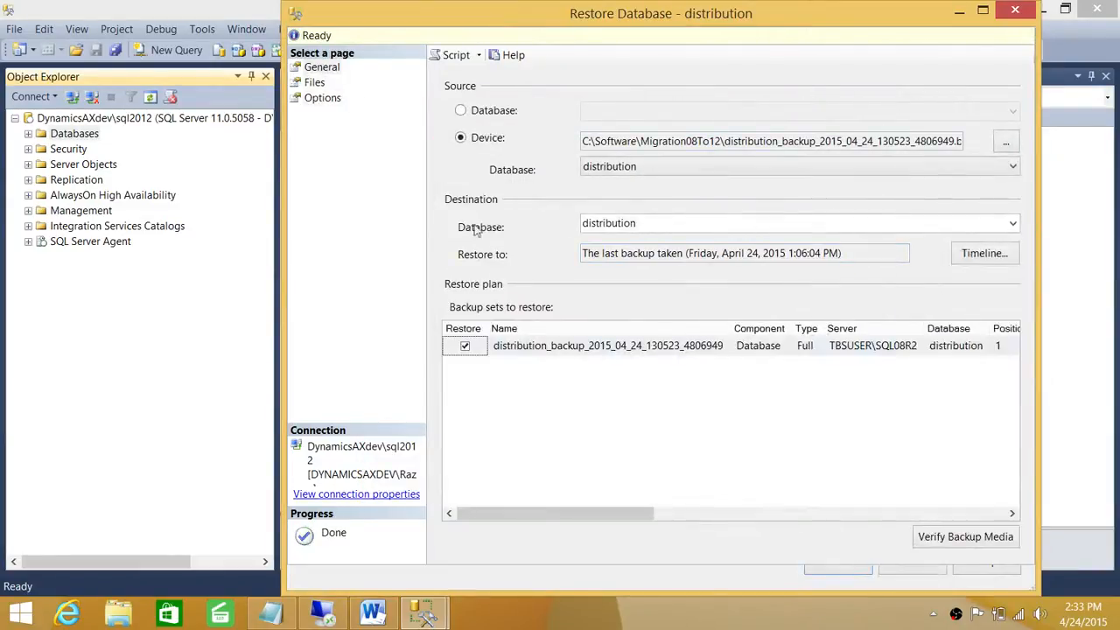
- Check the Files and Options pages, then restore the distribution database
left_click(315, 82)
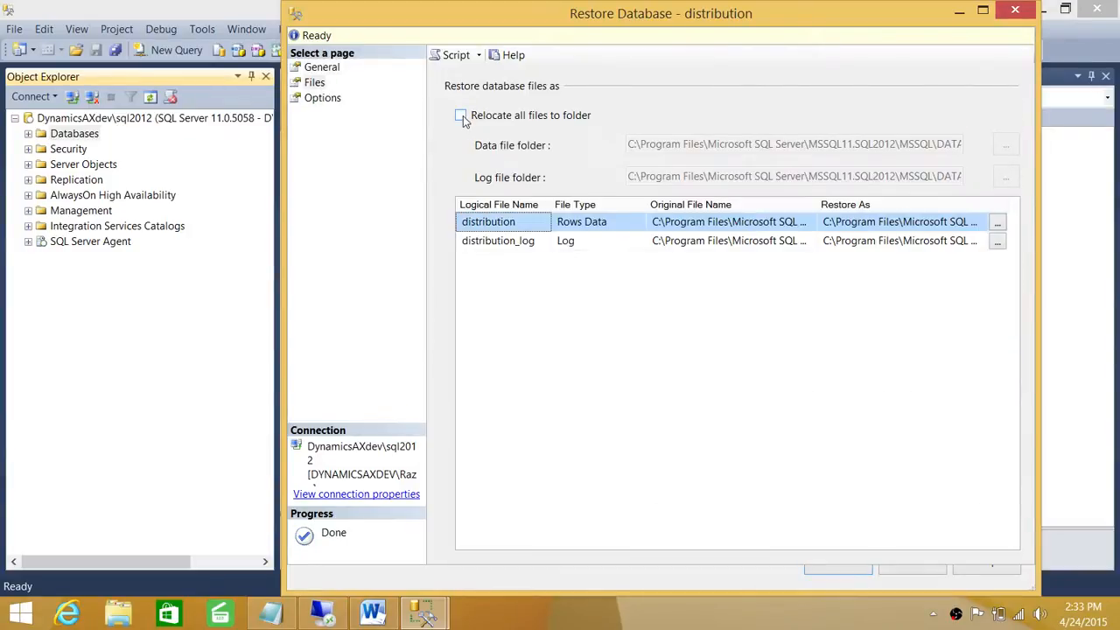
left_click(322, 98)
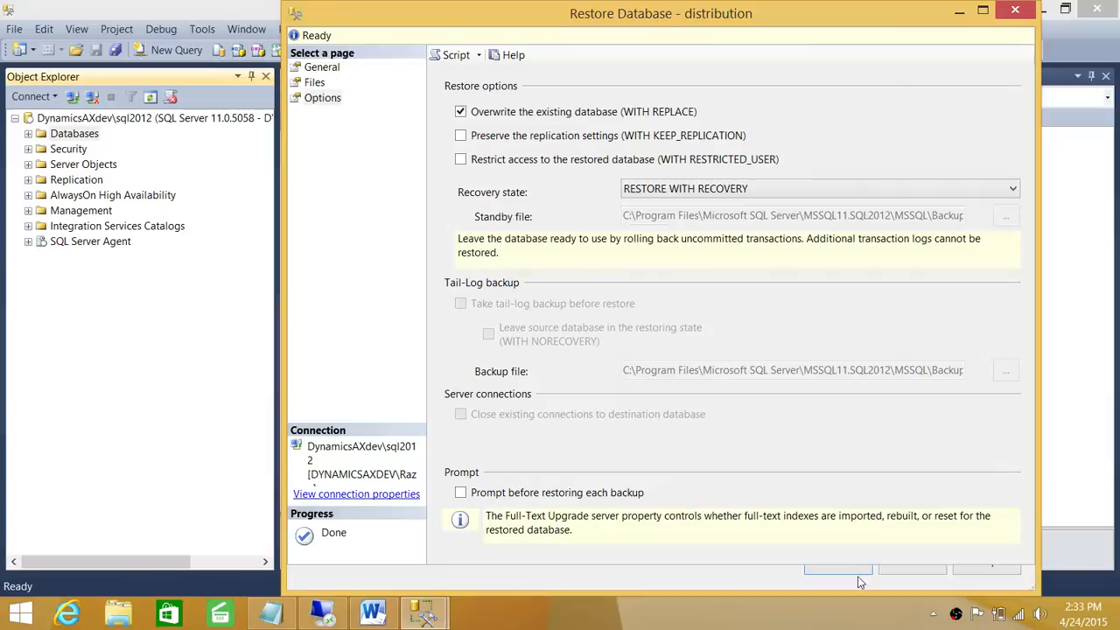
left_click(836, 571)
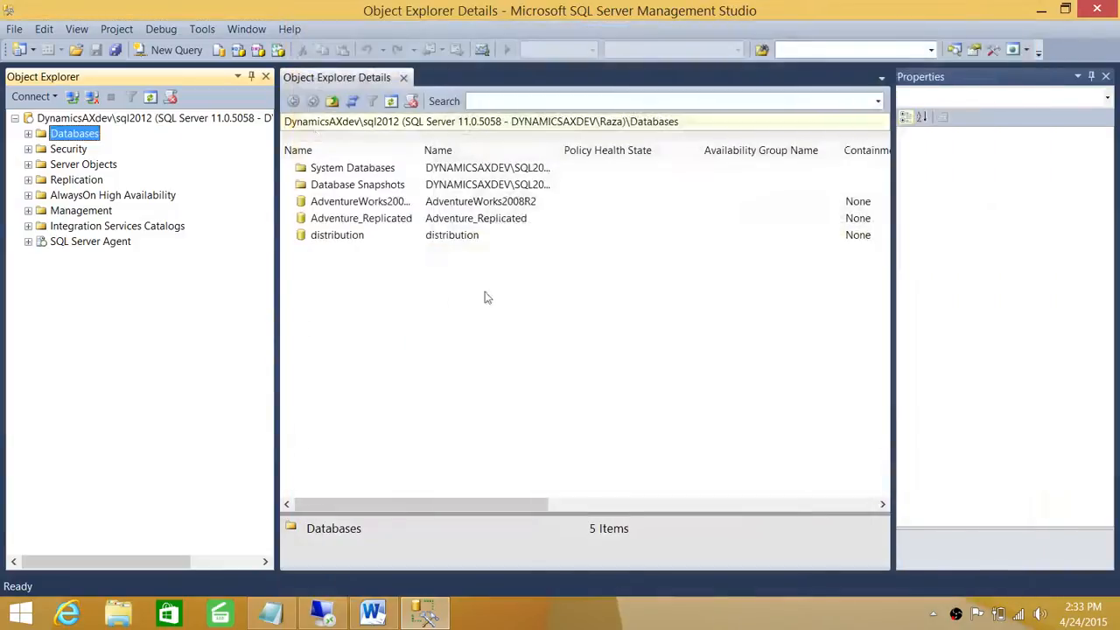
- Select the GeneralLedger .bak from the Migration08To12 folder as the restore device source
right_click(74, 133)
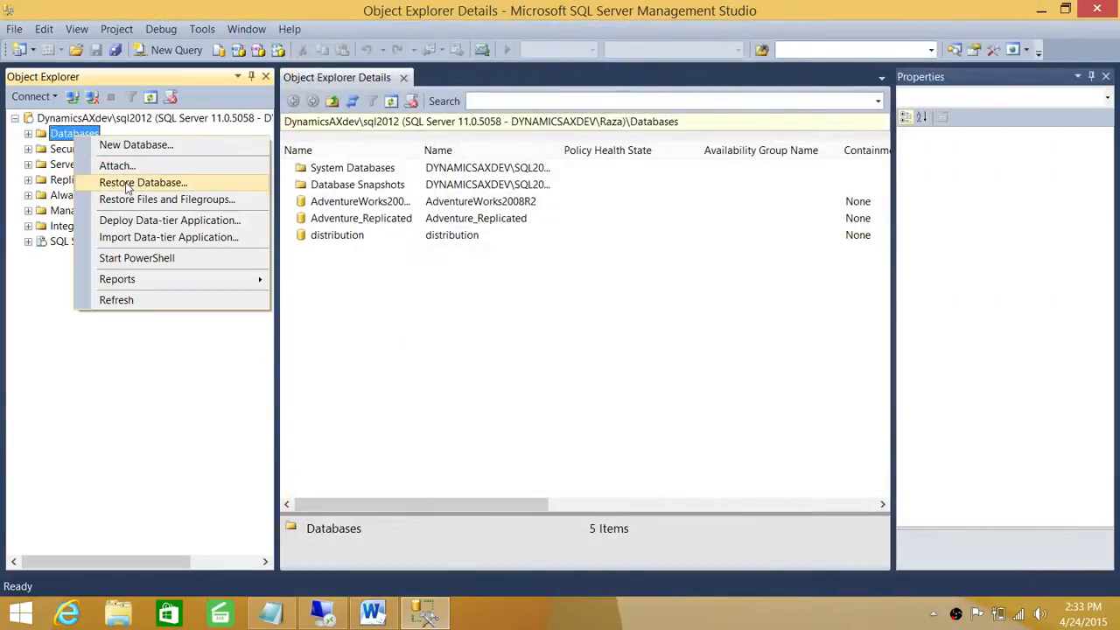
left_click(144, 182)
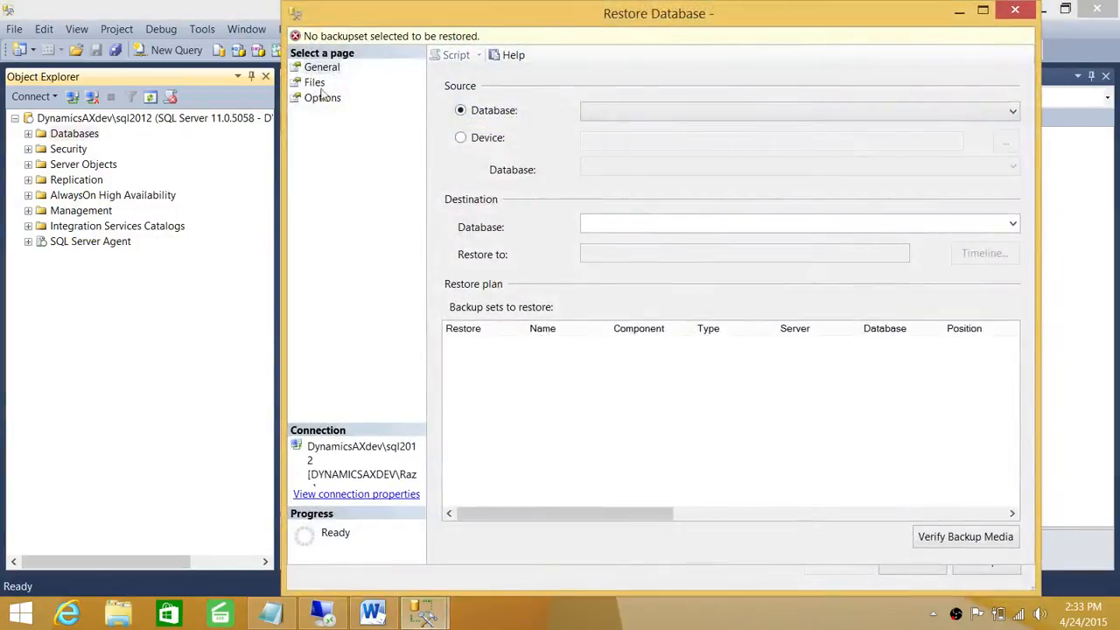
mouse_move(686, 113)
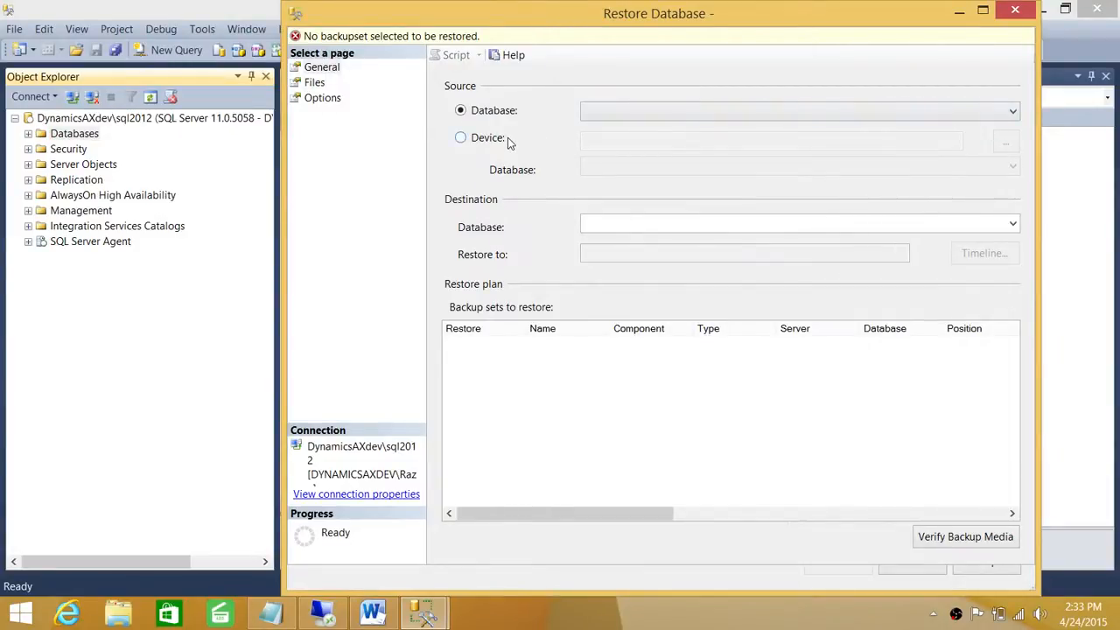
left_click(1004, 140)
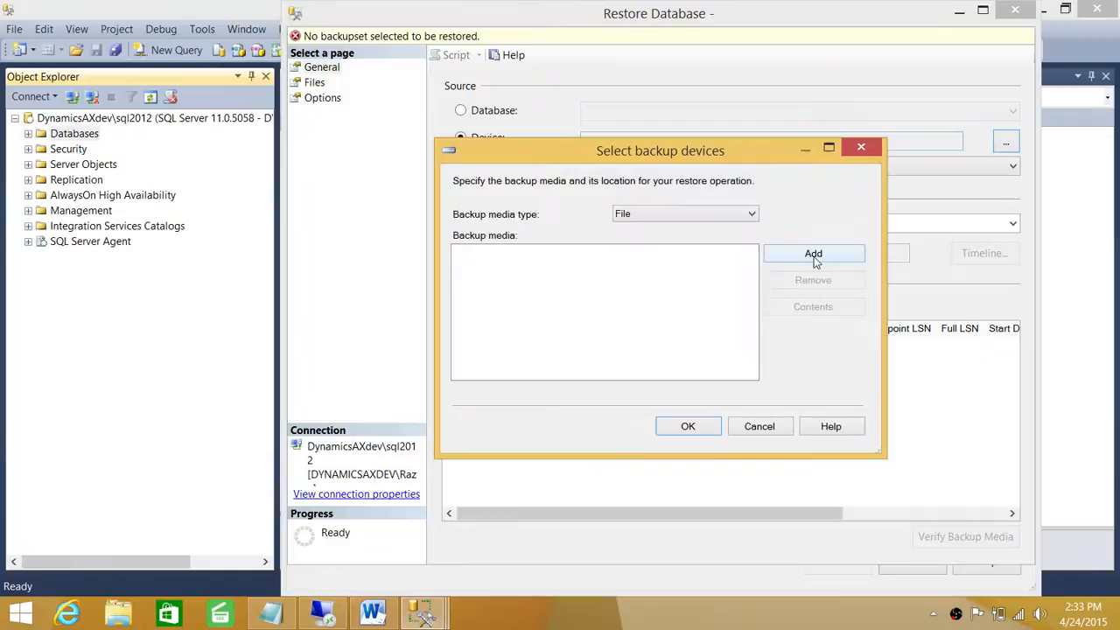
left_click(812, 252)
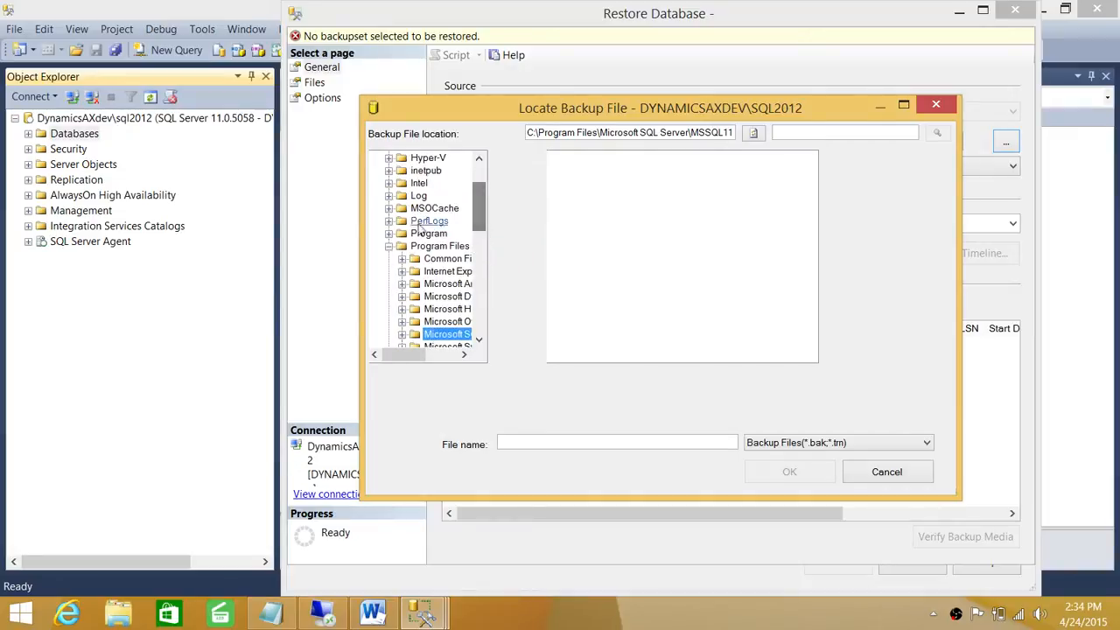
left_click(441, 245)
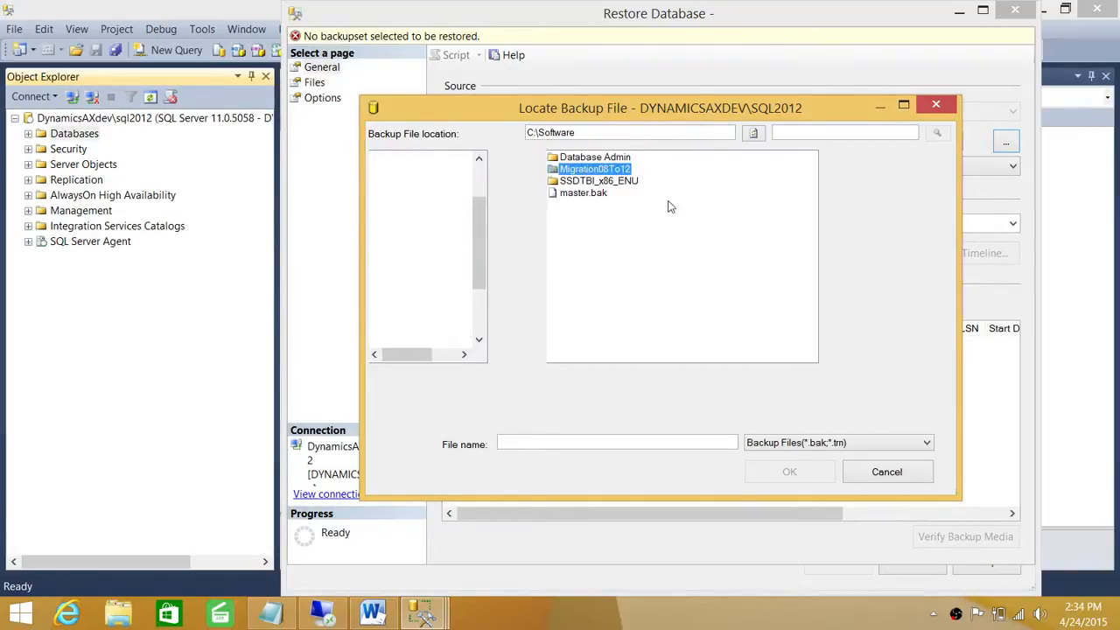
left_click(787, 473)
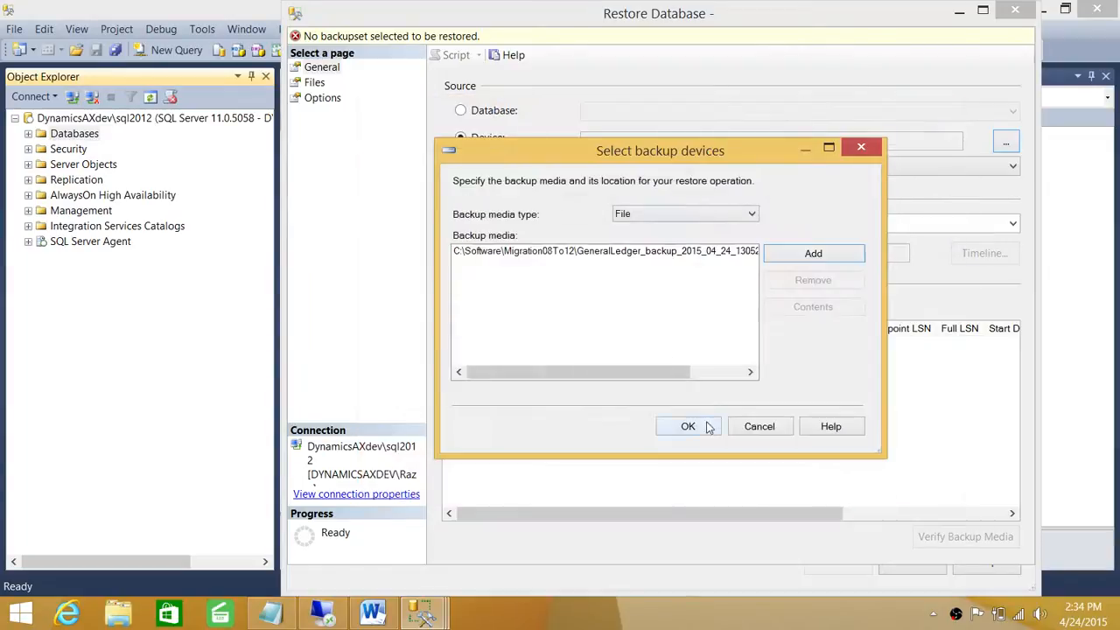
left_click(688, 427)
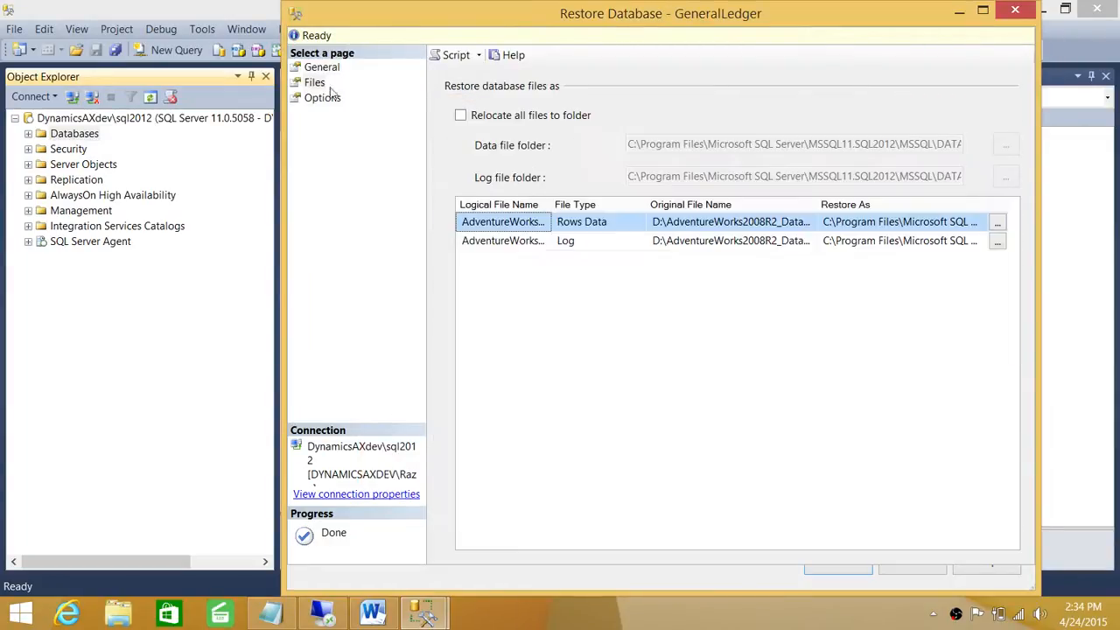
- Review the restore options and run the GeneralLedger restore
left_click(322, 98)
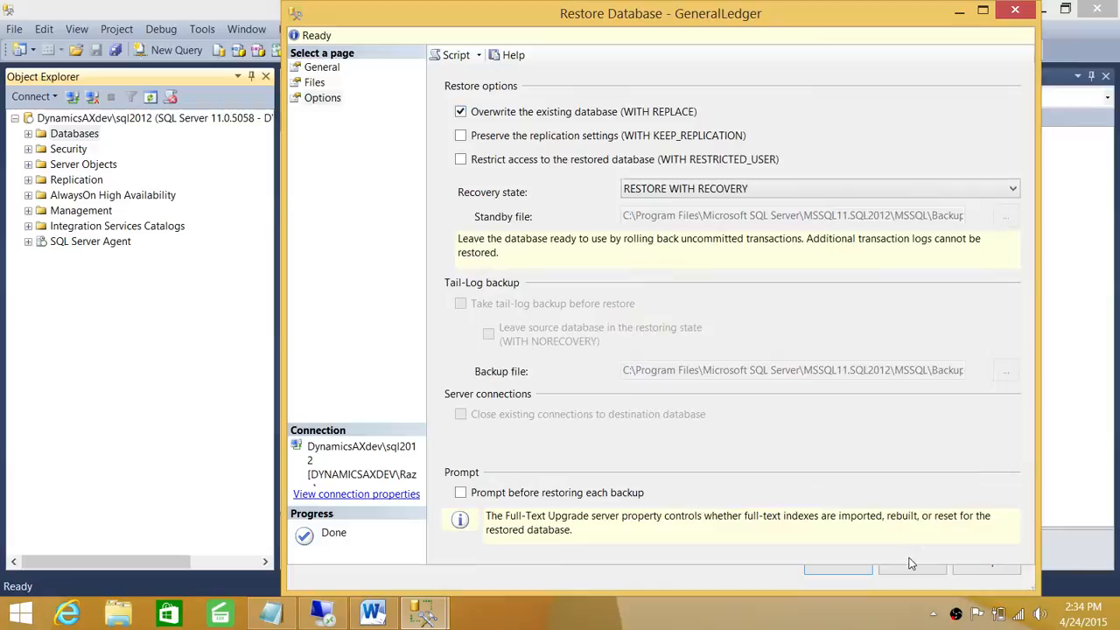
left_click(836, 569)
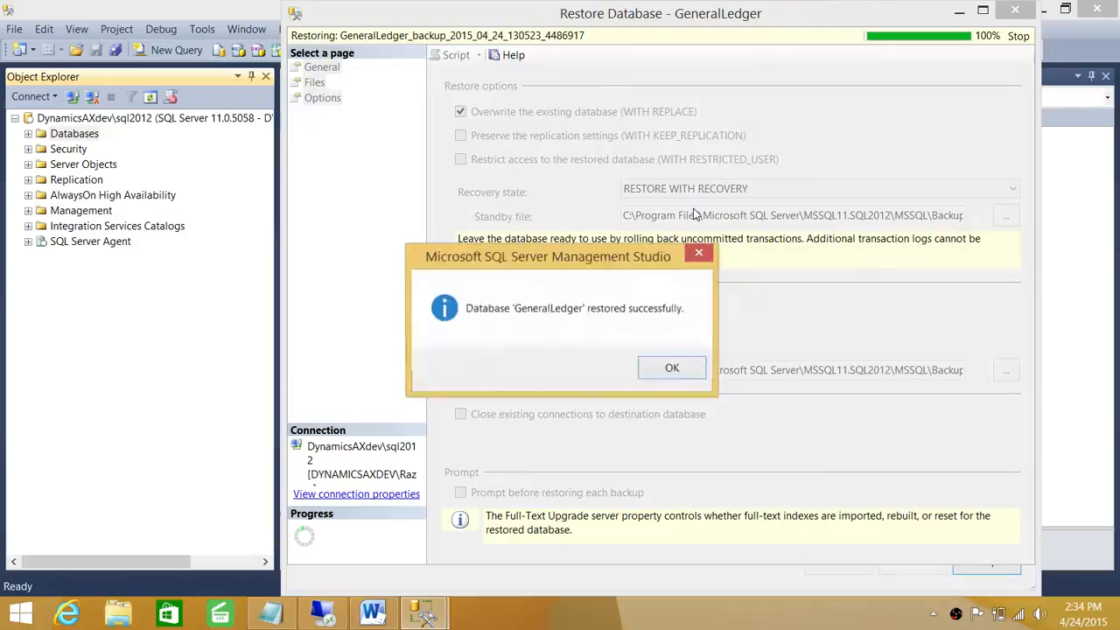
- Acknowledge the GeneralLedger restore success and bring up the Databases actions again
left_click(672, 368)
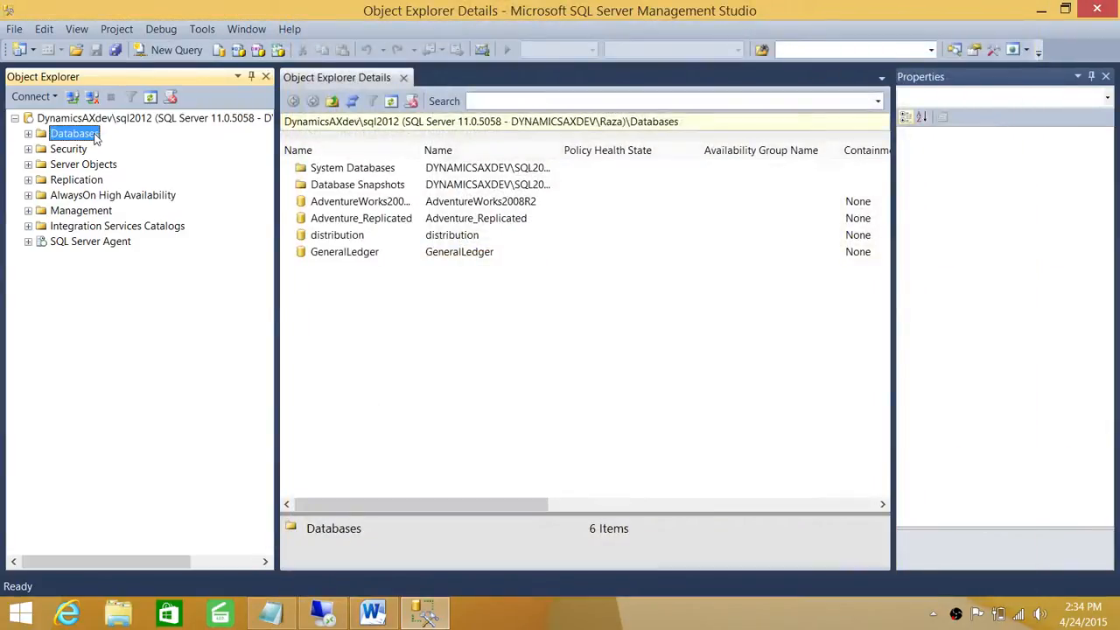
right_click(73, 133)
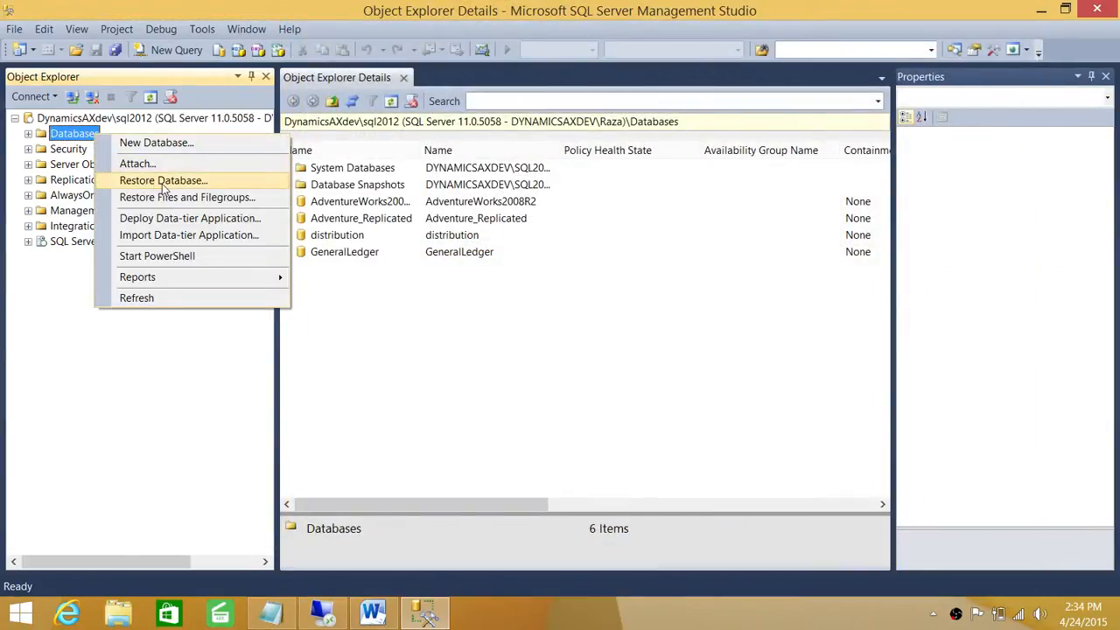
- Select the SalesOrders .bak from Migration08To12 as the device source for a new restore
left_click(163, 180)
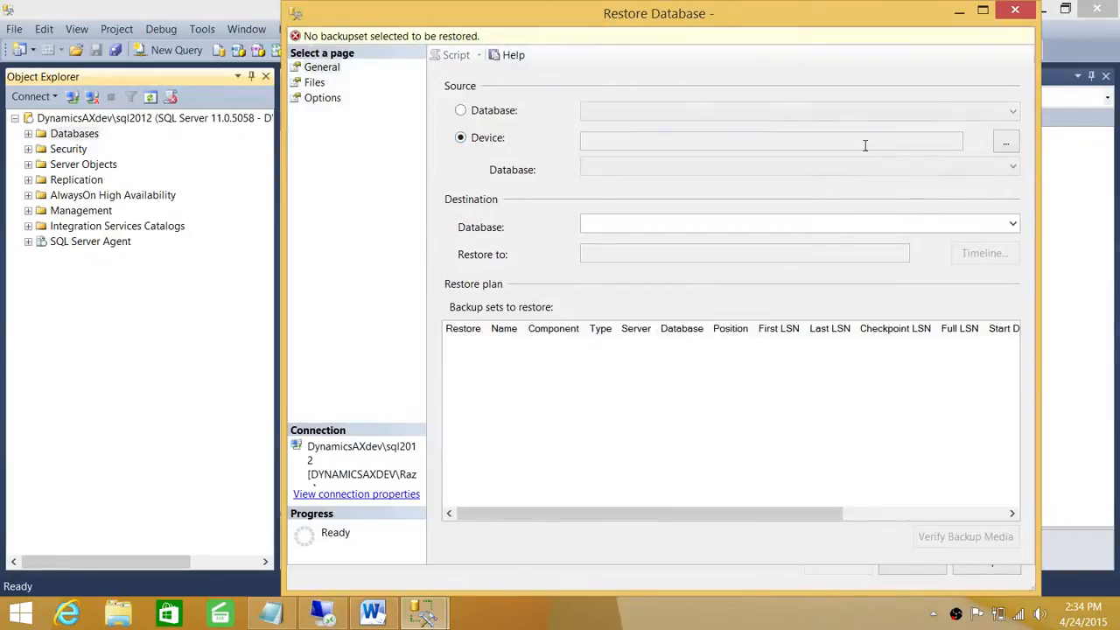
left_click(1004, 142)
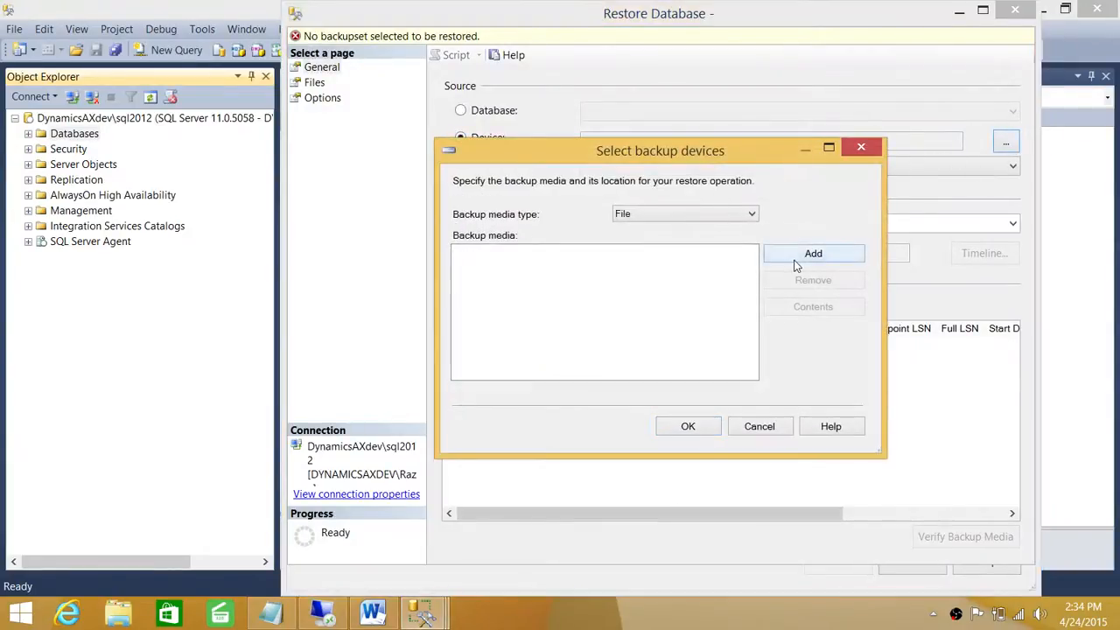
left_click(812, 252)
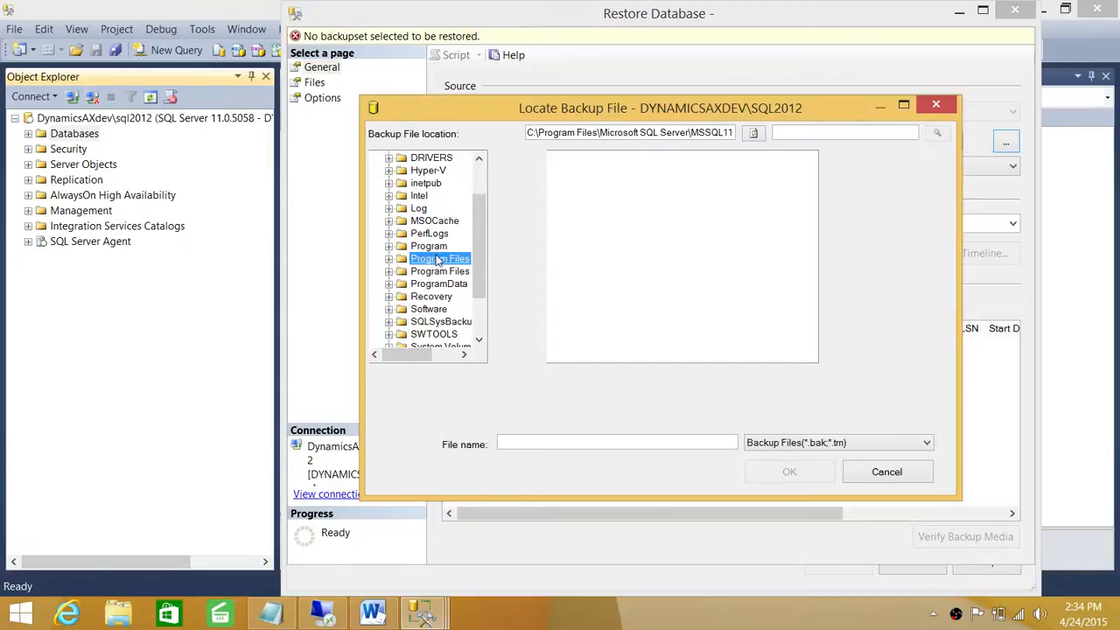
double_click(429, 308)
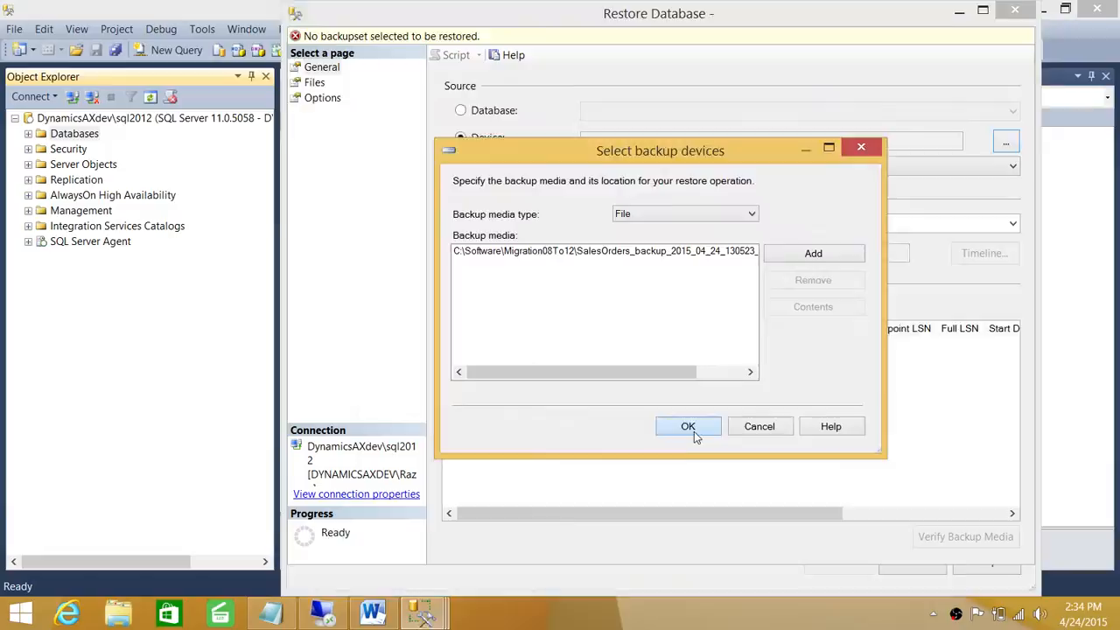
left_click(688, 427)
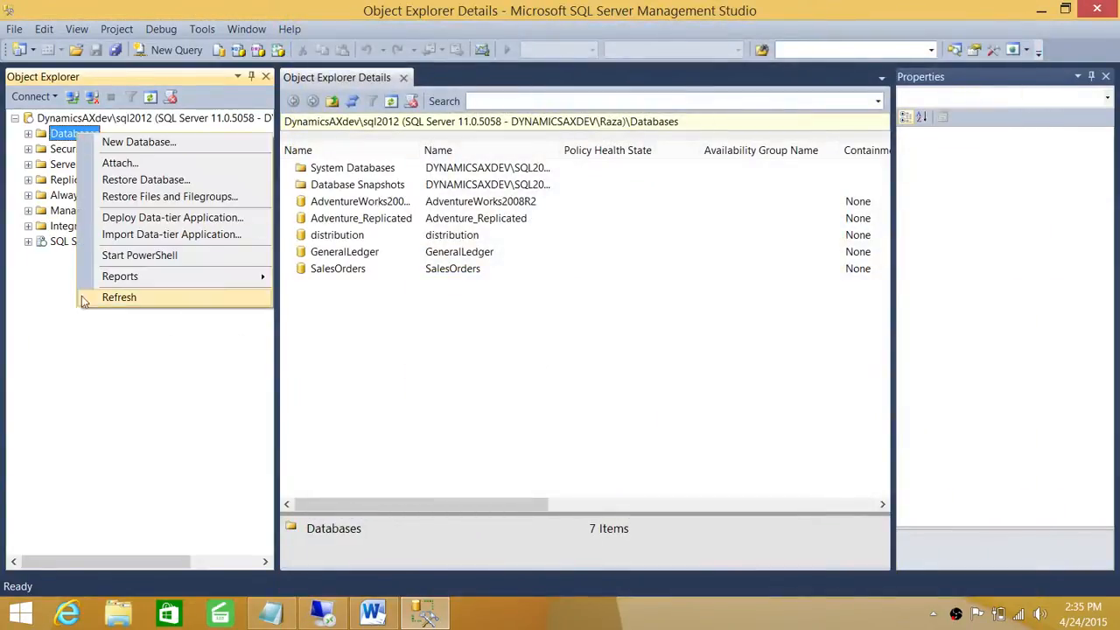
left_click(119, 297)
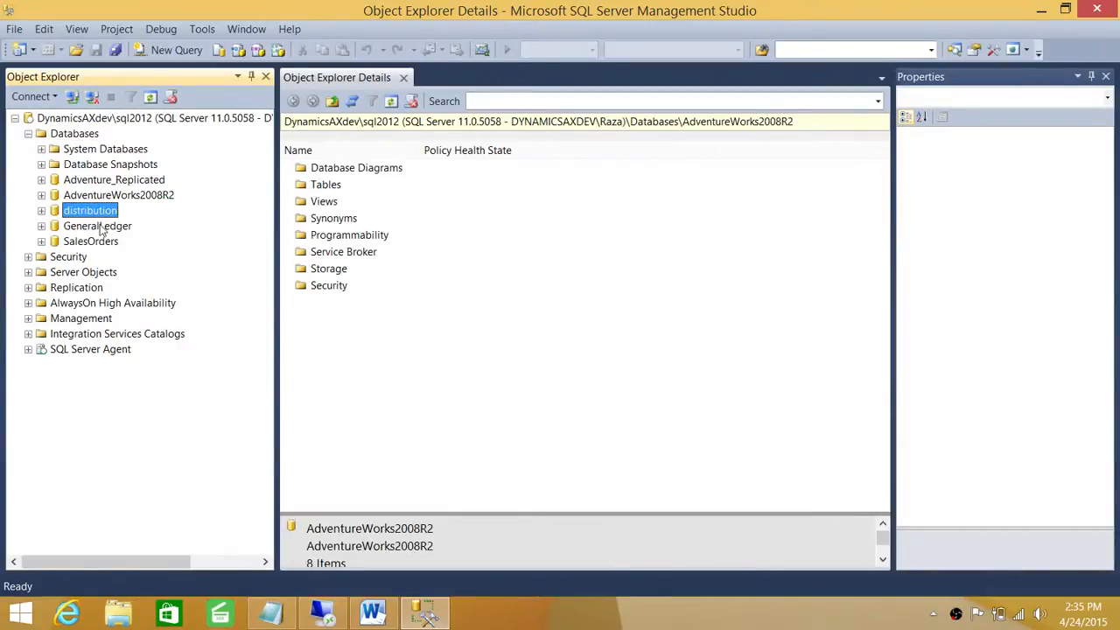
left_click(91, 241)
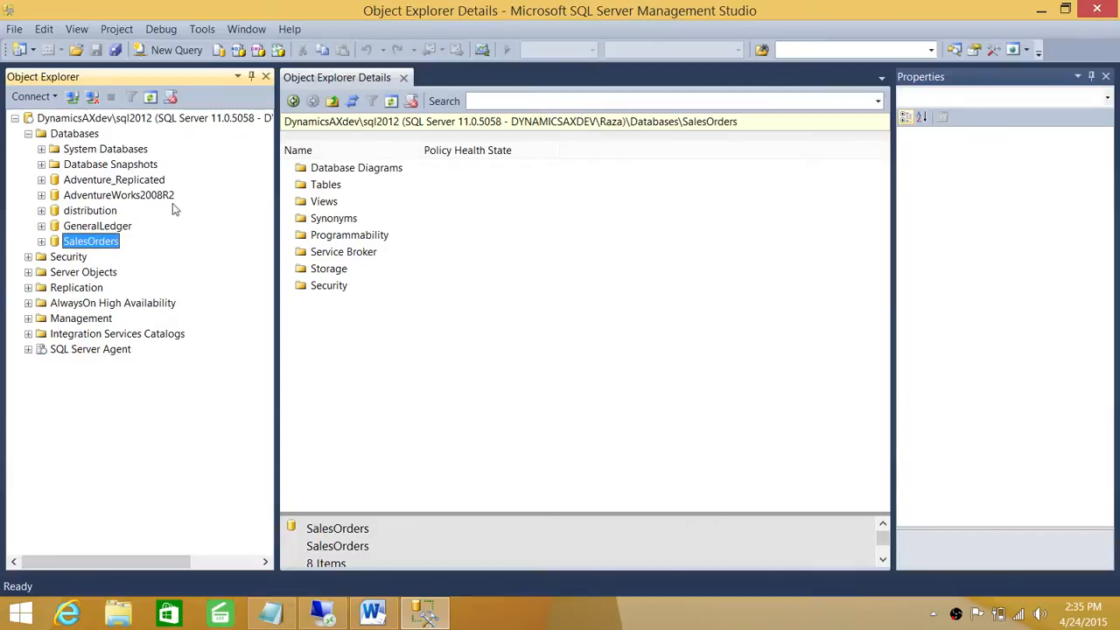
mouse_move(223, 159)
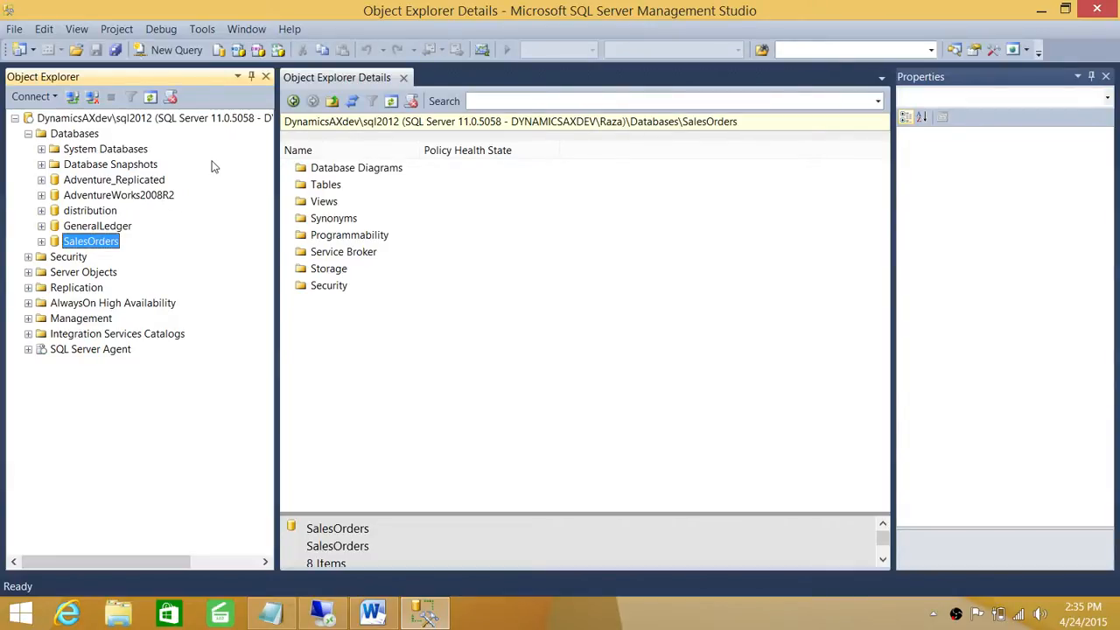
mouse_move(191, 180)
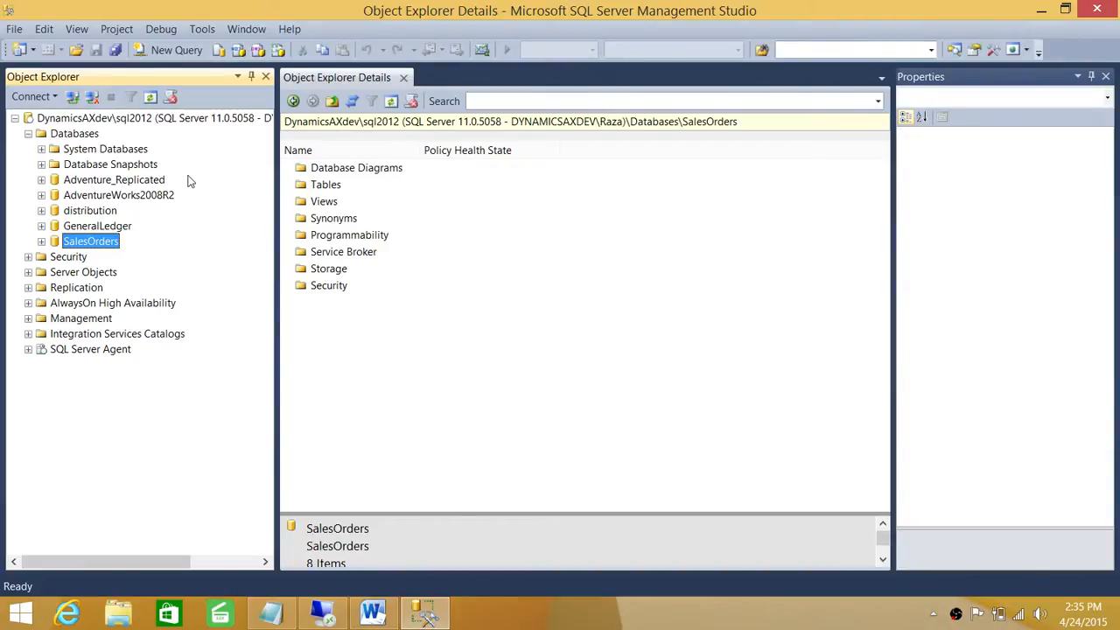
mouse_move(185, 183)
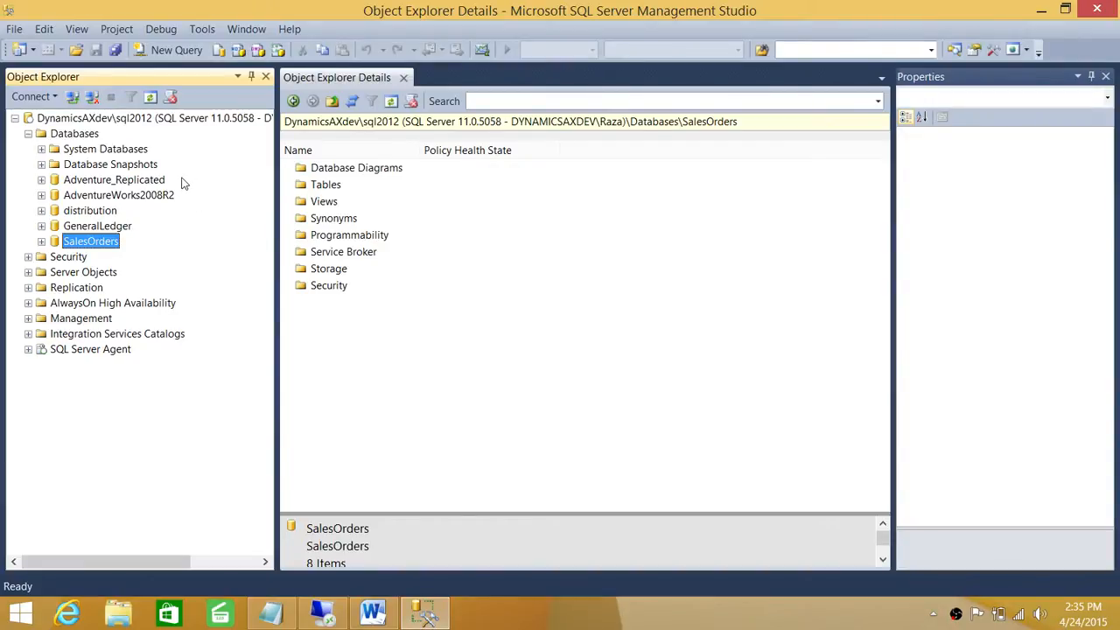
mouse_move(137, 178)
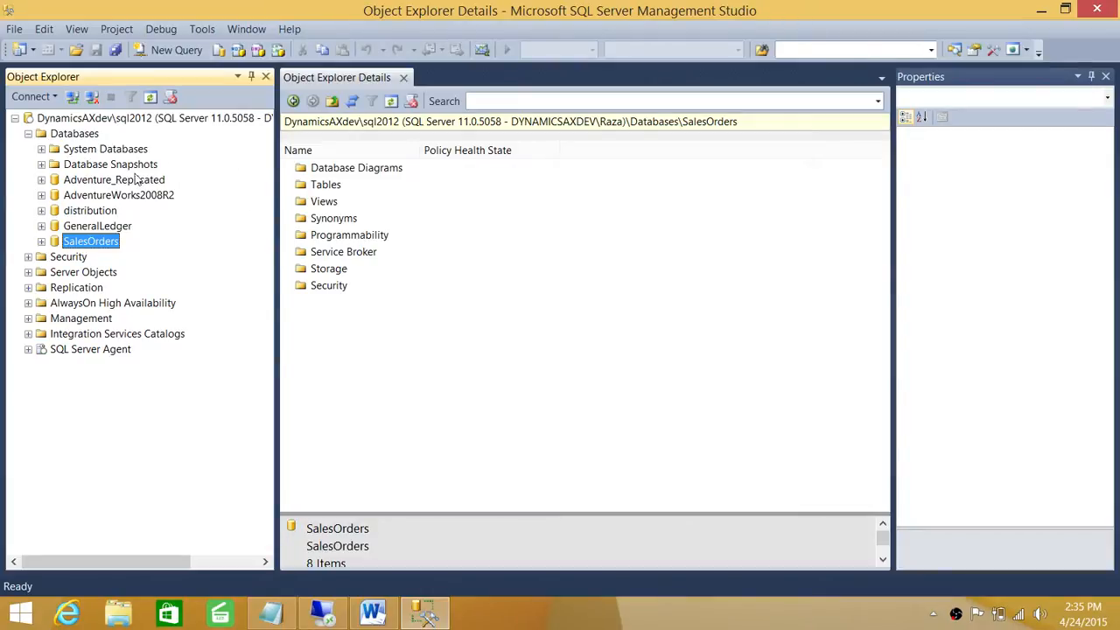
mouse_move(142, 139)
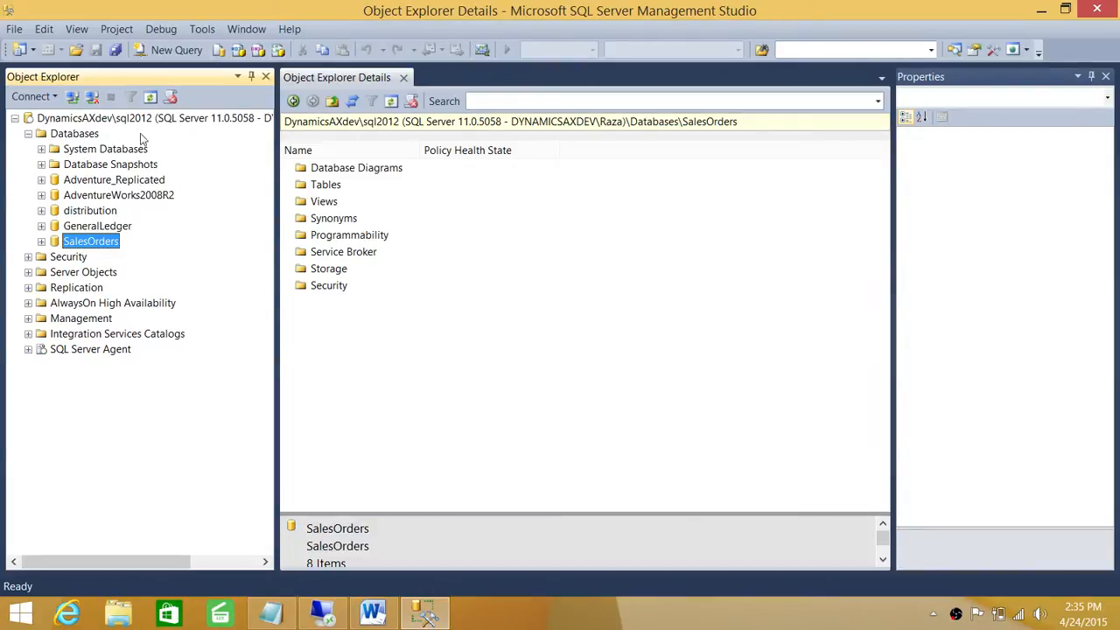
mouse_move(183, 156)
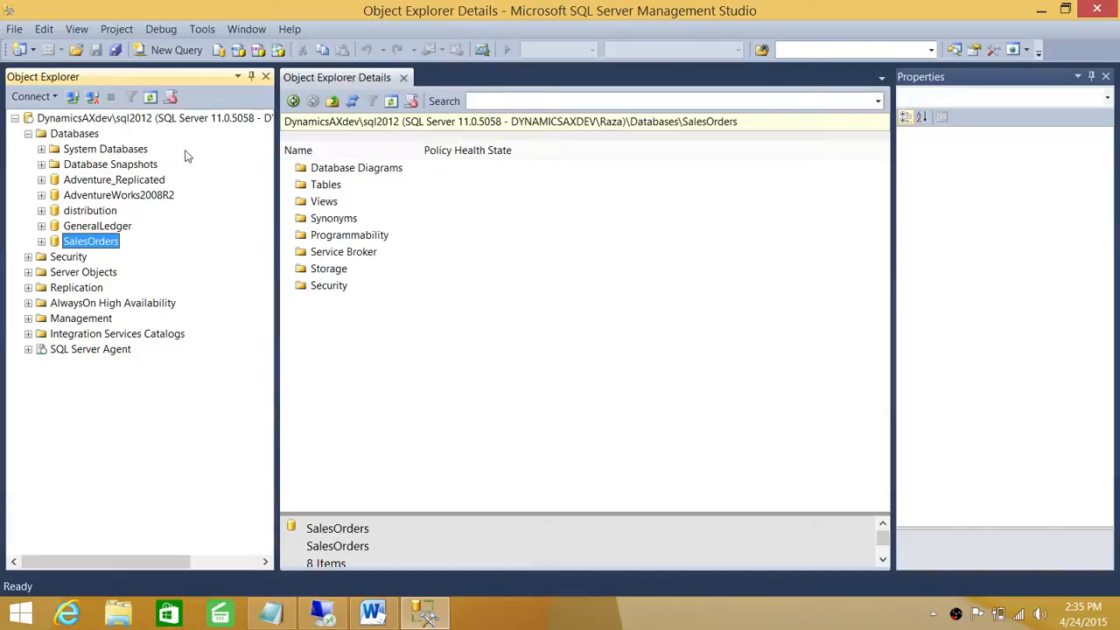
mouse_move(108, 179)
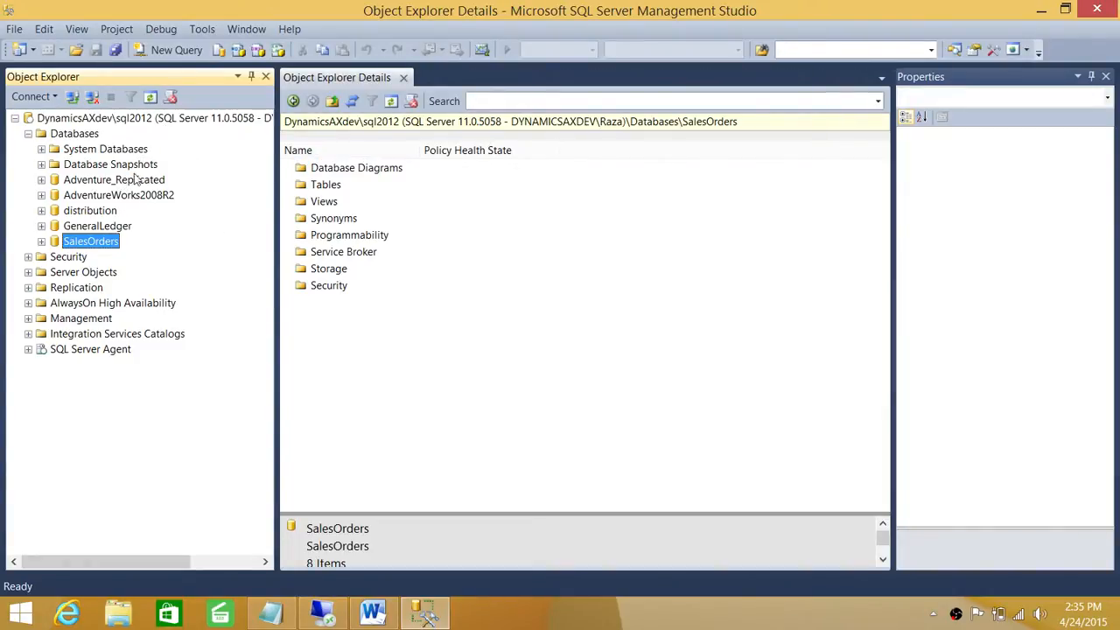
mouse_move(123, 119)
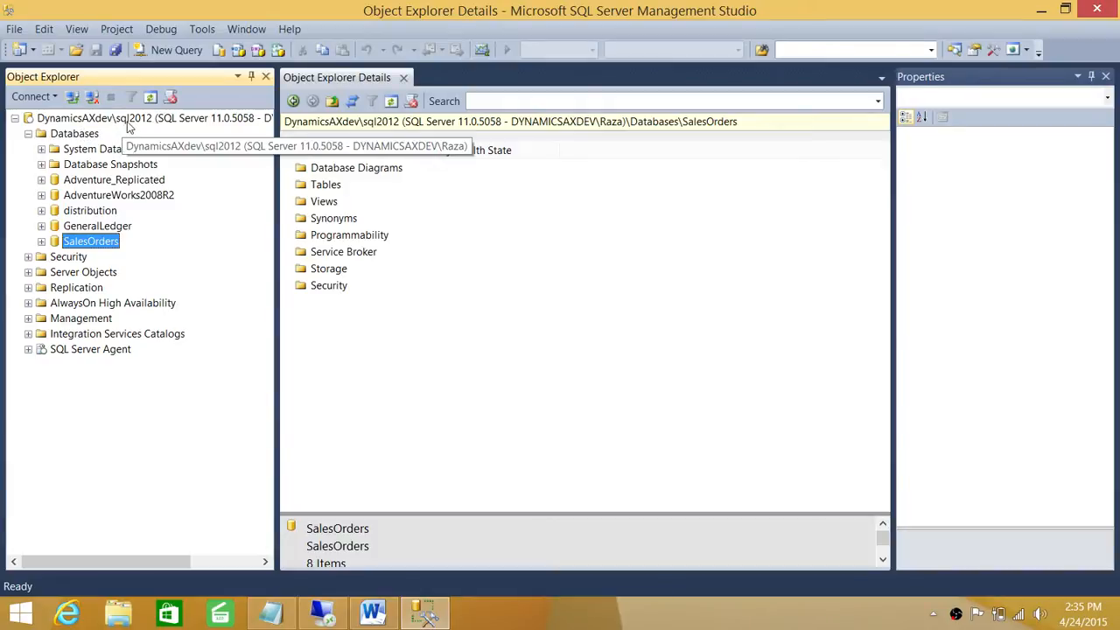
mouse_move(143, 220)
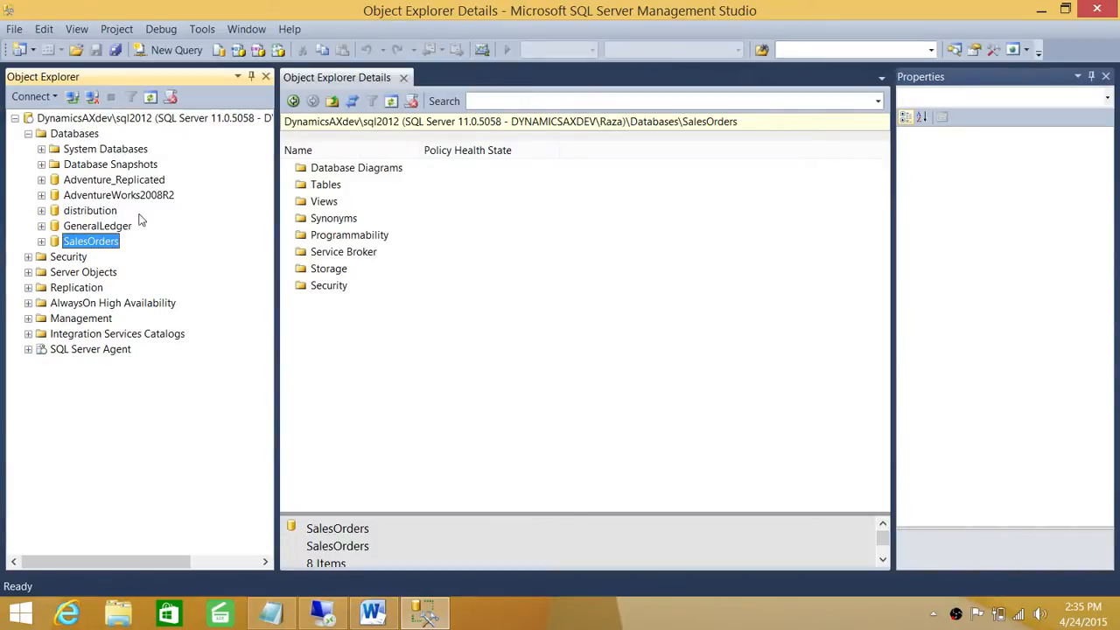
- In Adventure_Replicated's Properties > Options, choose compatibility level SQL Server 2012 (110)
right_click(114, 178)
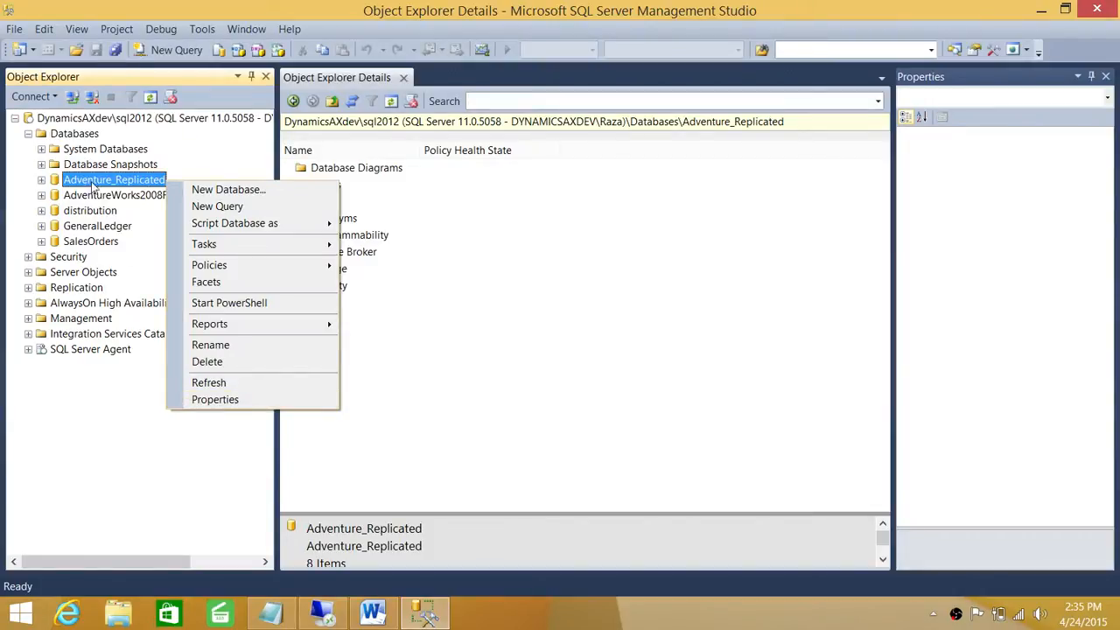
mouse_move(213, 399)
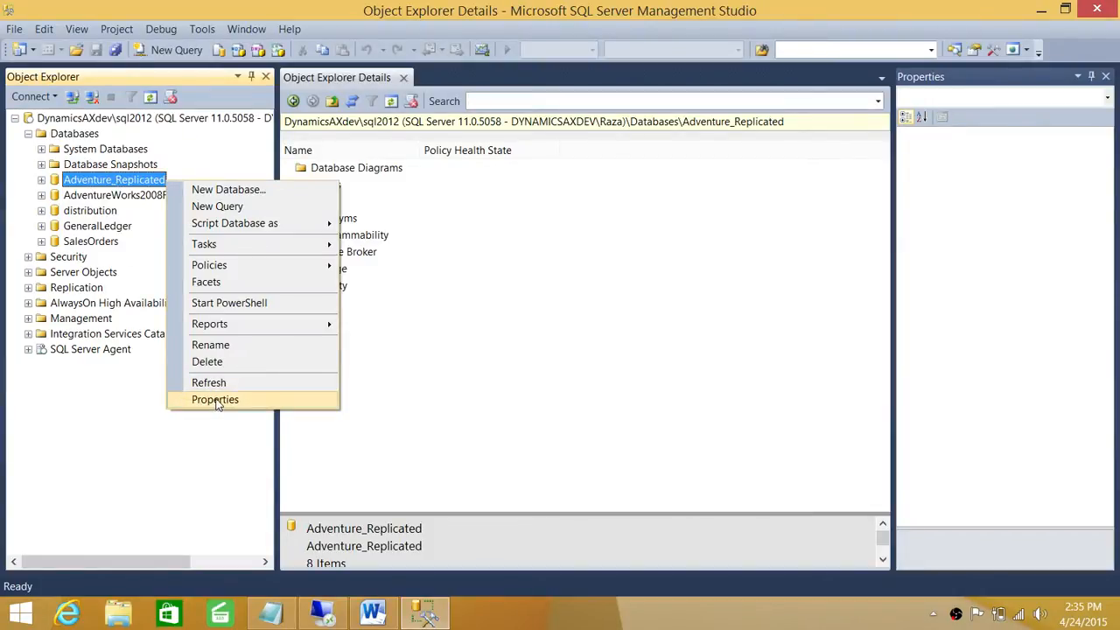
left_click(213, 399)
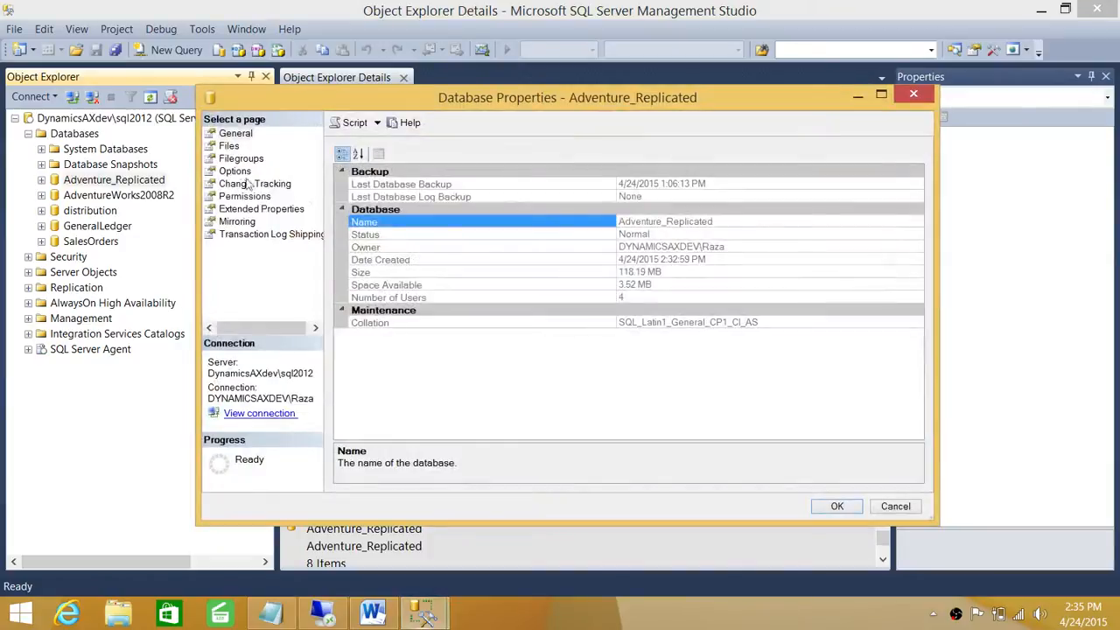
left_click(234, 172)
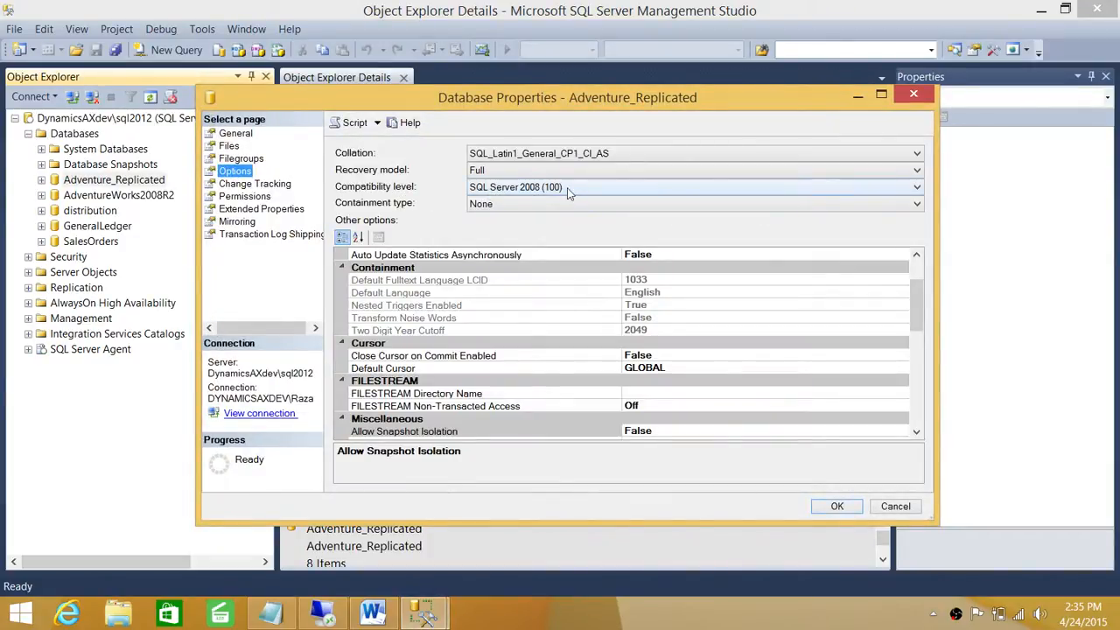
left_click(917, 185)
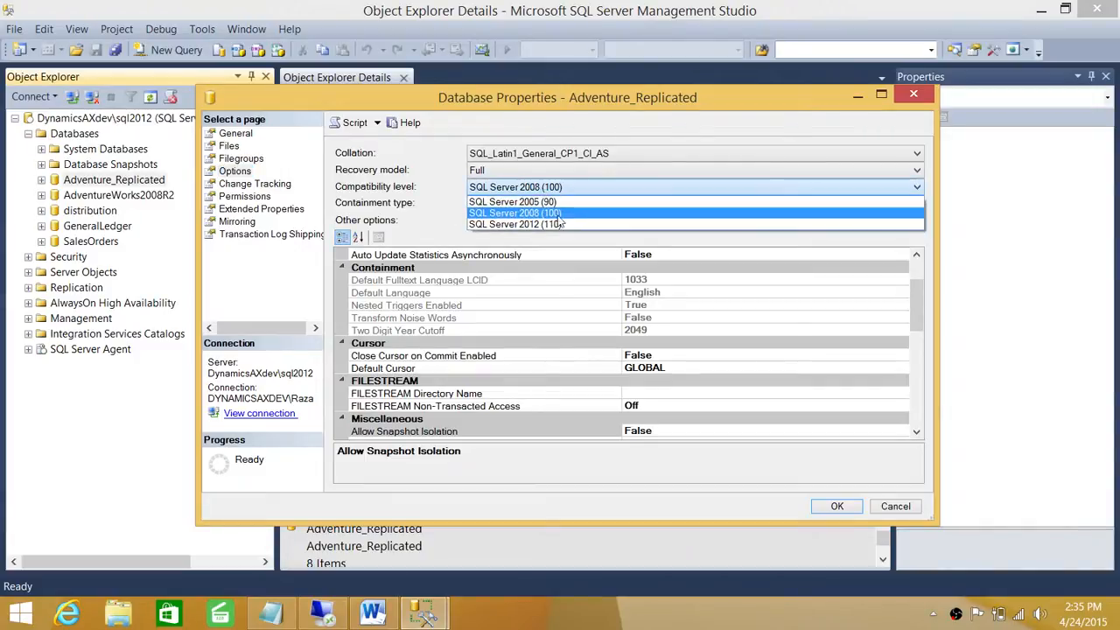
left_click(516, 224)
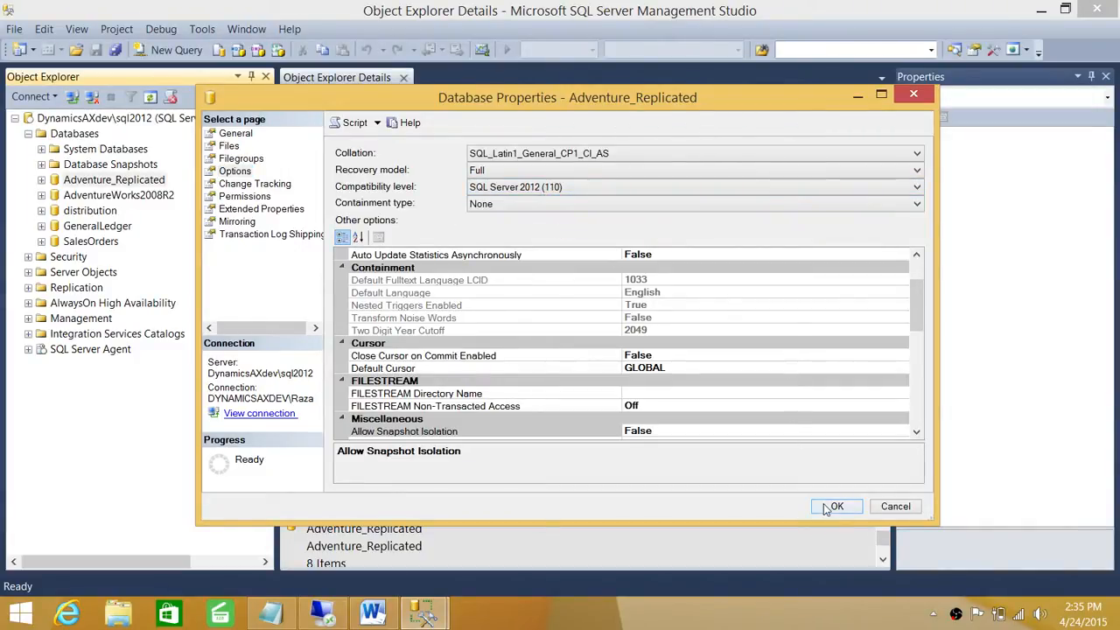
- Review AdventureWorks2008R2's Options page compatibility level and close its properties
right_click(114, 194)
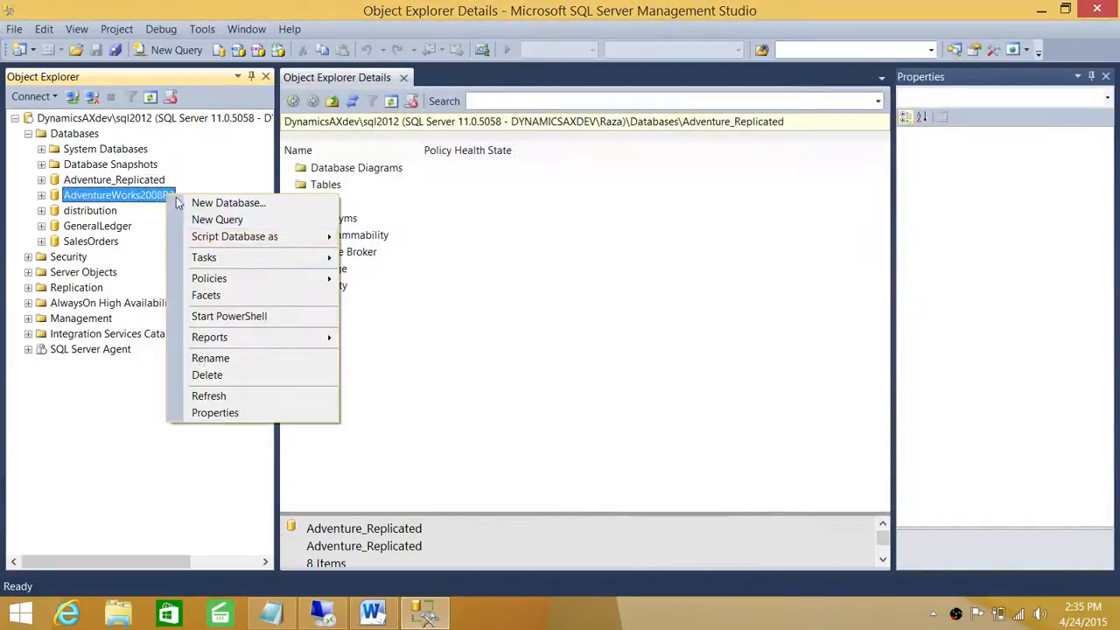
left_click(213, 413)
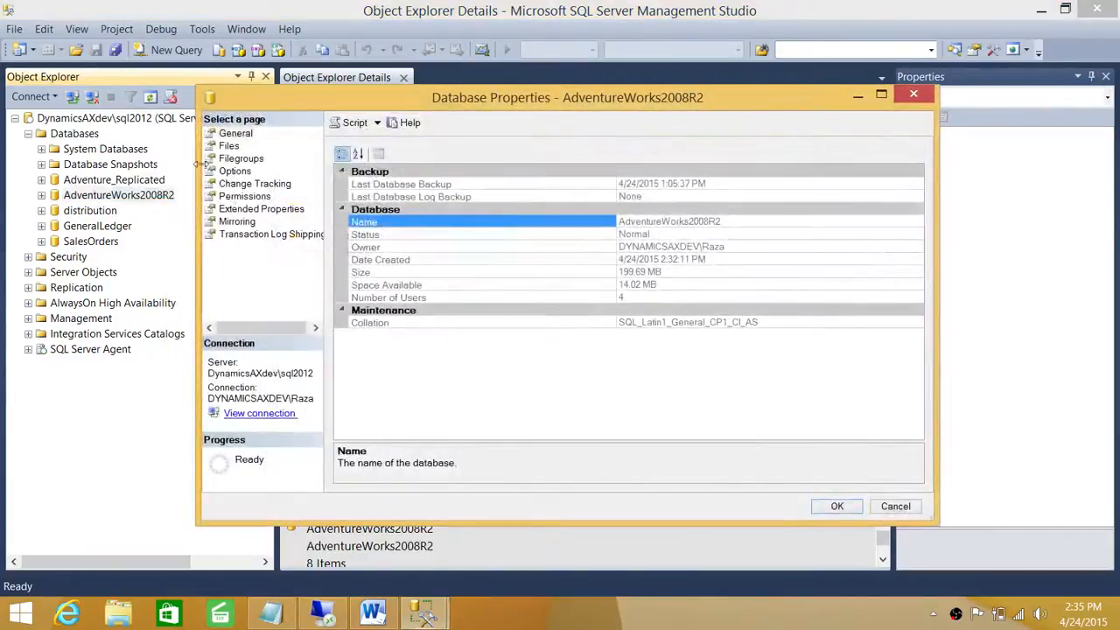
left_click(234, 172)
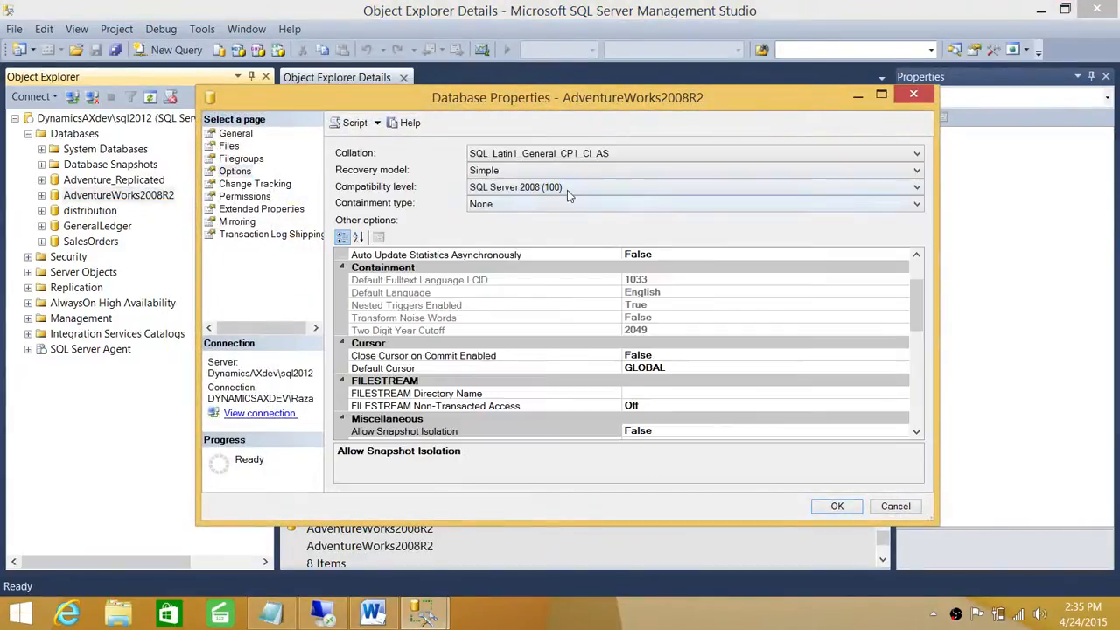
left_click(836, 506)
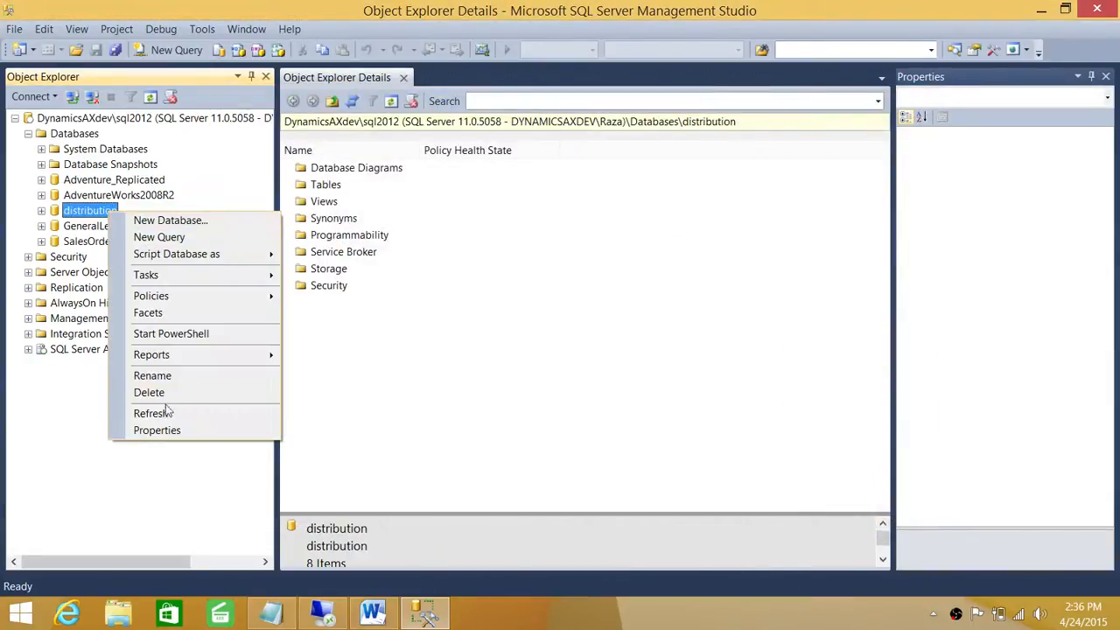
- Review distribution's Options page, then bring up GeneralLedger's properties for the same setting
left_click(158, 430)
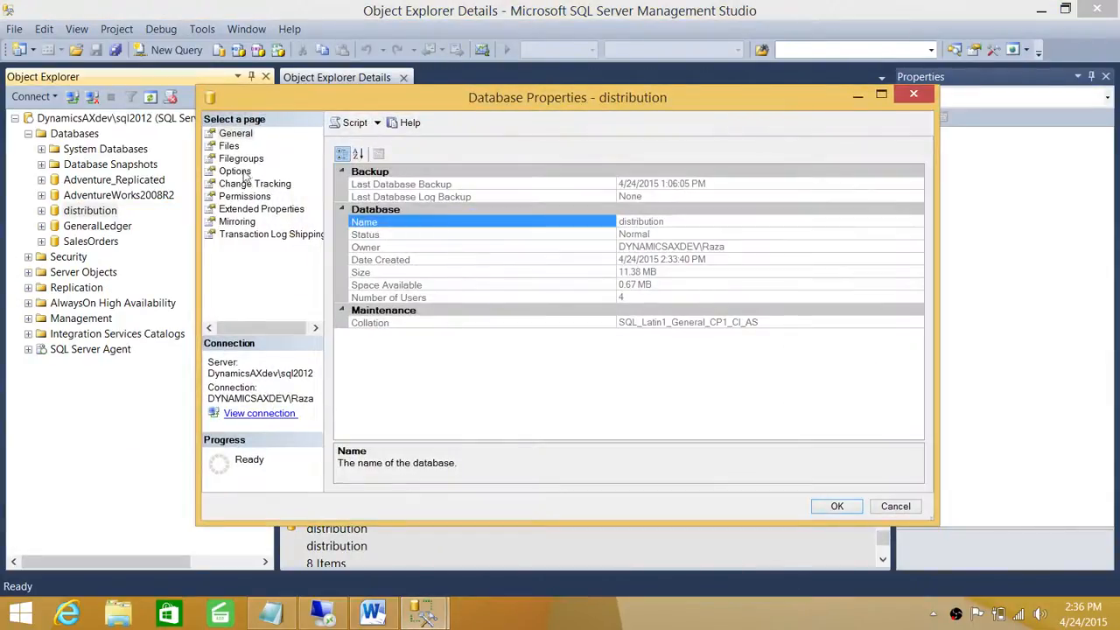
left_click(234, 172)
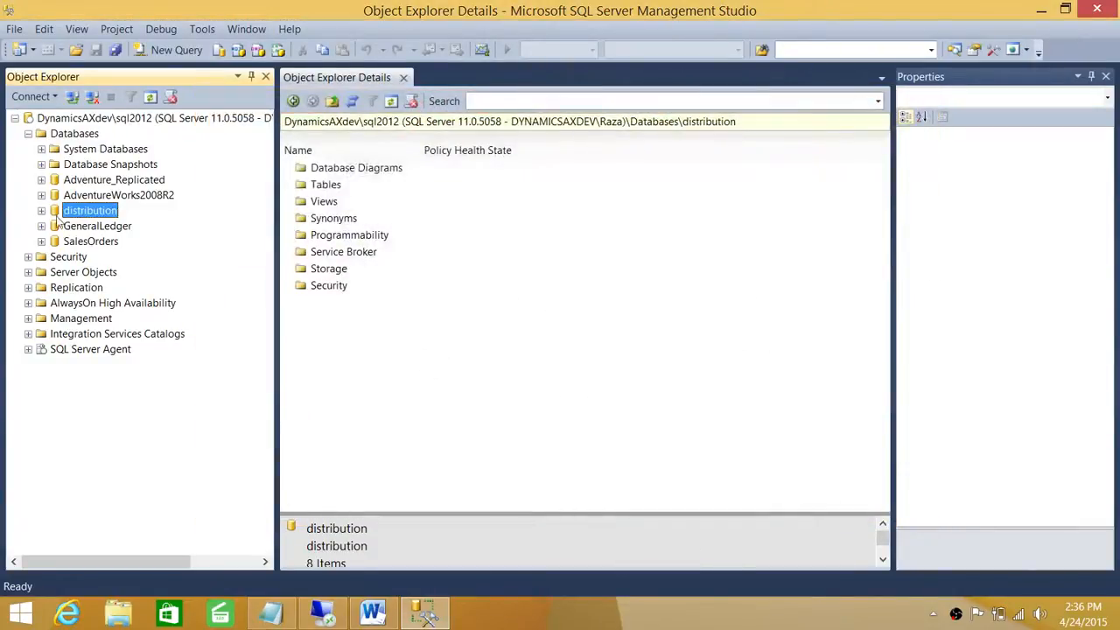
left_click(98, 225)
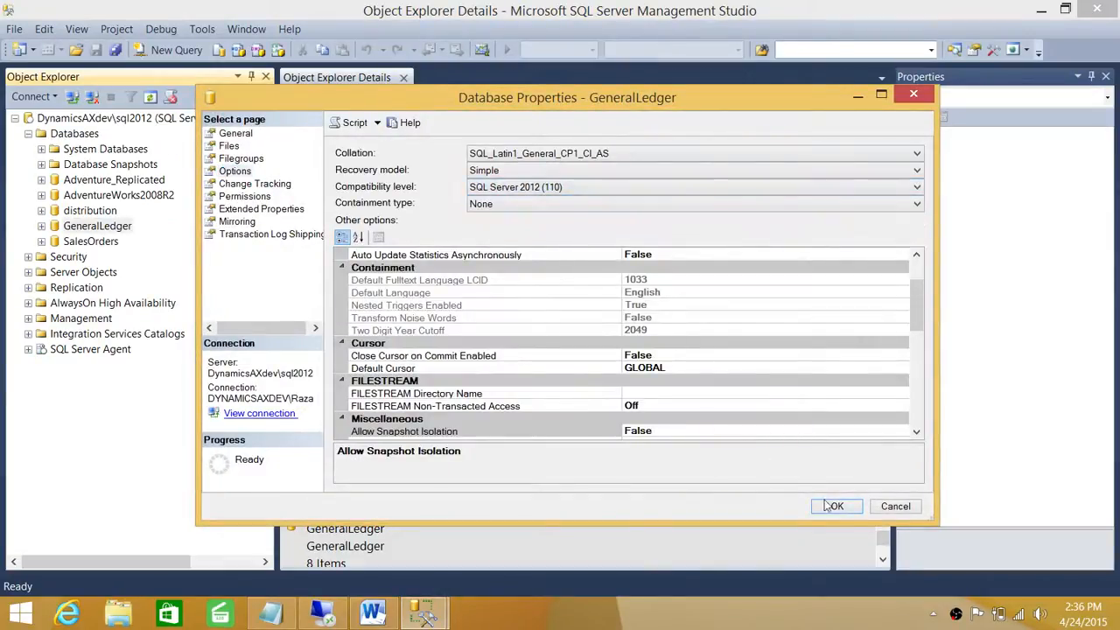
- Set SalesOrders' compatibility level to SQL Server 2012 (110), save it, and return to the migration checklist
right_click(91, 242)
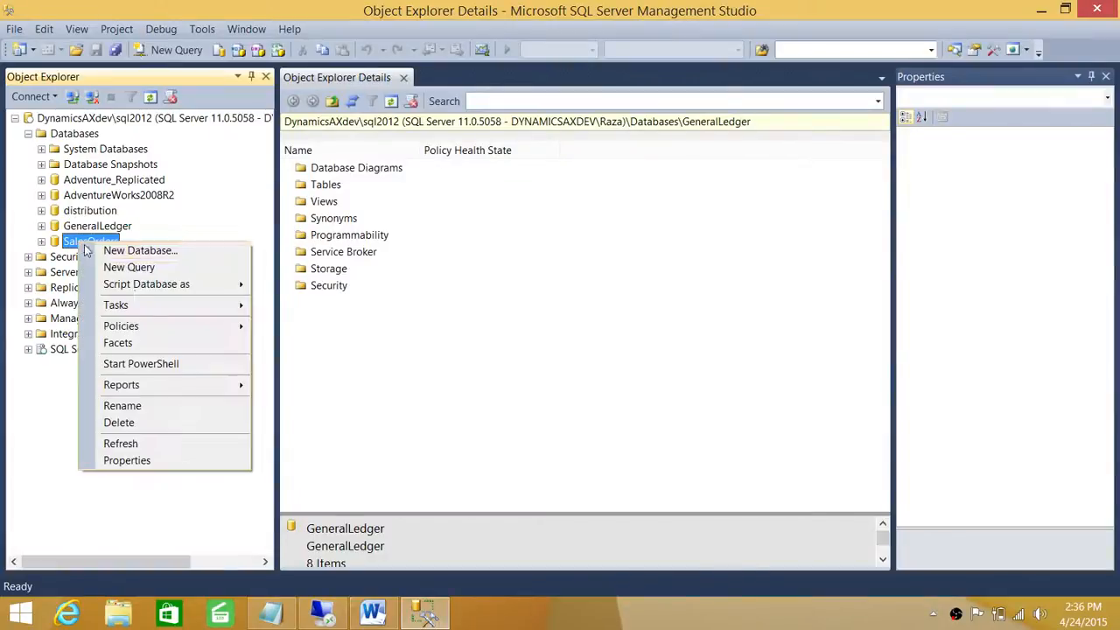
left_click(126, 460)
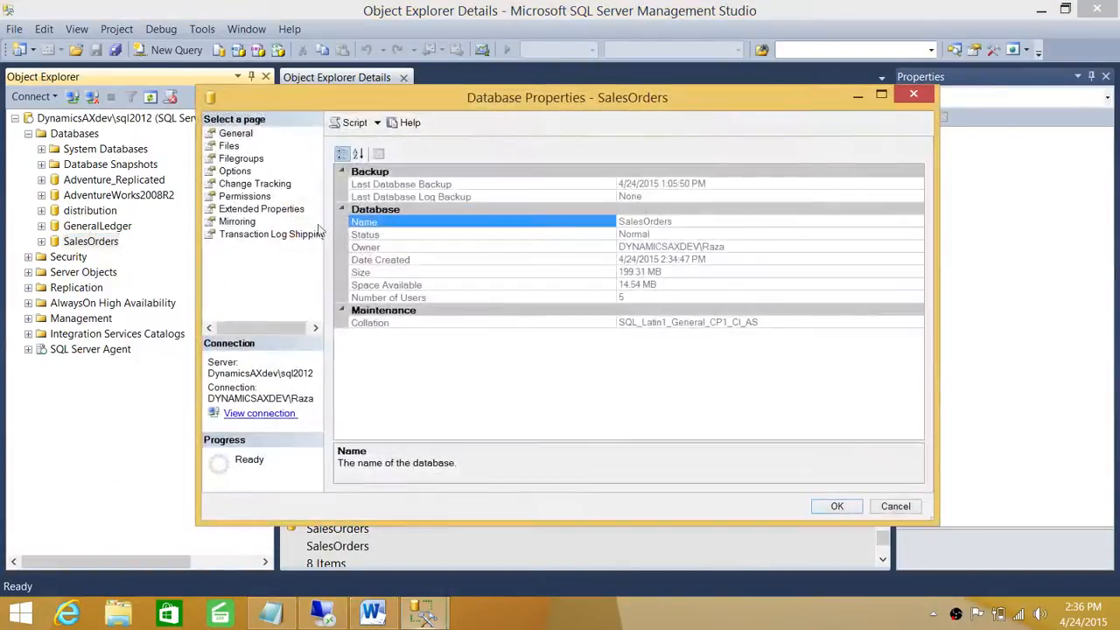
left_click(230, 145)
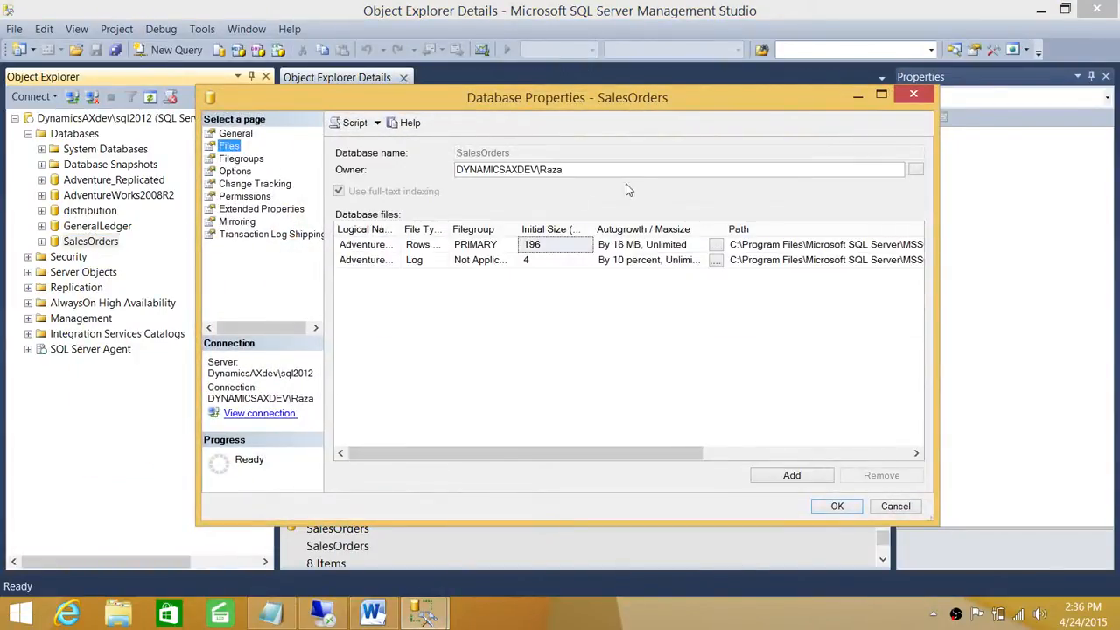
left_click(235, 171)
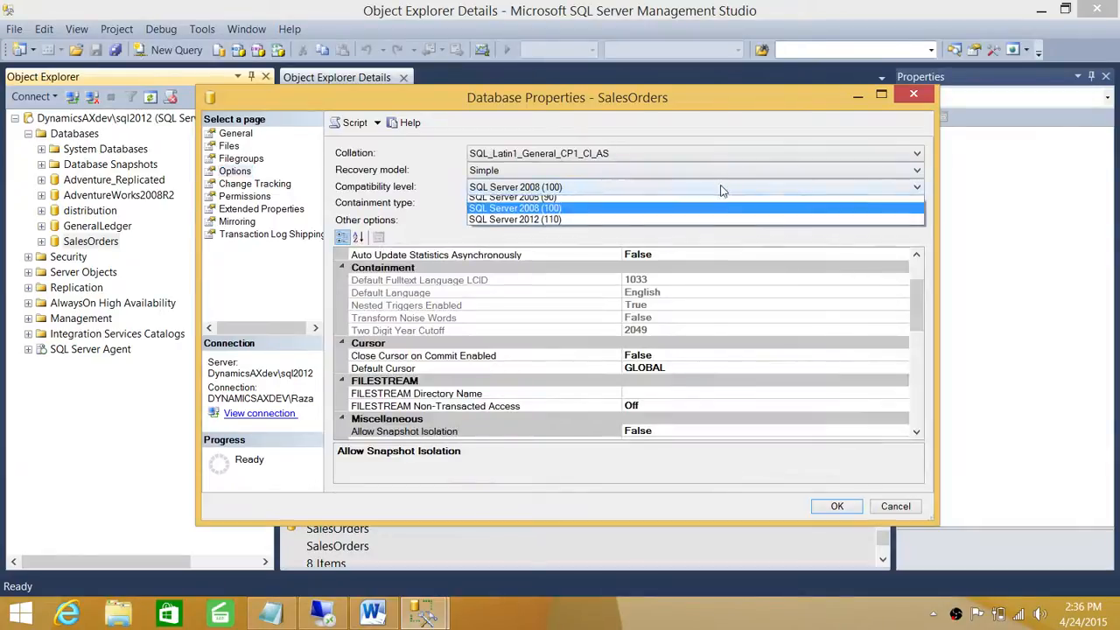
left_click(515, 219)
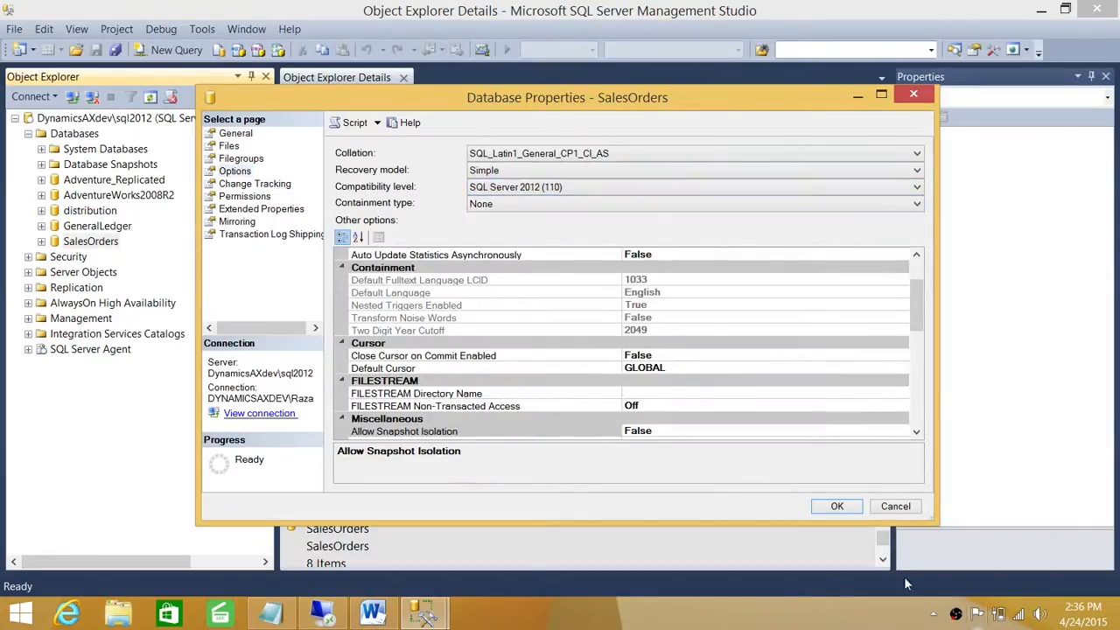
left_click(896, 506)
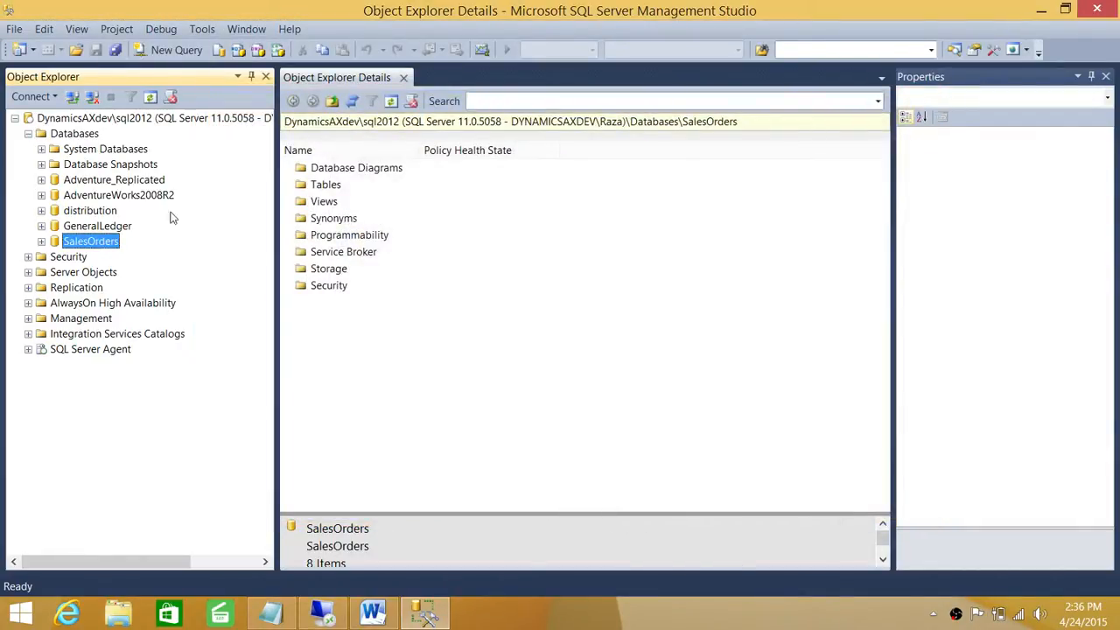
left_click(371, 612)
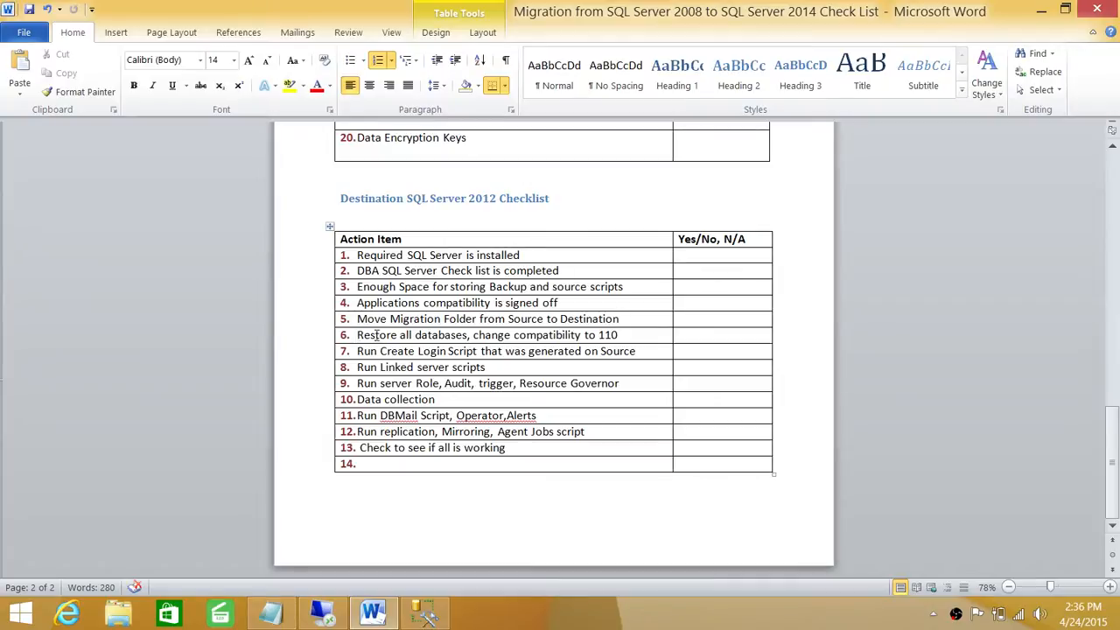
mouse_move(637, 336)
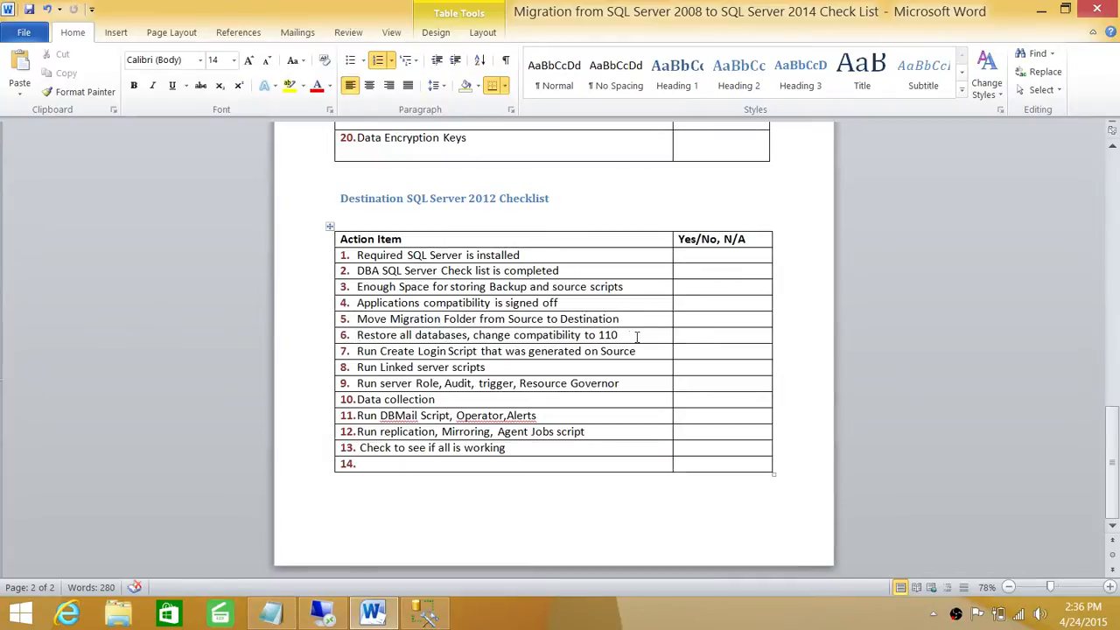